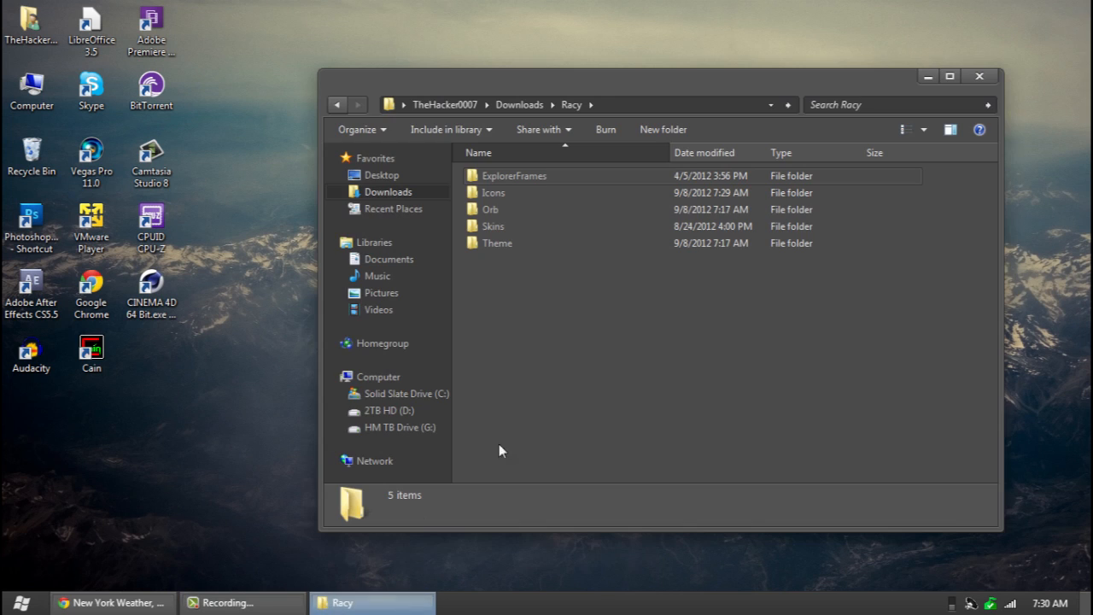
mouse_move(551, 423)
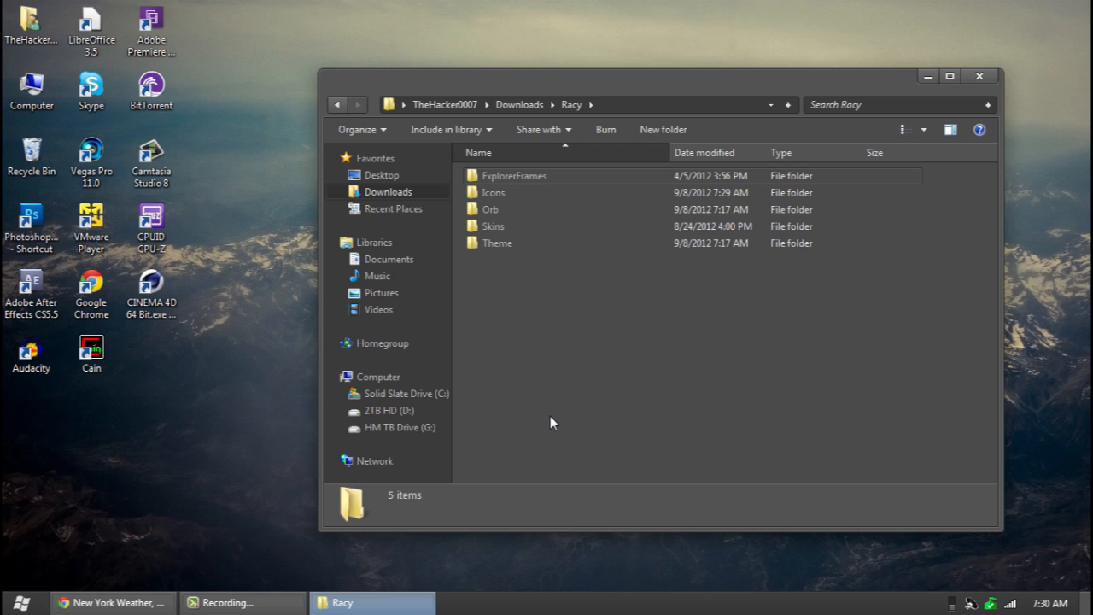
Open the ExplorerFrames folder in the Racy download to show its 32-bit and 64-bit subfolders.
double_click(513, 175)
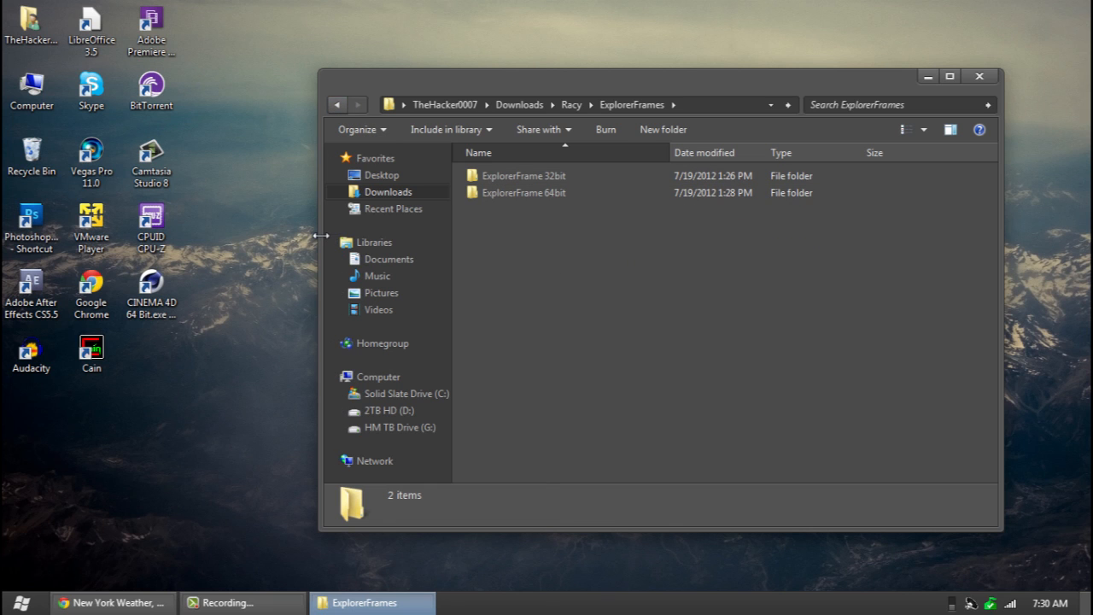
Open the C drive in a new window and browse to Windows\System32 beside ExplorerFrames.
right_click(610, 326)
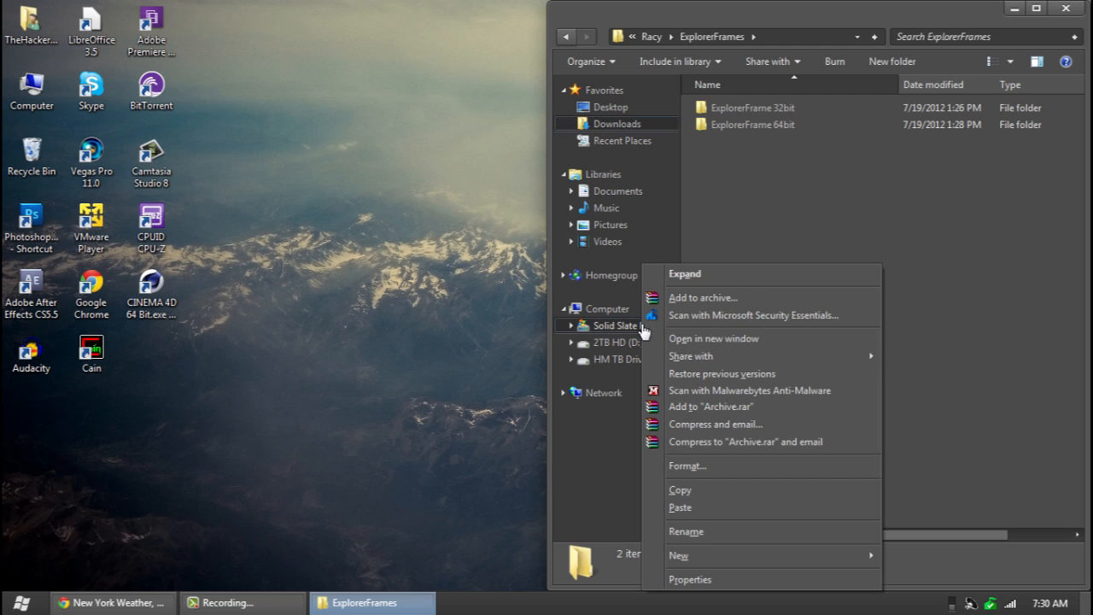
click(713, 338)
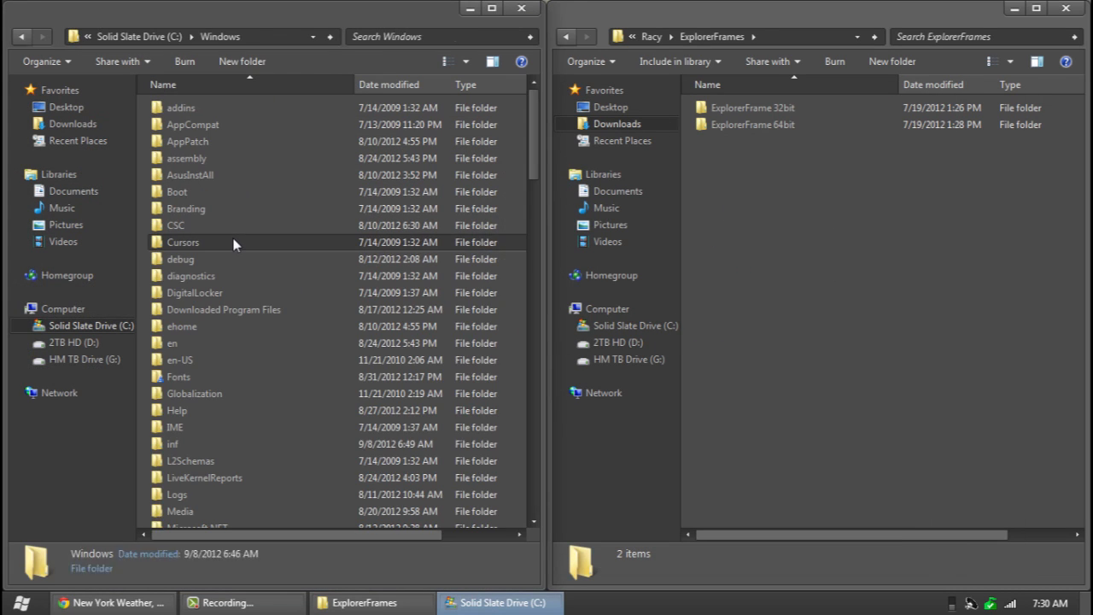
click(183, 241)
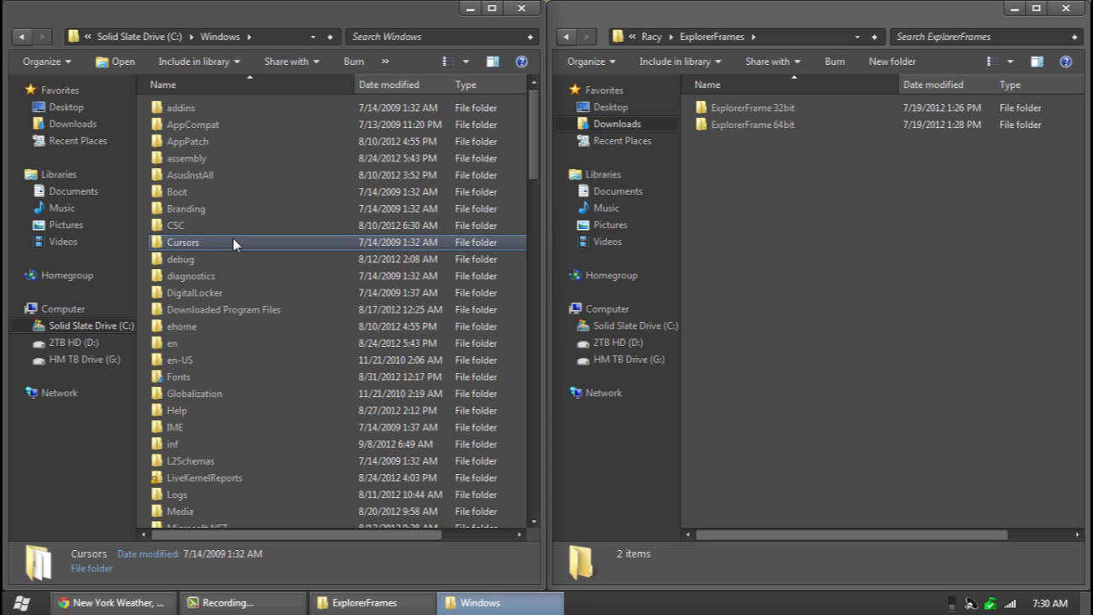
scroll(down, 3)
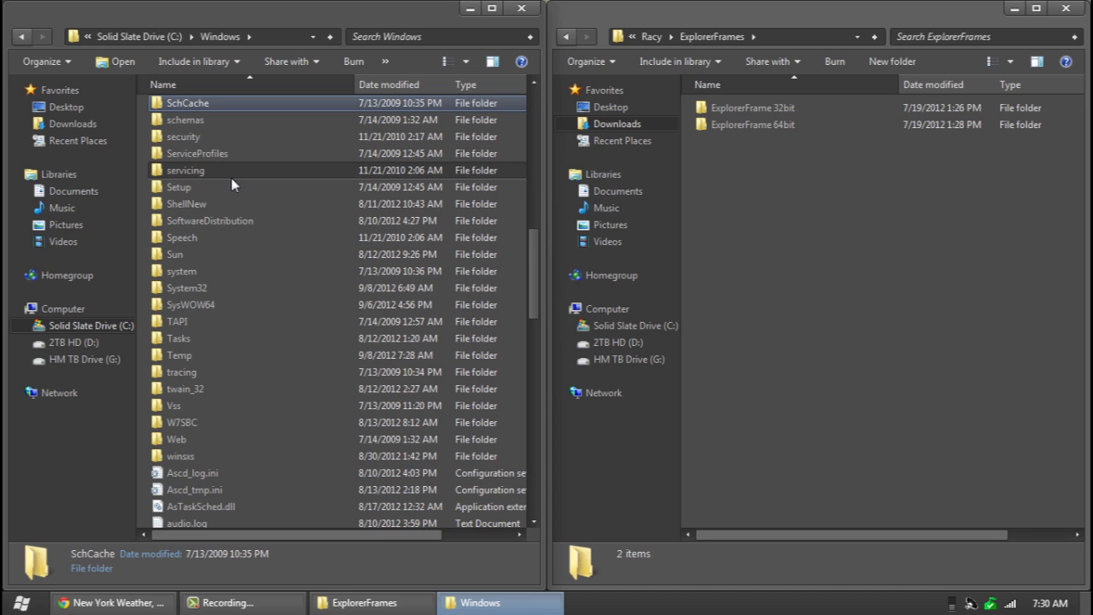
double_click(187, 288)
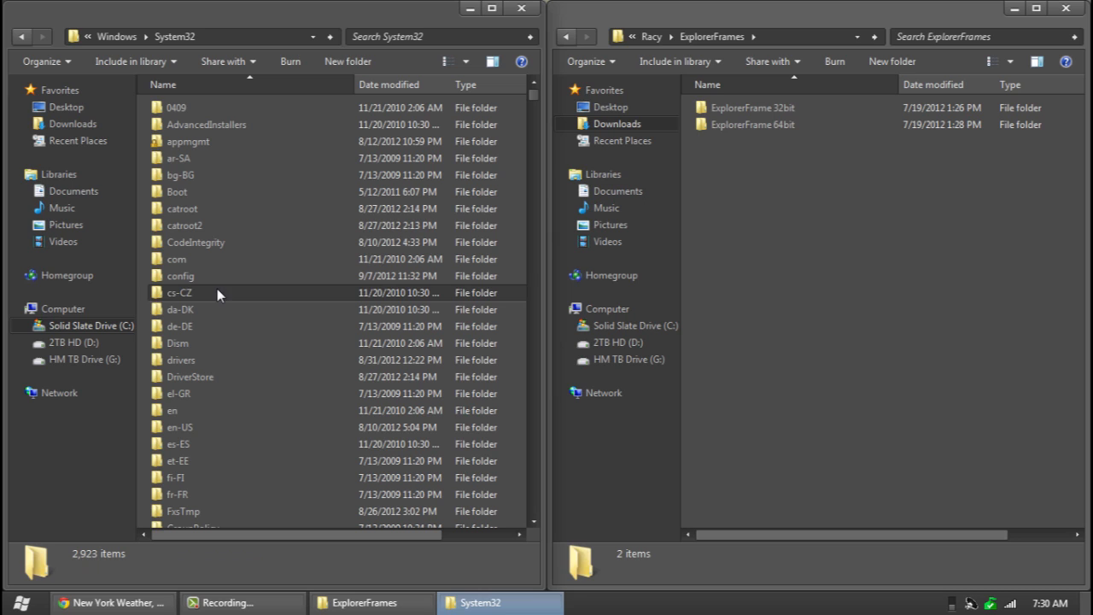
mouse_move(171, 413)
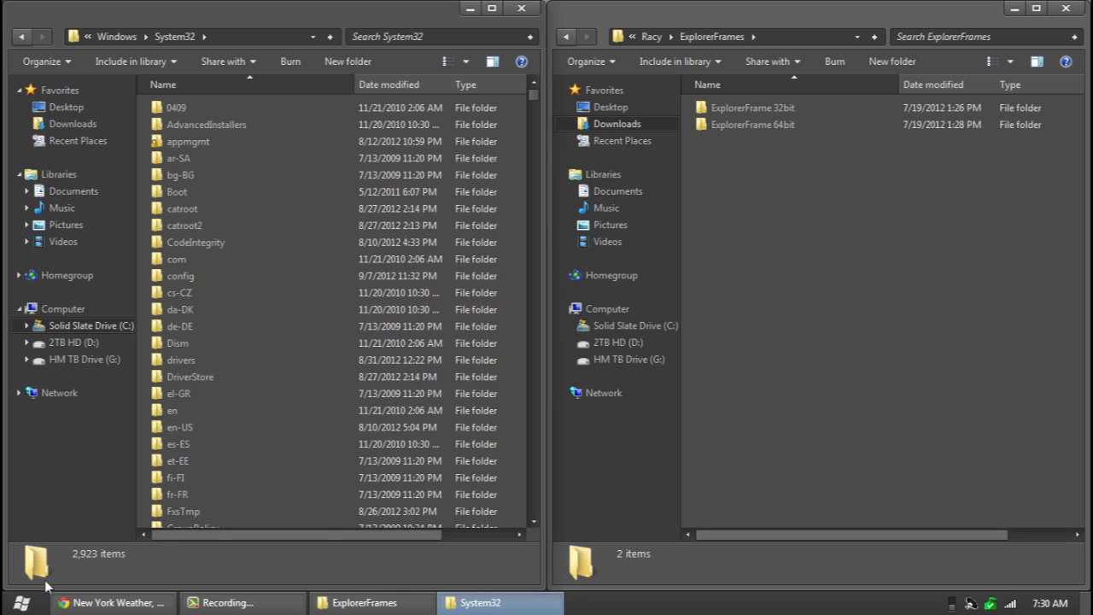
Start opening the computer's System properties to check it runs 64-bit Windows 7.
click(21, 602)
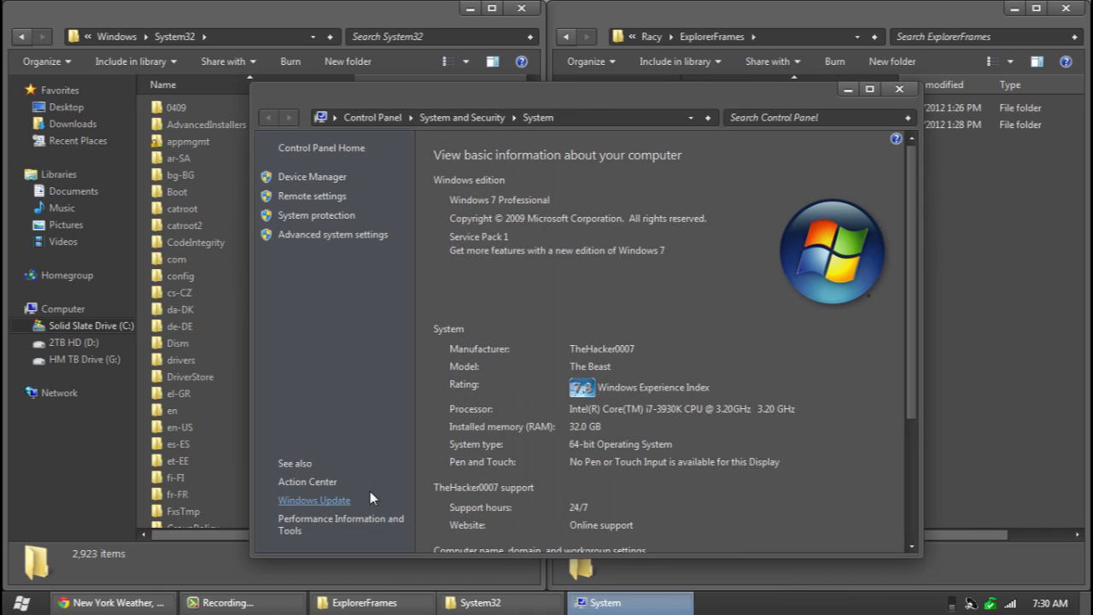
mouse_move(587, 462)
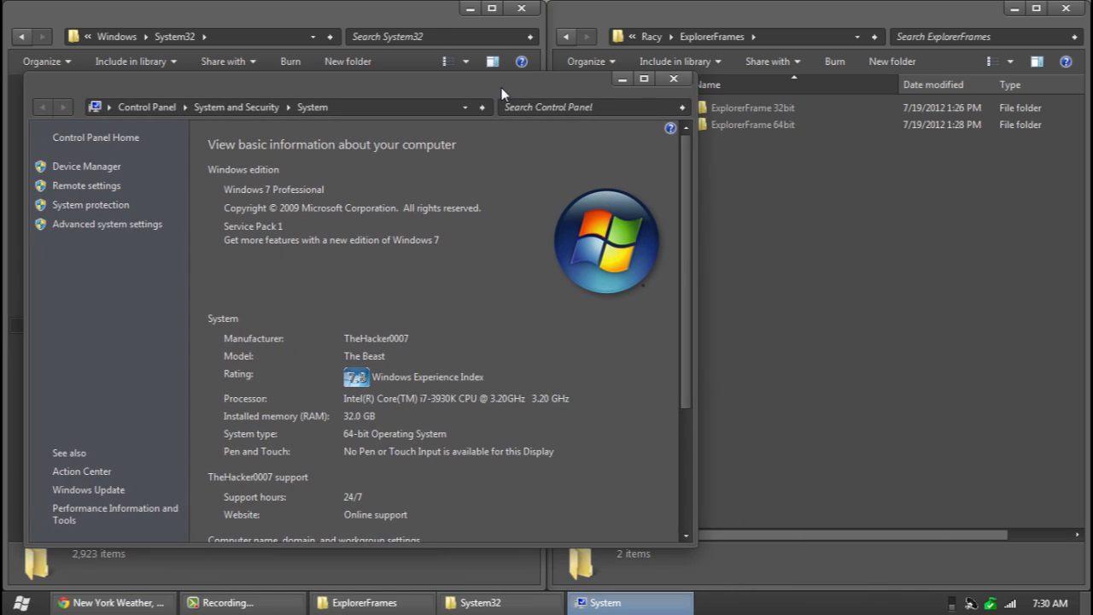
mouse_move(356, 442)
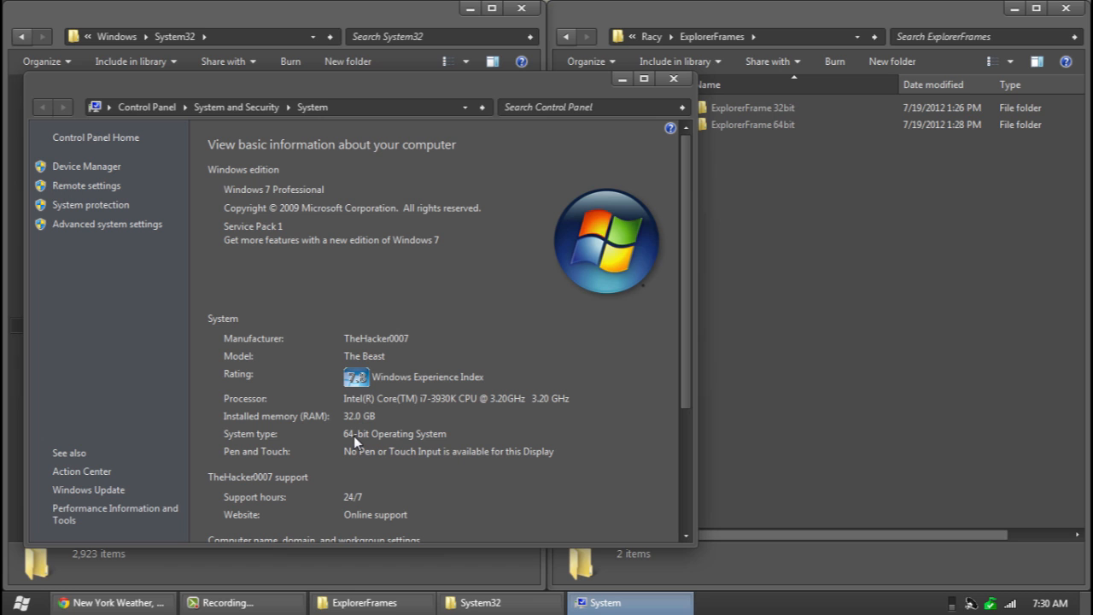
mouse_move(707, 94)
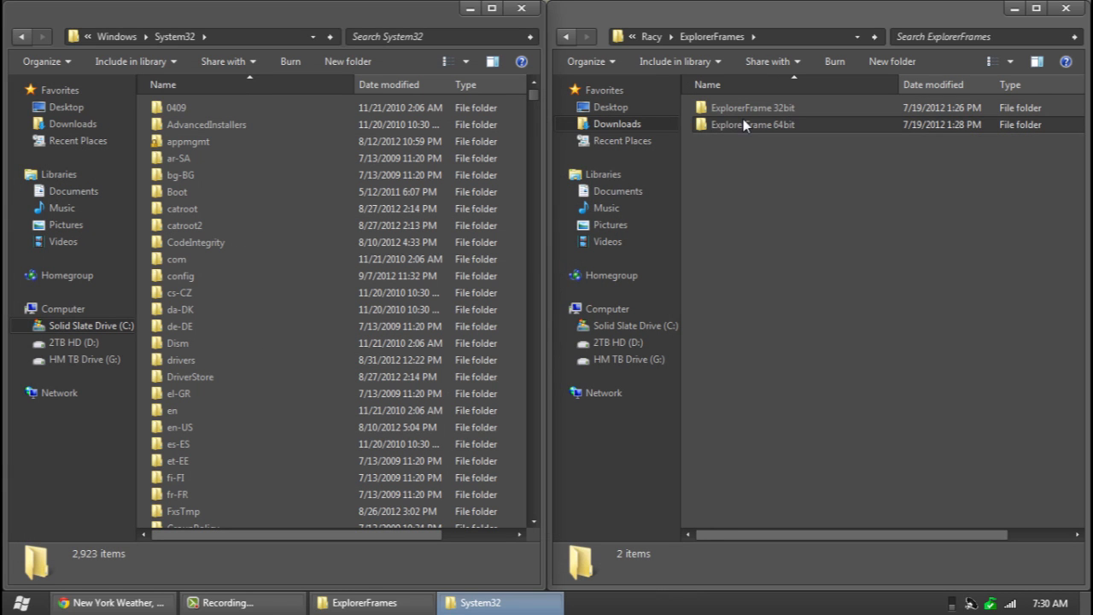
Bring up the 64-bit ExplorerFrame folder and scroll System32 down to its ExplorerFrame.dll.
right_click(747, 107)
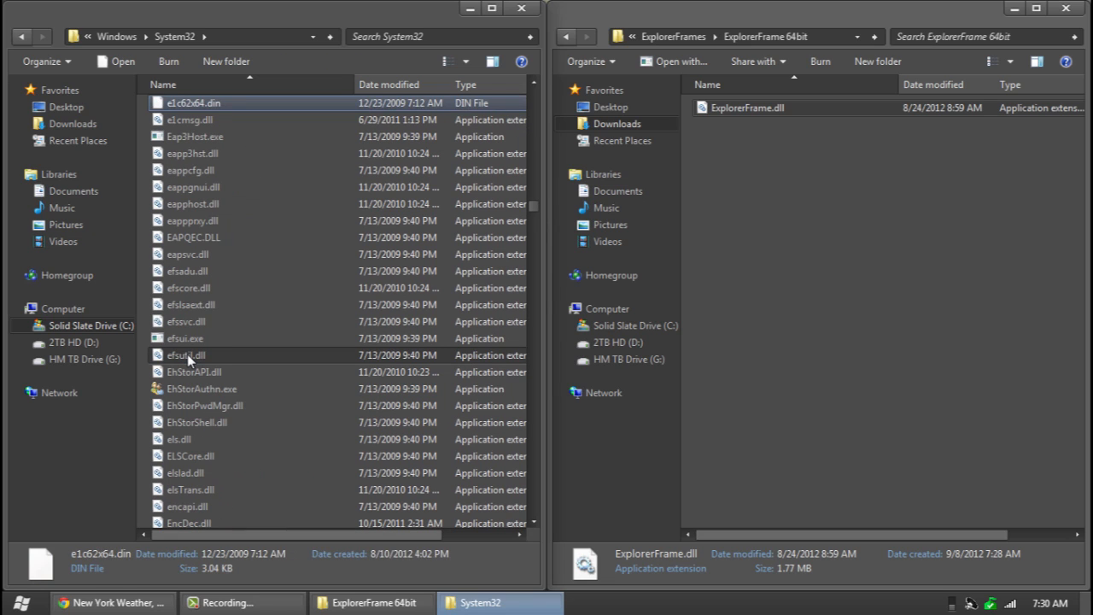
click(190, 170)
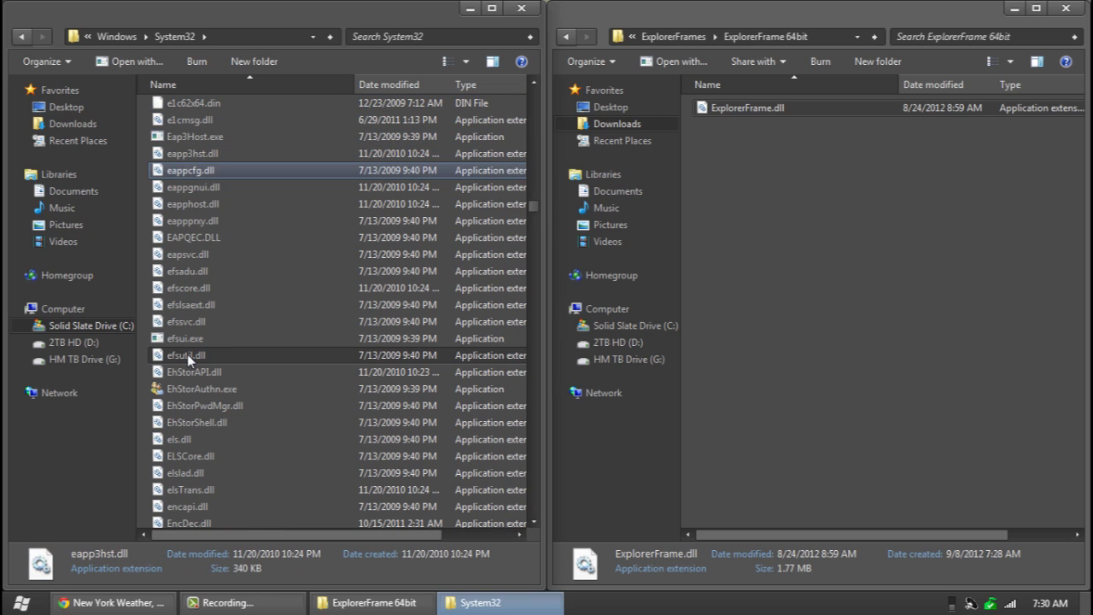
click(194, 237)
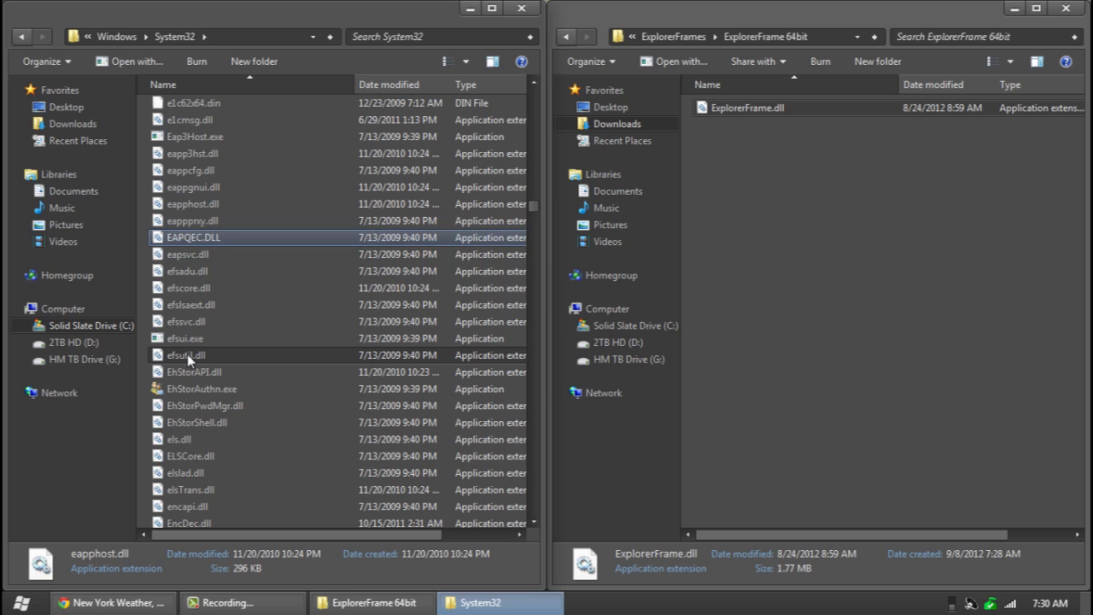
click(191, 304)
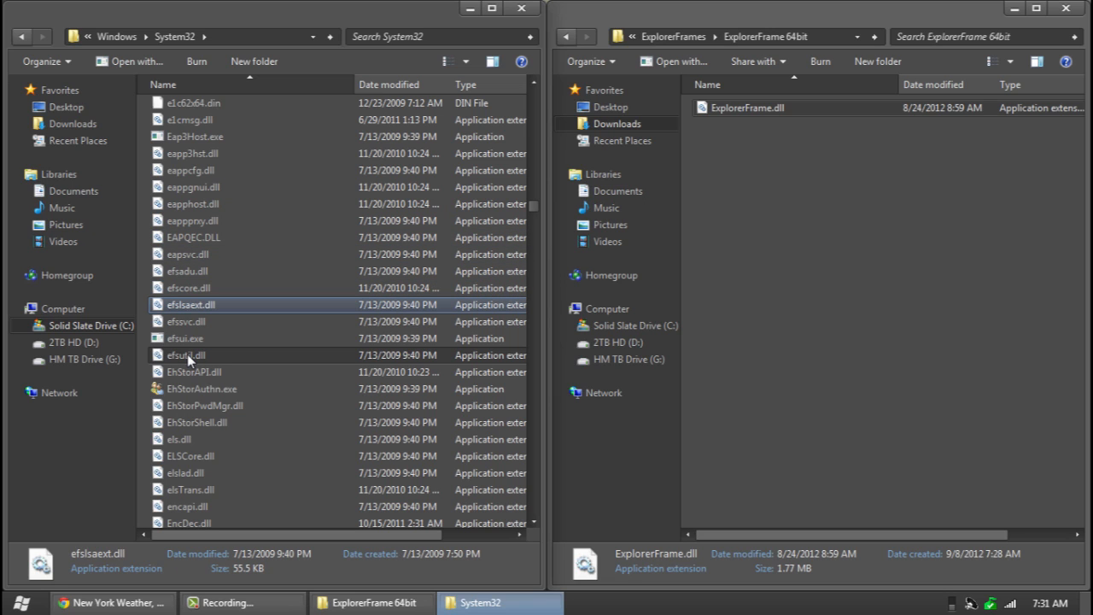
click(187, 321)
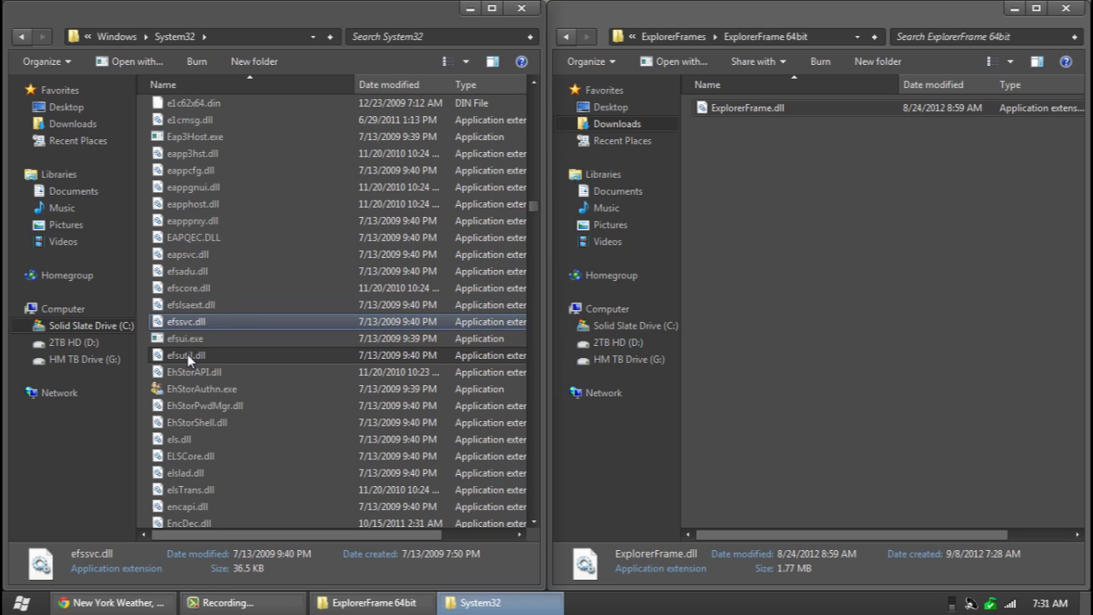
scroll(down, 3)
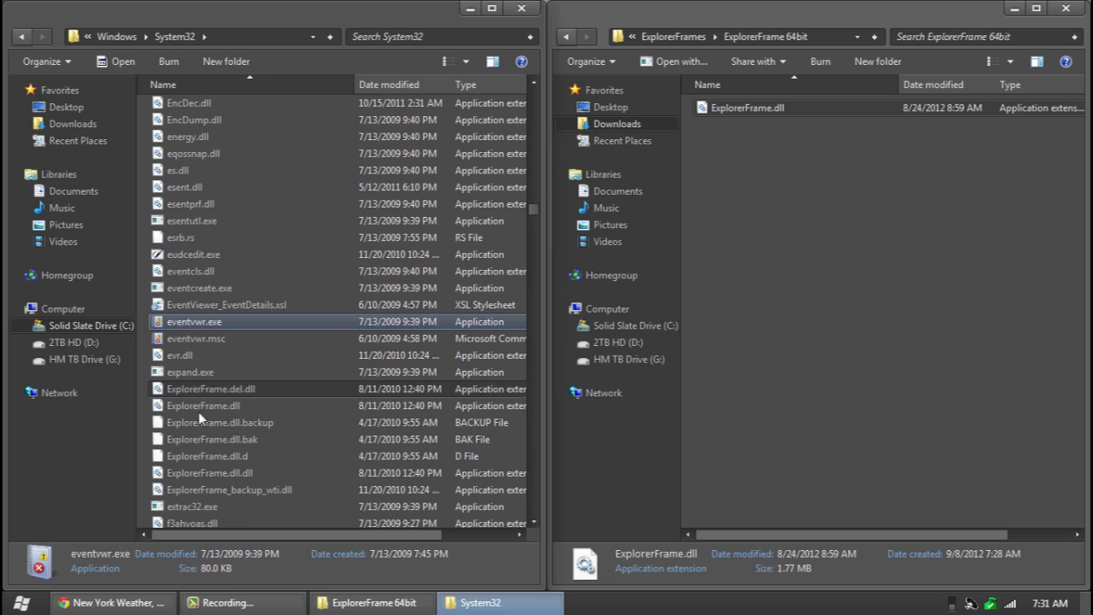
mouse_move(213, 404)
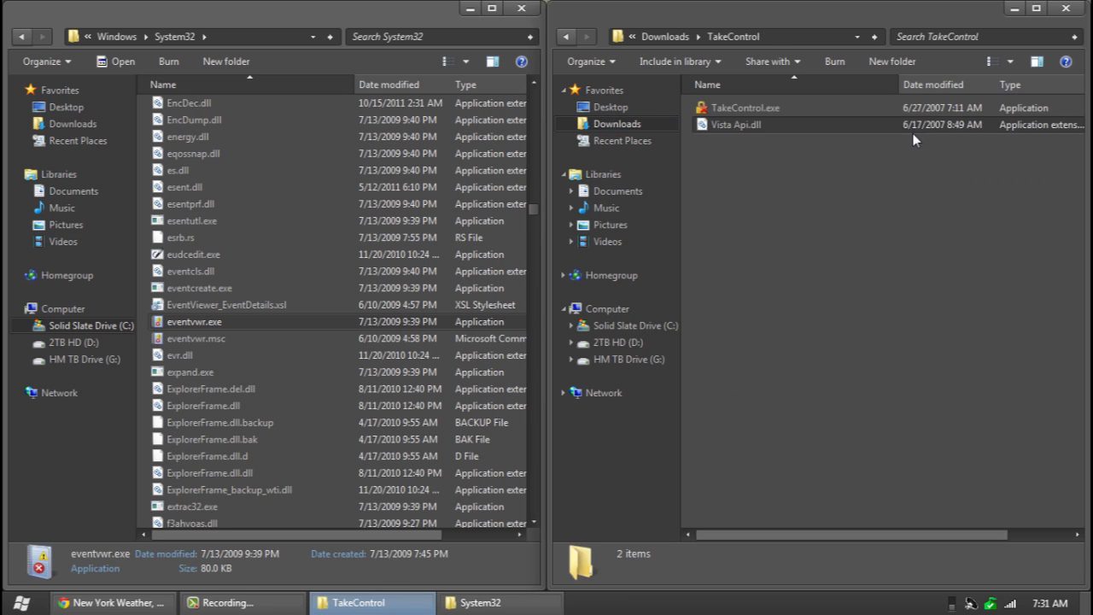
Launch Take Control, add System32's ExplorerFrame.dll to its list and take ownership of it.
double_click(745, 107)
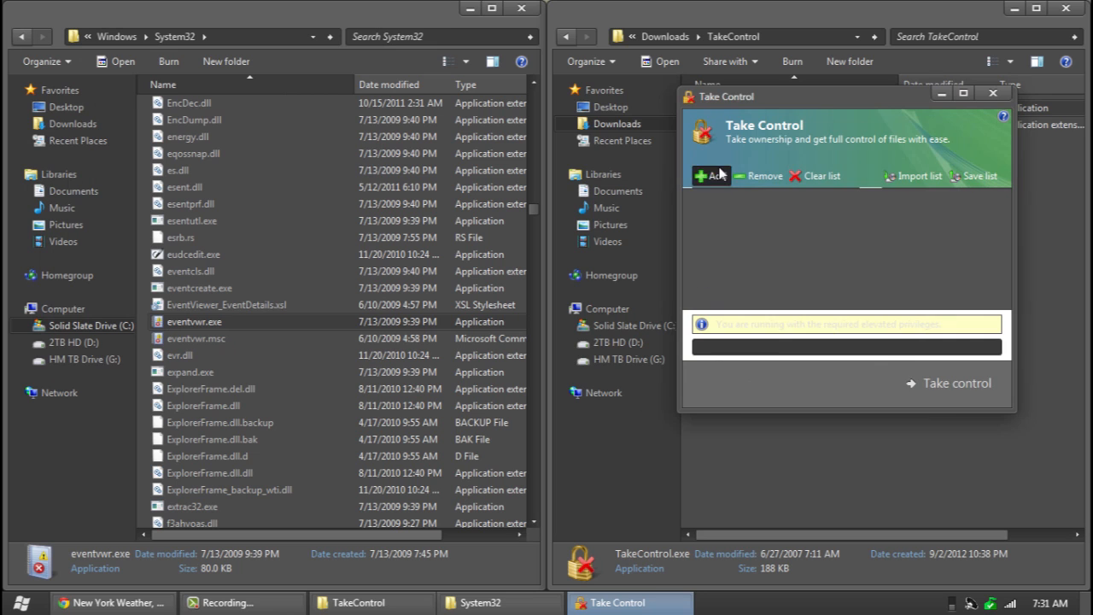
click(709, 176)
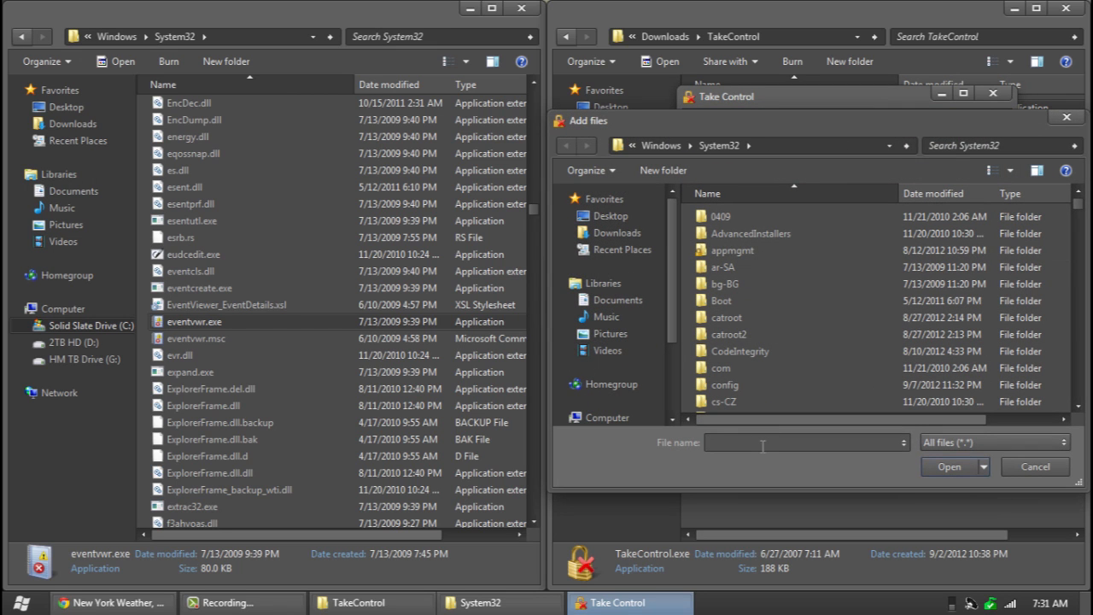
text(ex)
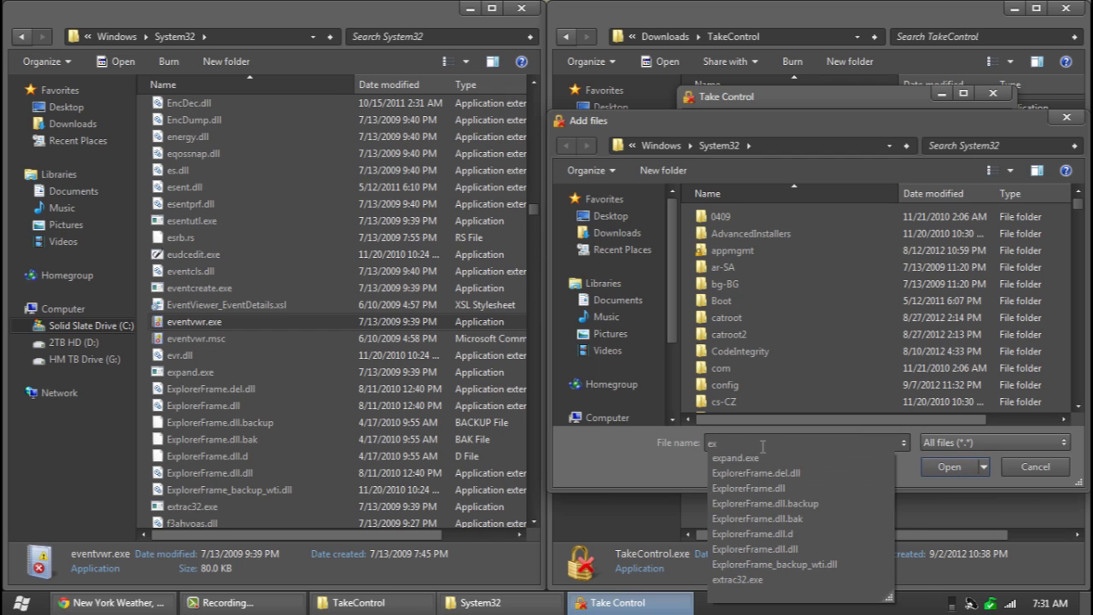
click(747, 487)
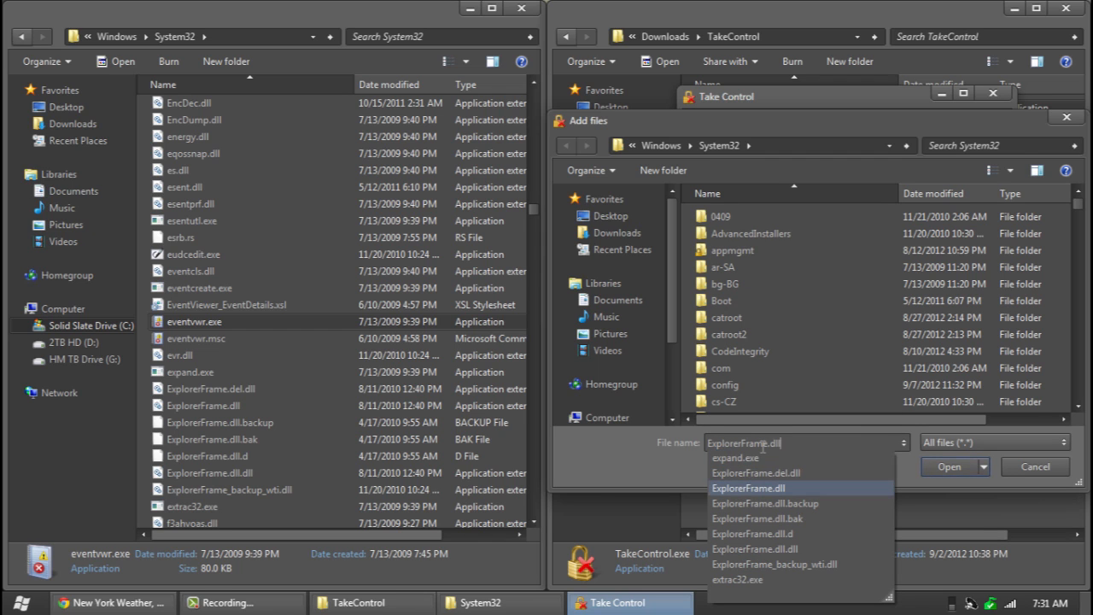
click(949, 467)
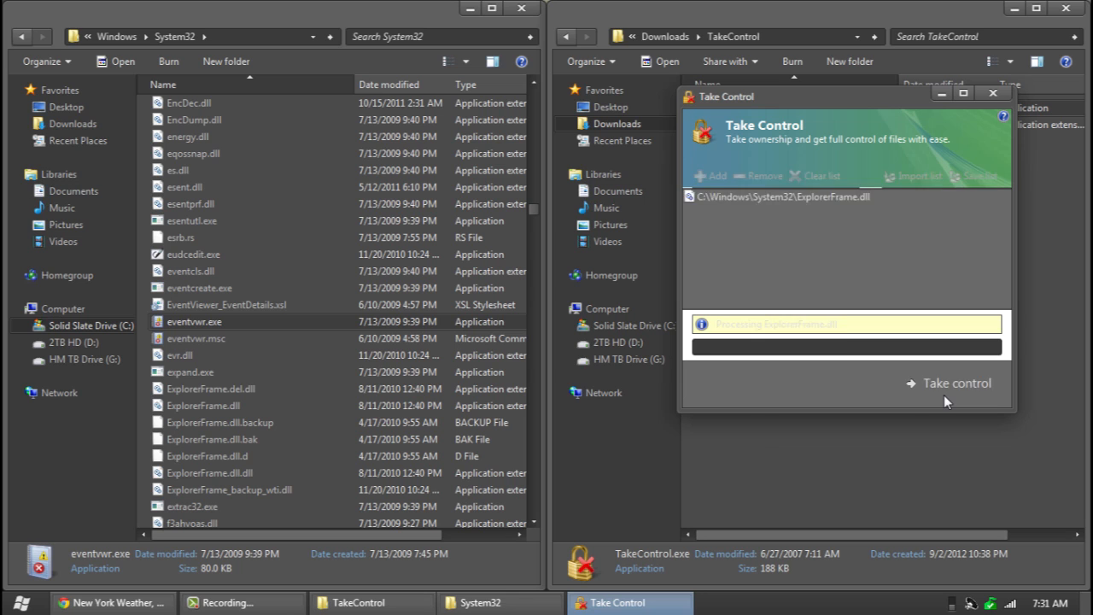
click(949, 382)
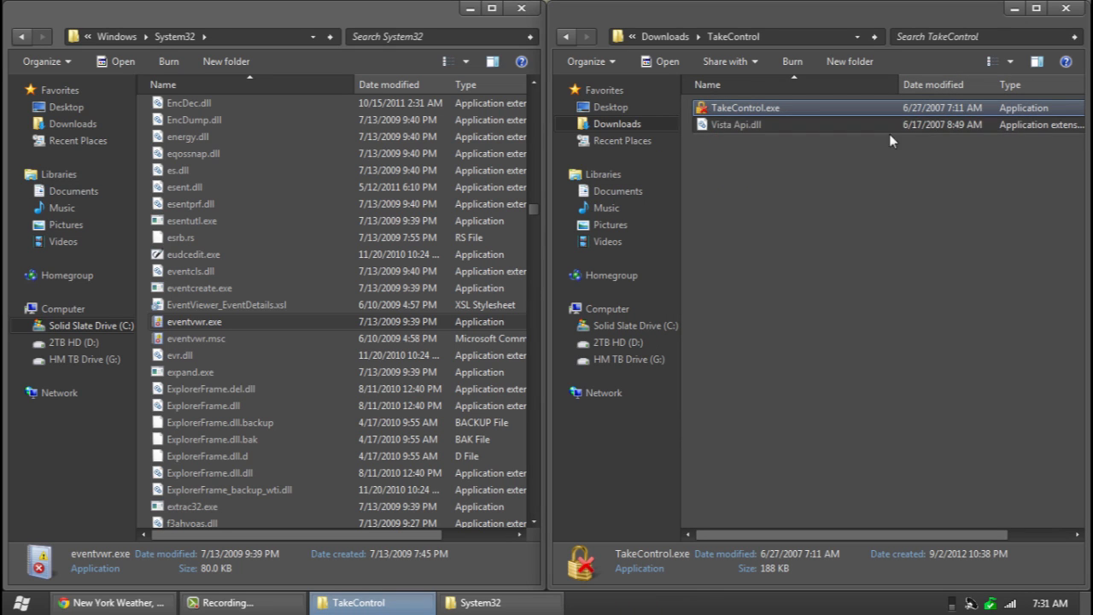
click(566, 35)
text(.backupp)
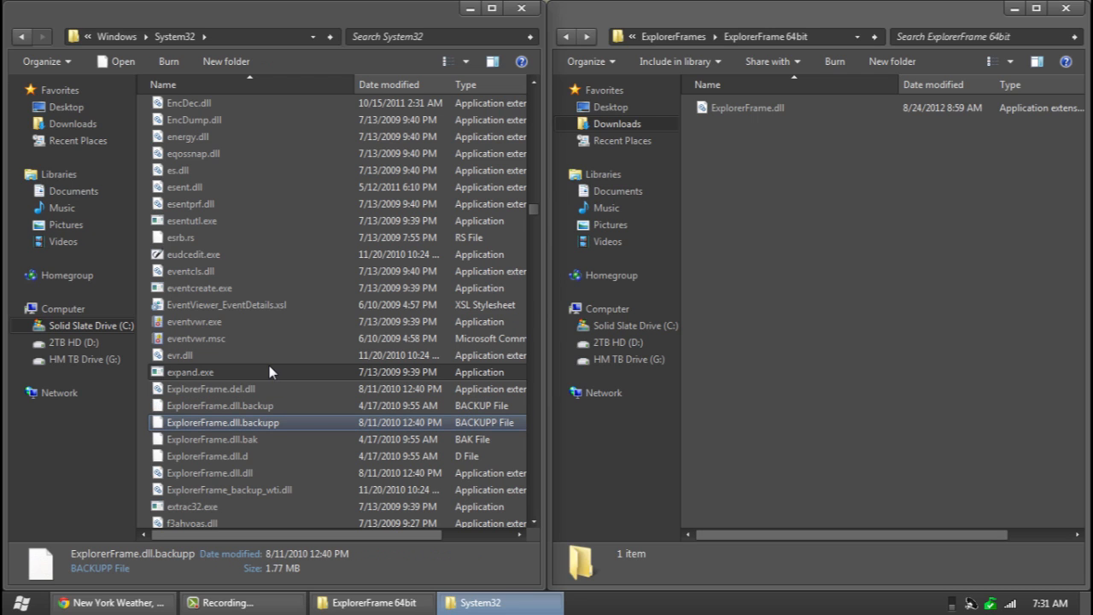
Bring up the context menu in System32 to rename ExplorerFrame.dll to ExplorerFrame.dll.backupp.
right_click(747, 107)
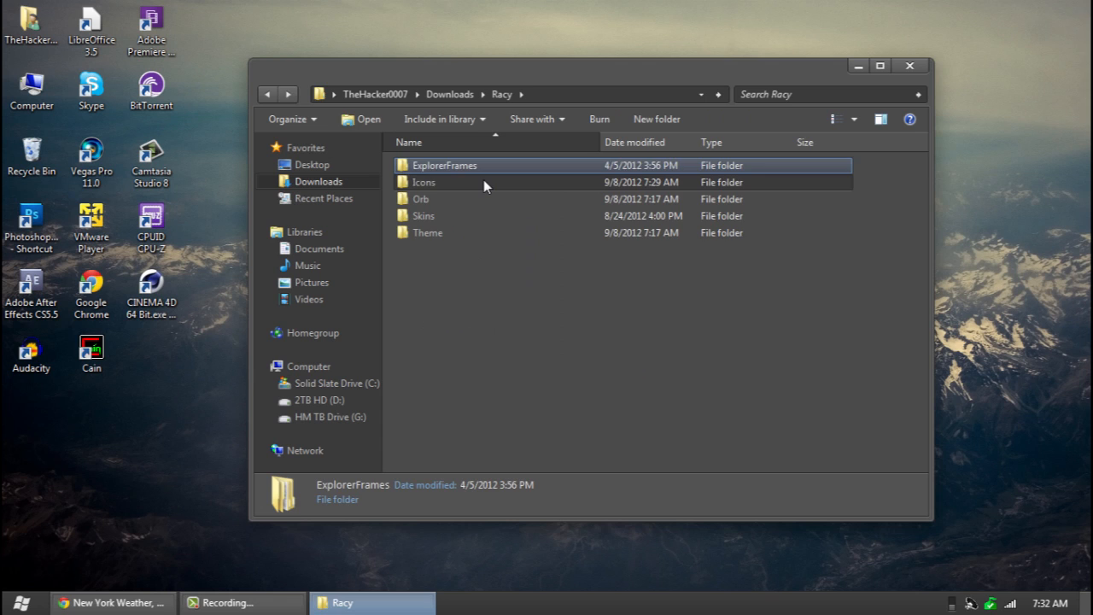
Browse the Racy Icons ico set of folder icons, then go back up to the Racy folder.
double_click(423, 181)
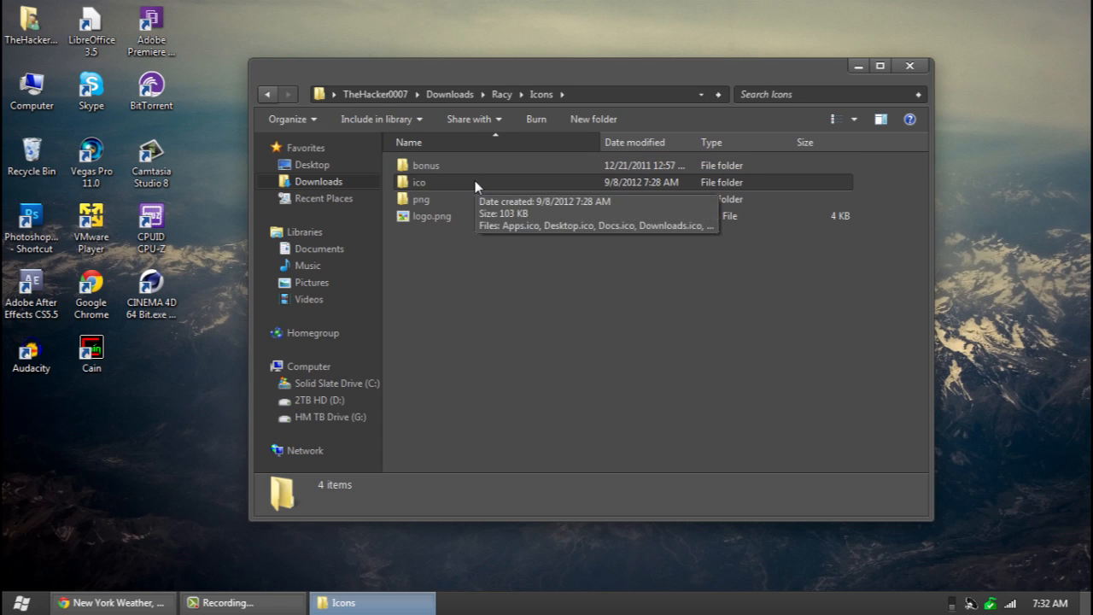
double_click(419, 182)
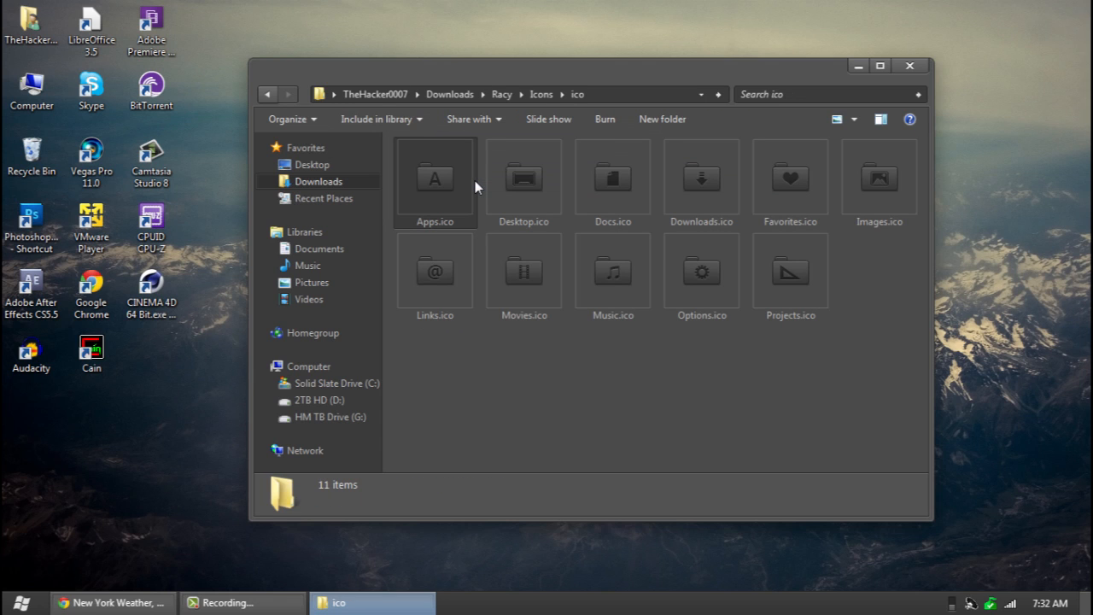
click(524, 177)
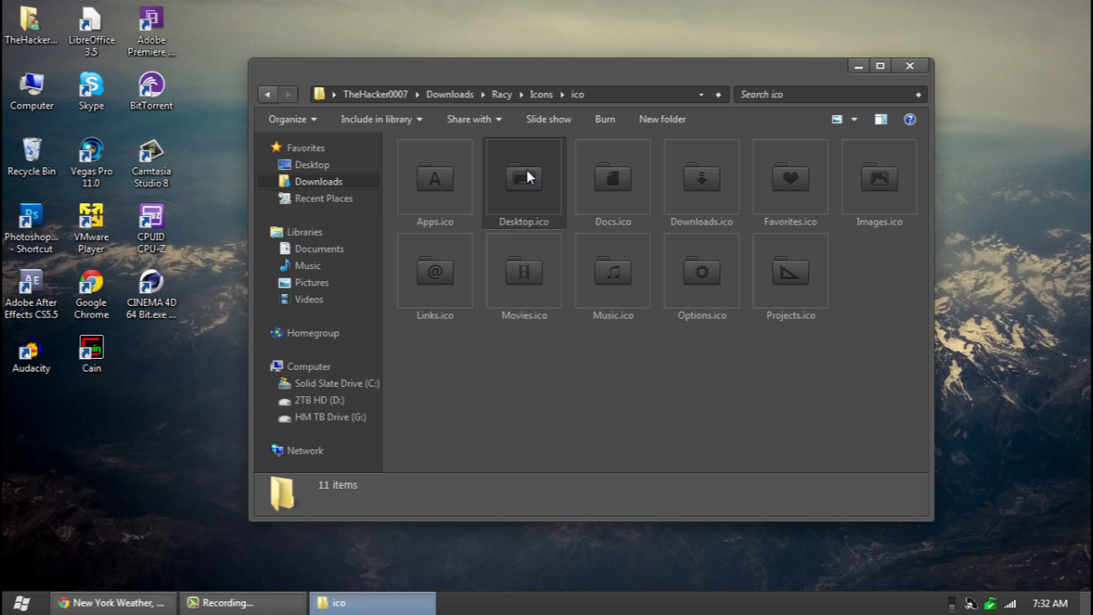
mouse_move(640, 251)
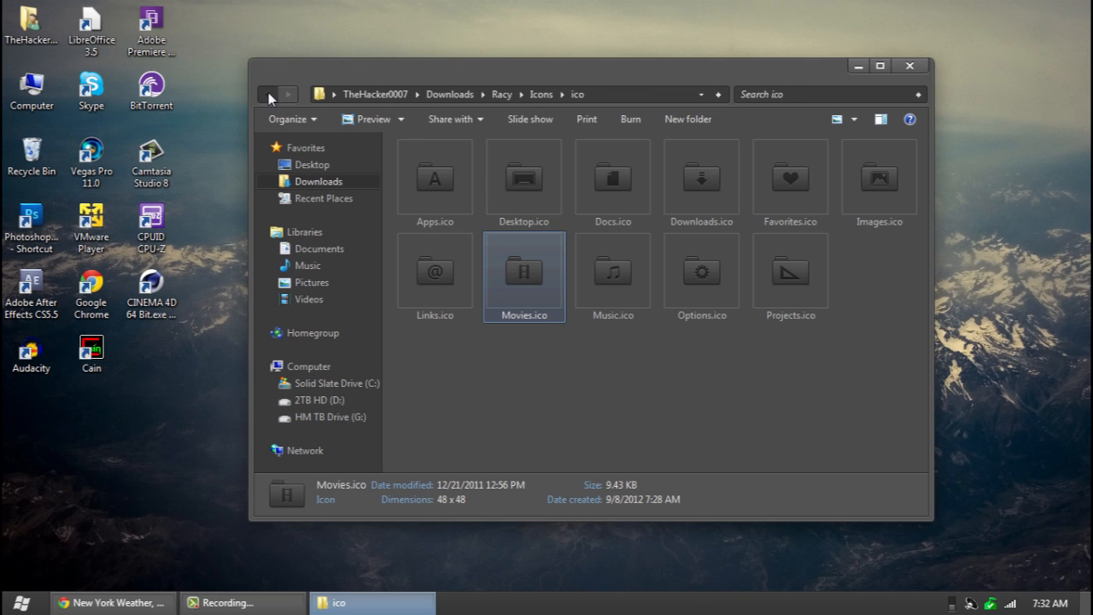
click(268, 94)
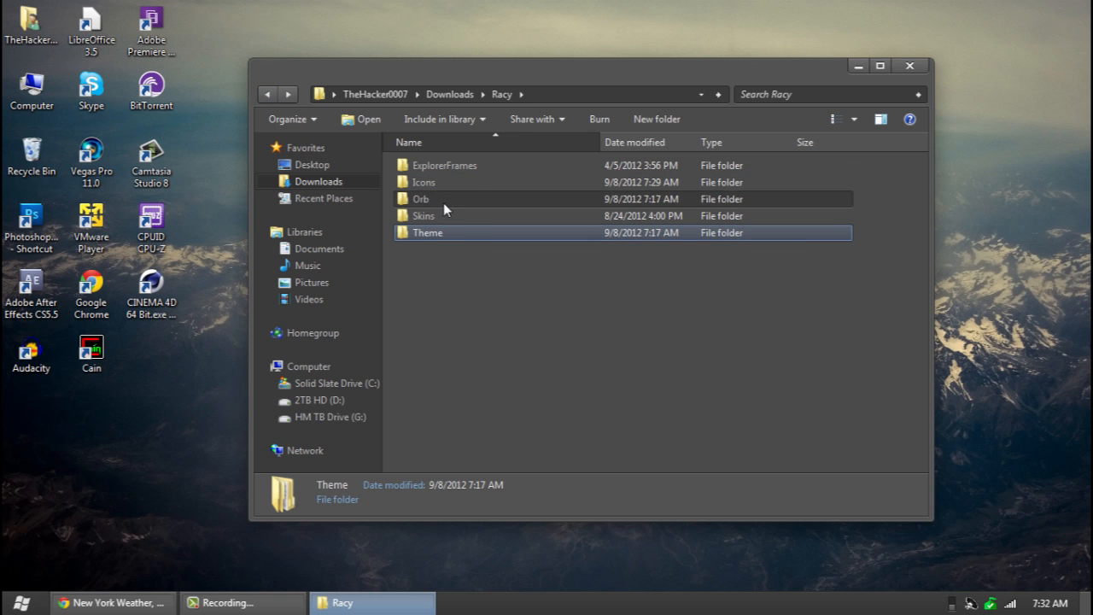
From Racy's Orb folder, browse to G:\Backup\Documents and locate the Start orb changer folder to copy.
double_click(420, 198)
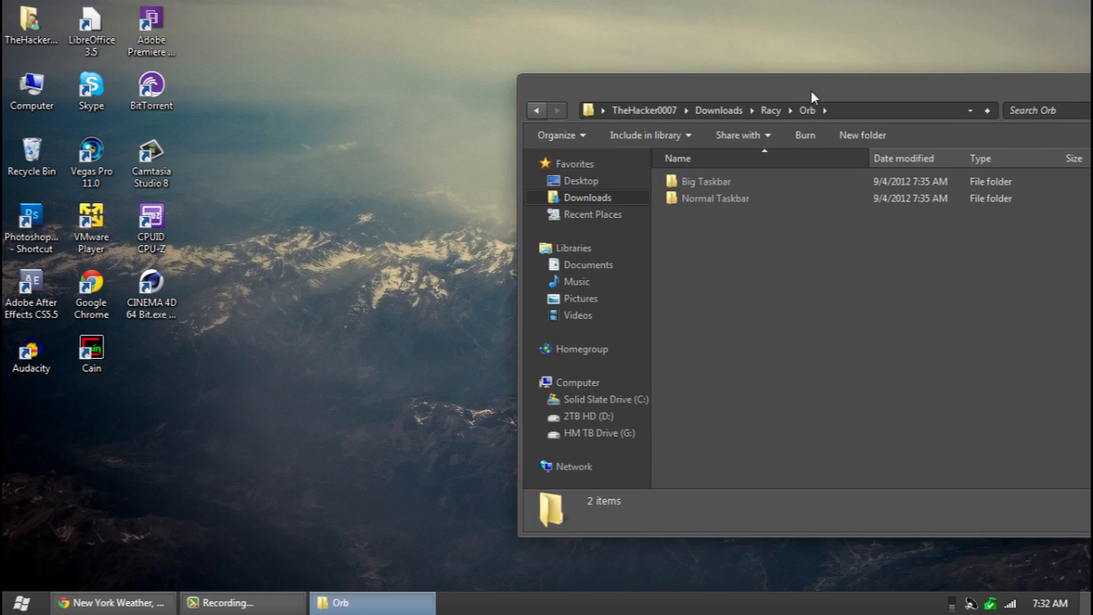
drag(811, 96, 724, 96)
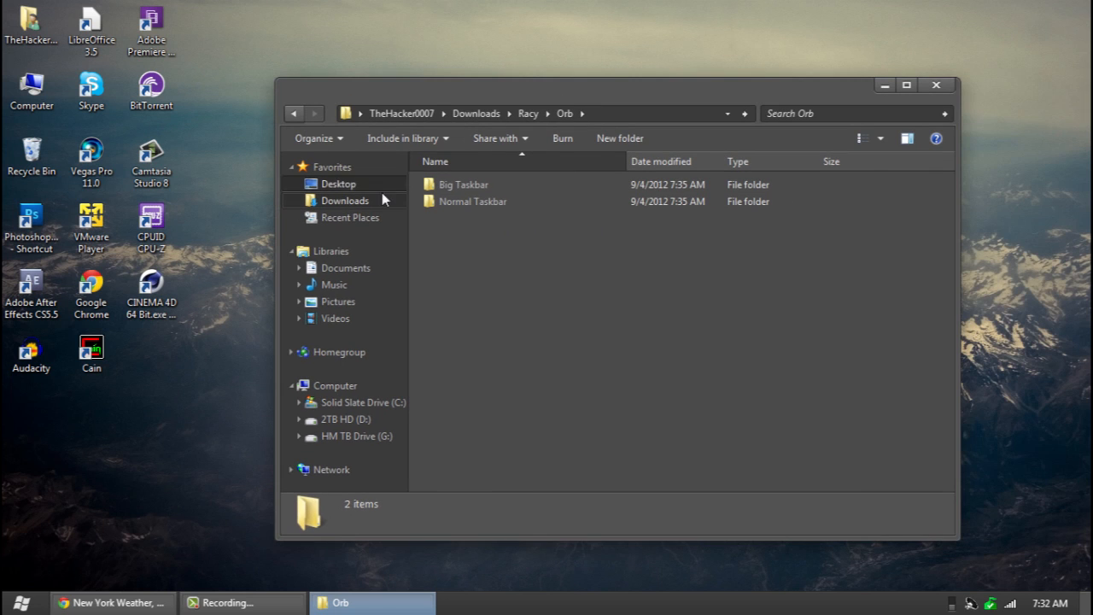
click(346, 267)
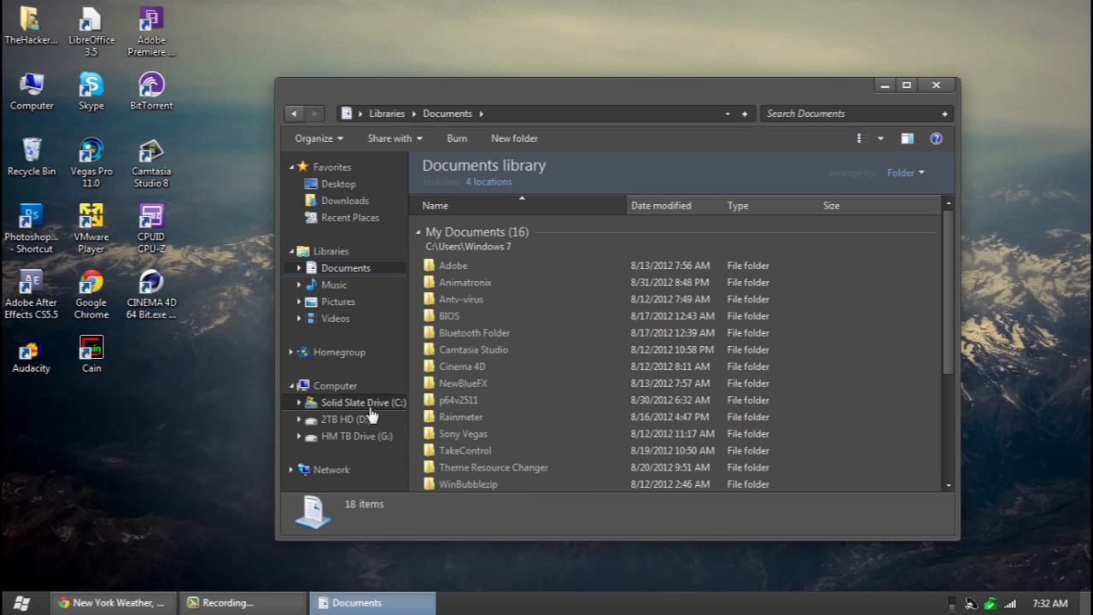
click(346, 419)
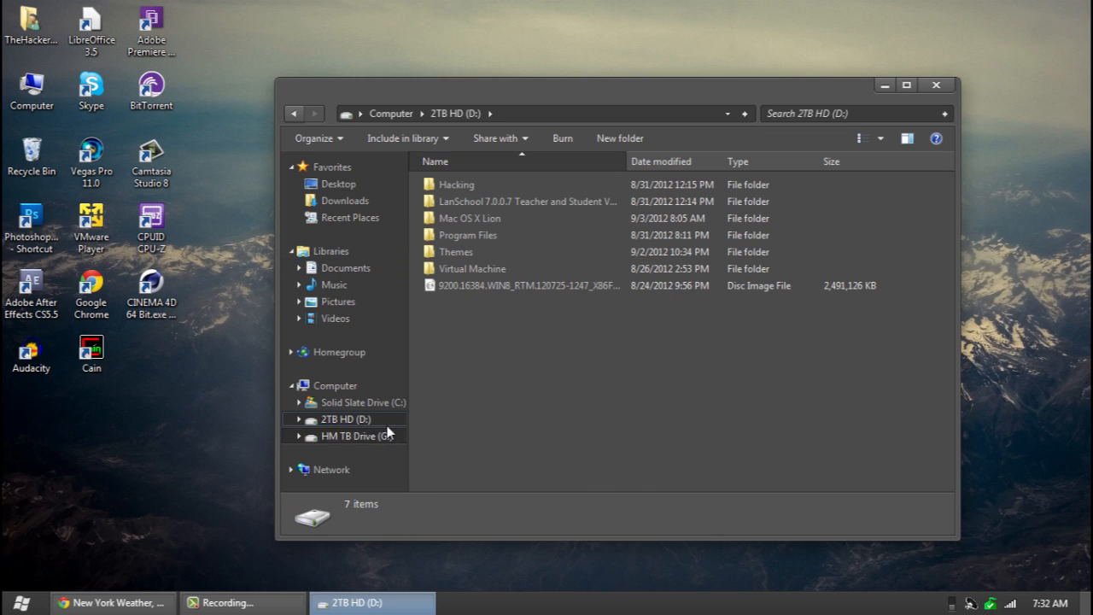
click(356, 436)
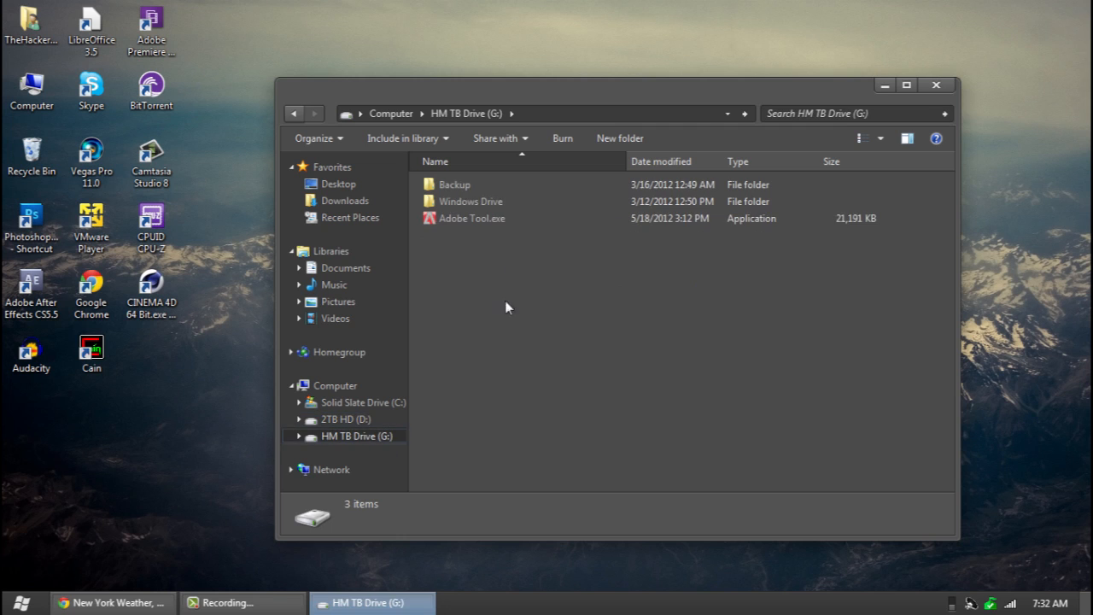
double_click(453, 184)
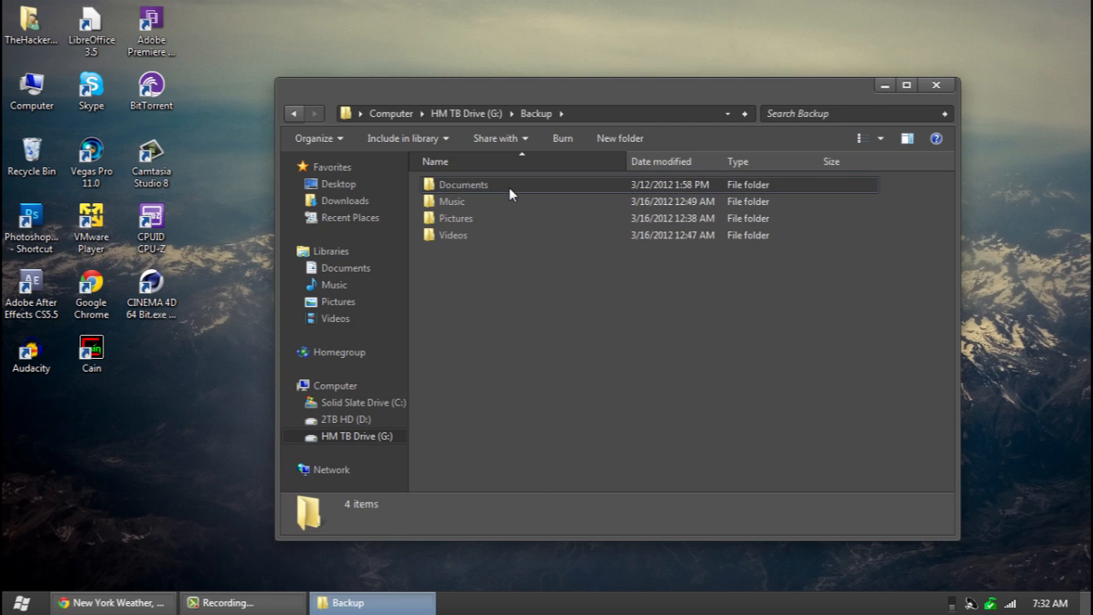
double_click(463, 183)
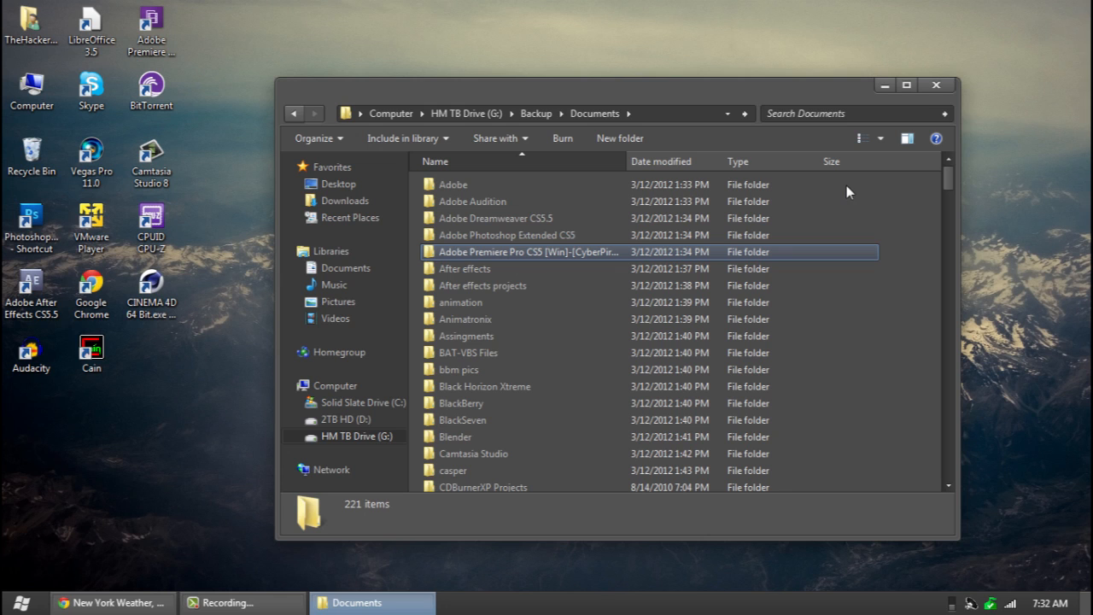
mouse_move(671, 263)
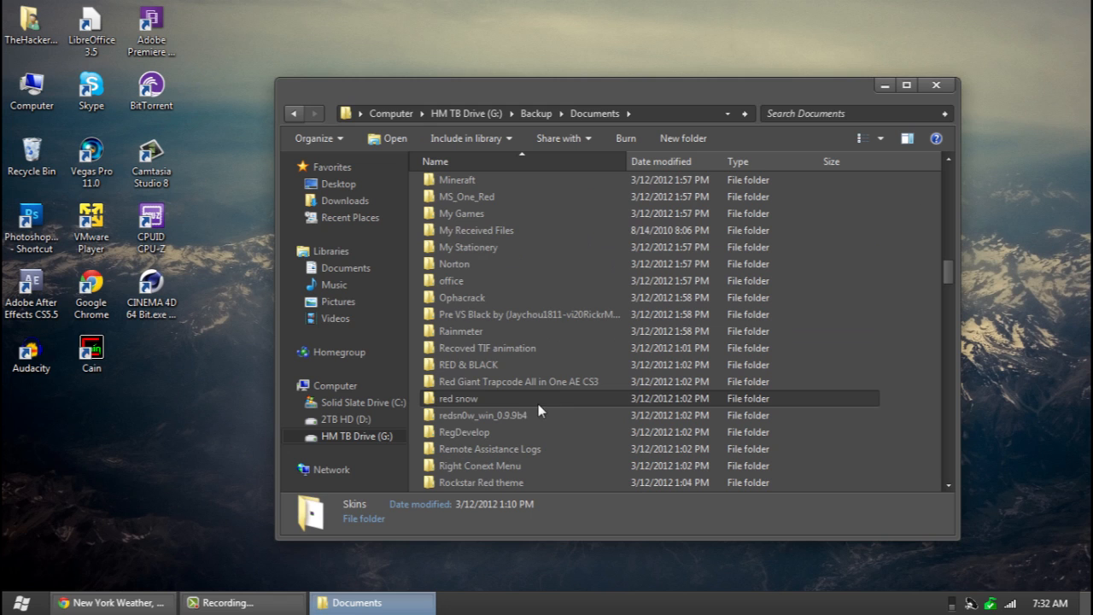
scroll(down, 3)
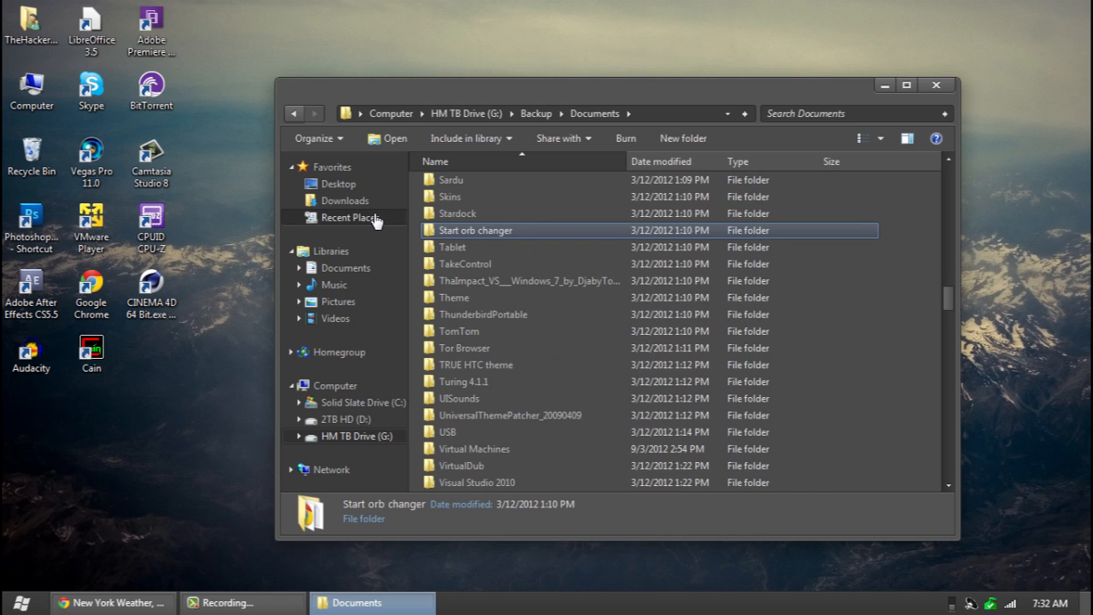
Return to Racy's Orb folder and open the pasted Start orb changer folder.
click(345, 200)
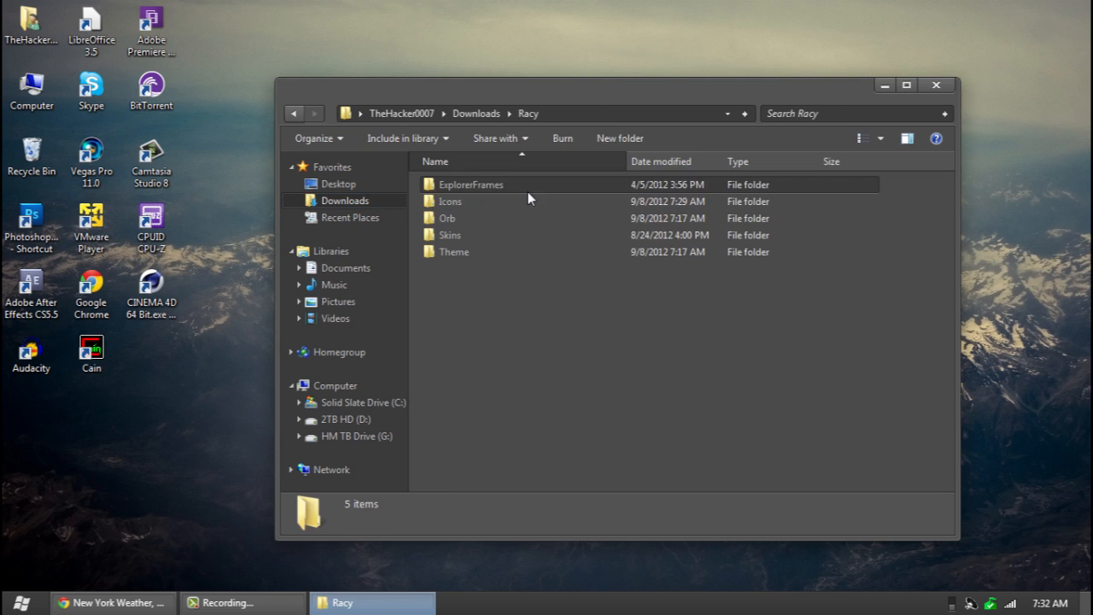
double_click(447, 218)
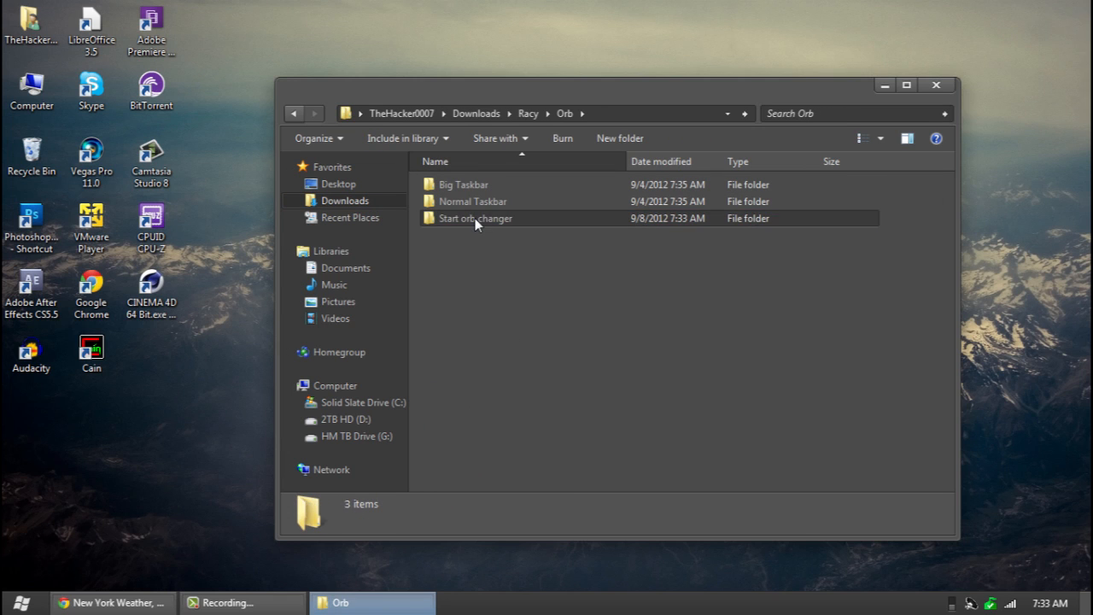
double_click(475, 218)
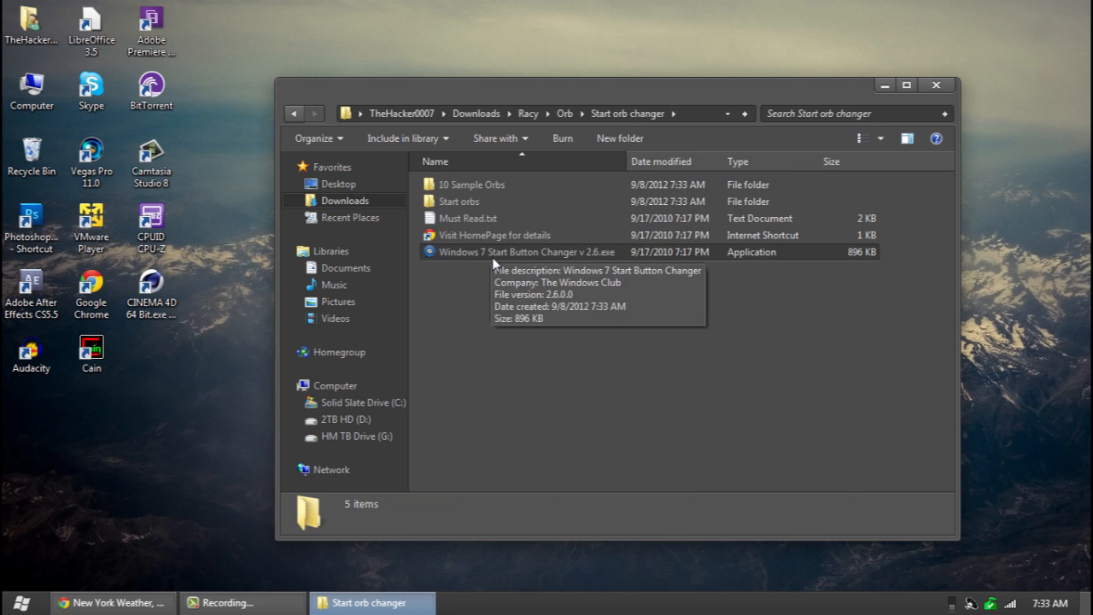
Launch Start Button Changer v2.6 and apply Bottom.BMP from Racy\Orb\Normal Taskbar as the Start orb.
double_click(531, 251)
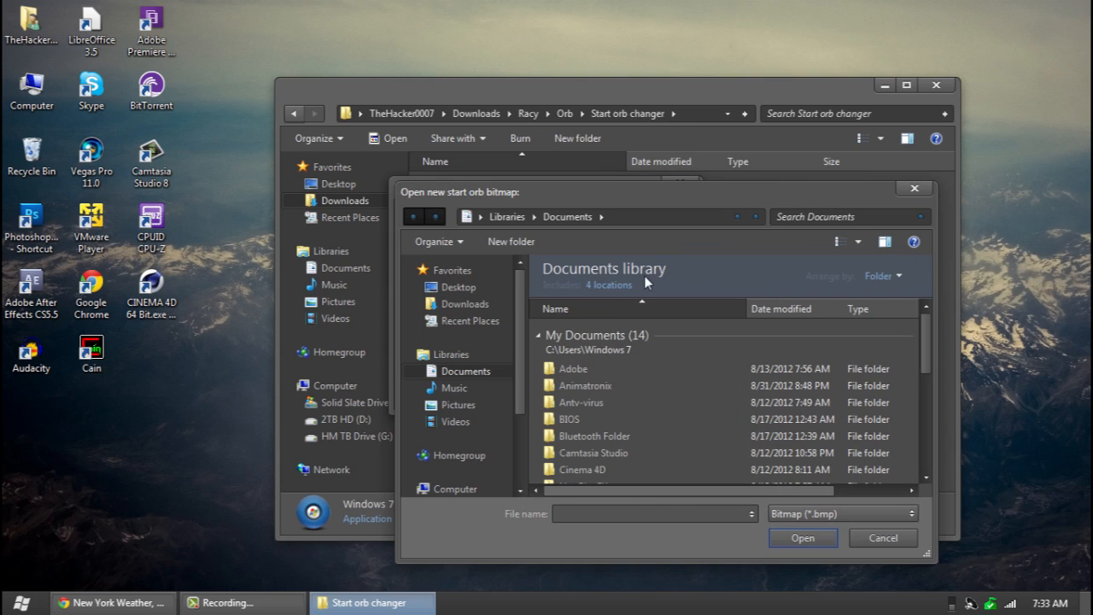
click(465, 303)
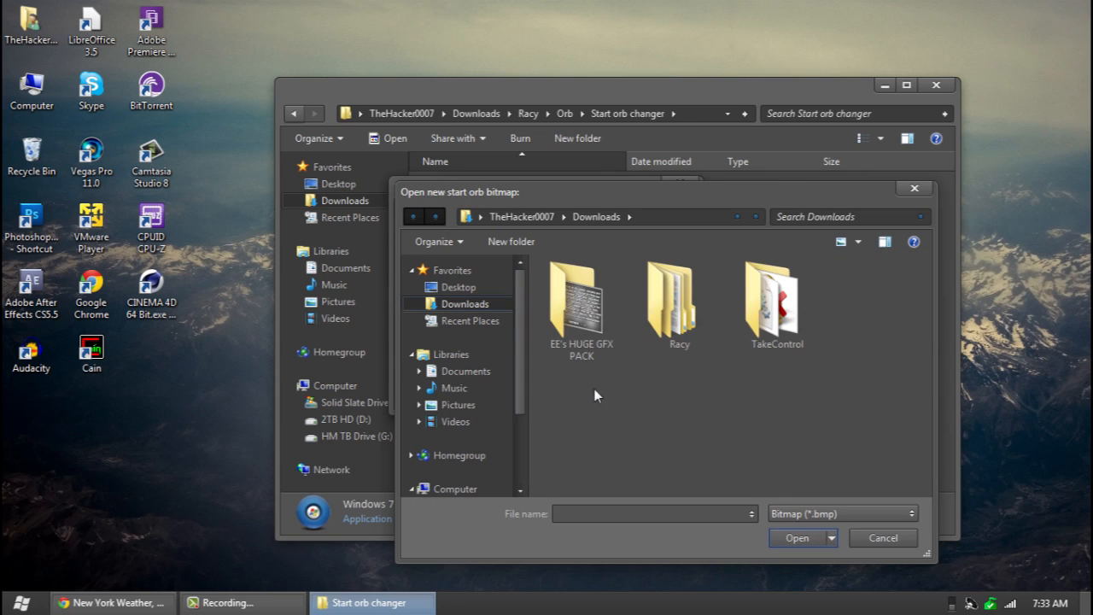
double_click(679, 299)
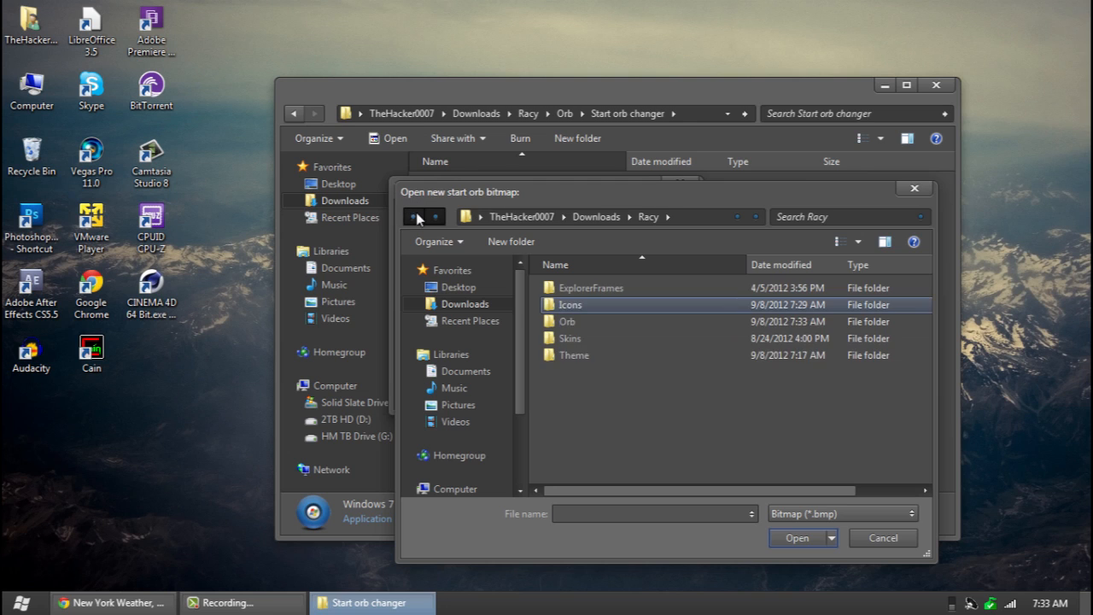
double_click(568, 321)
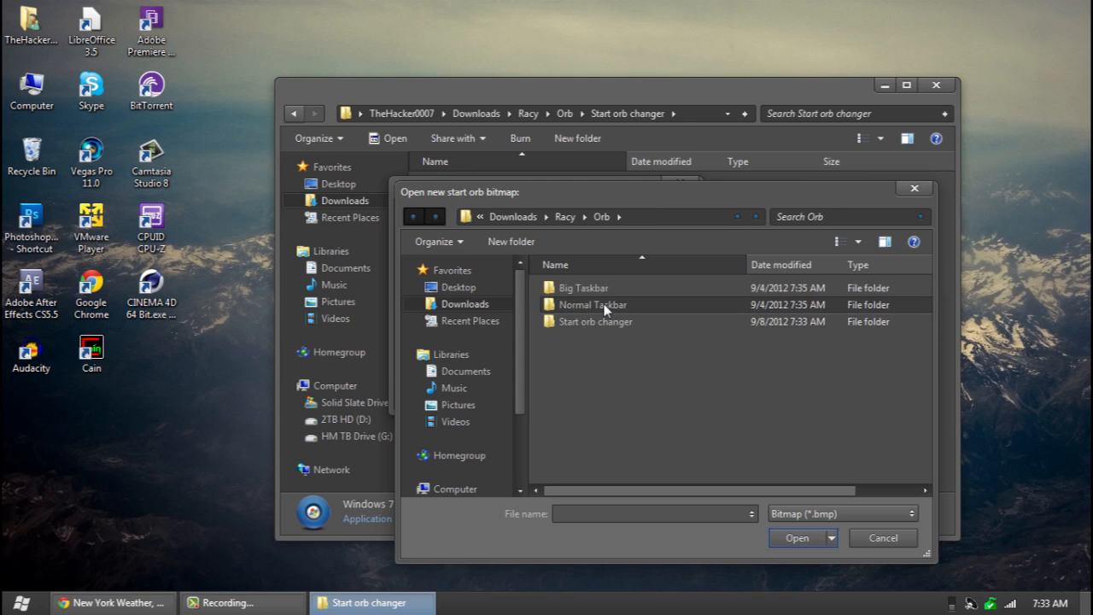
double_click(592, 304)
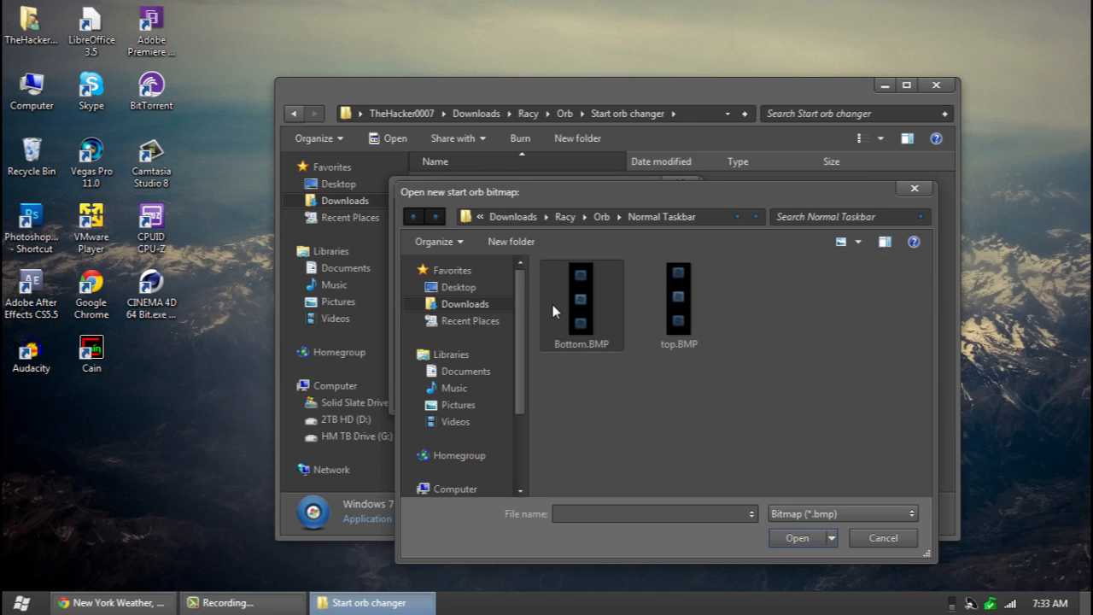
click(582, 305)
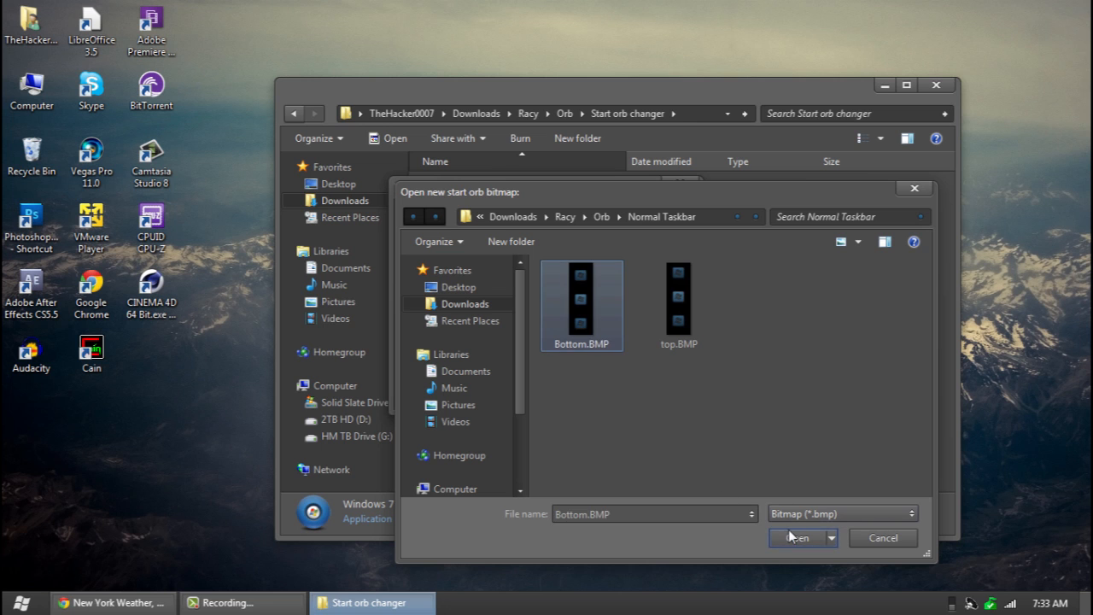
click(797, 537)
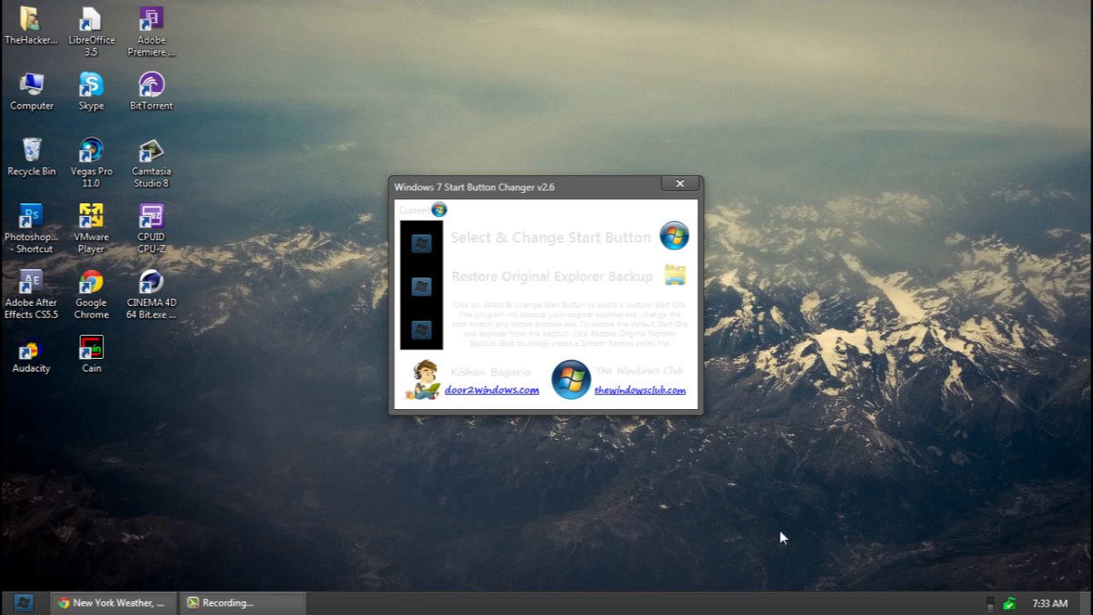
Test the new Racy Start orb by opening Documents, then return Explorer to the Racy folder.
click(24, 602)
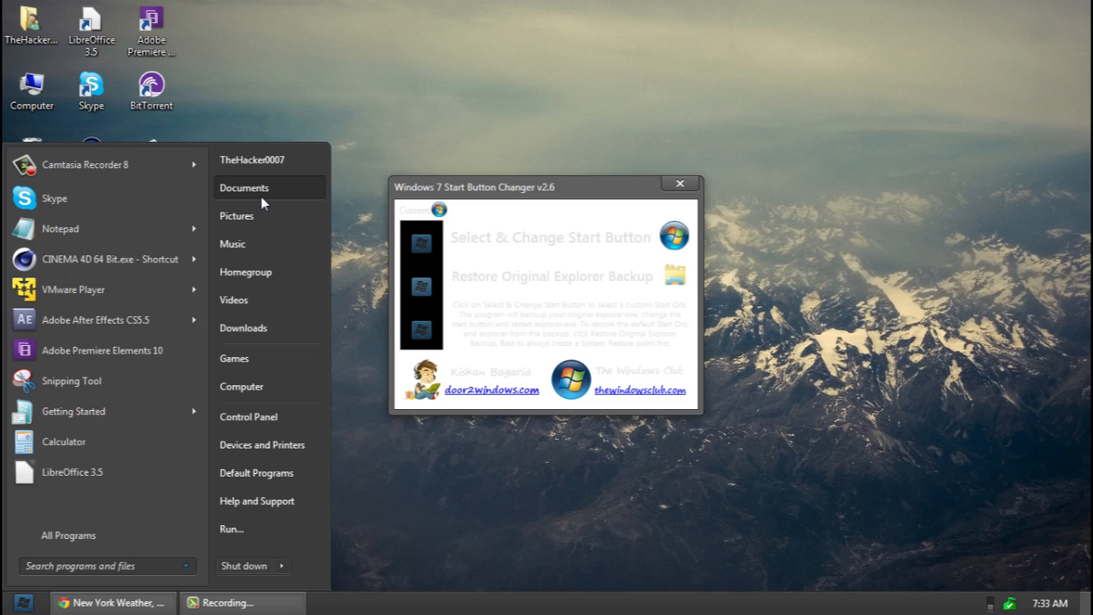
click(244, 187)
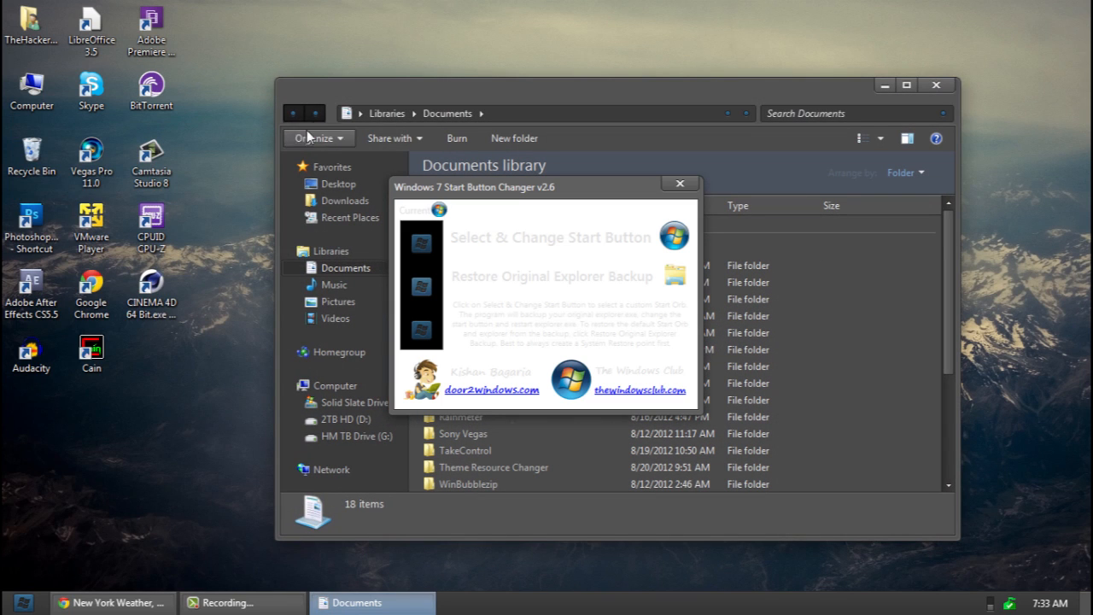
mouse_move(285, 128)
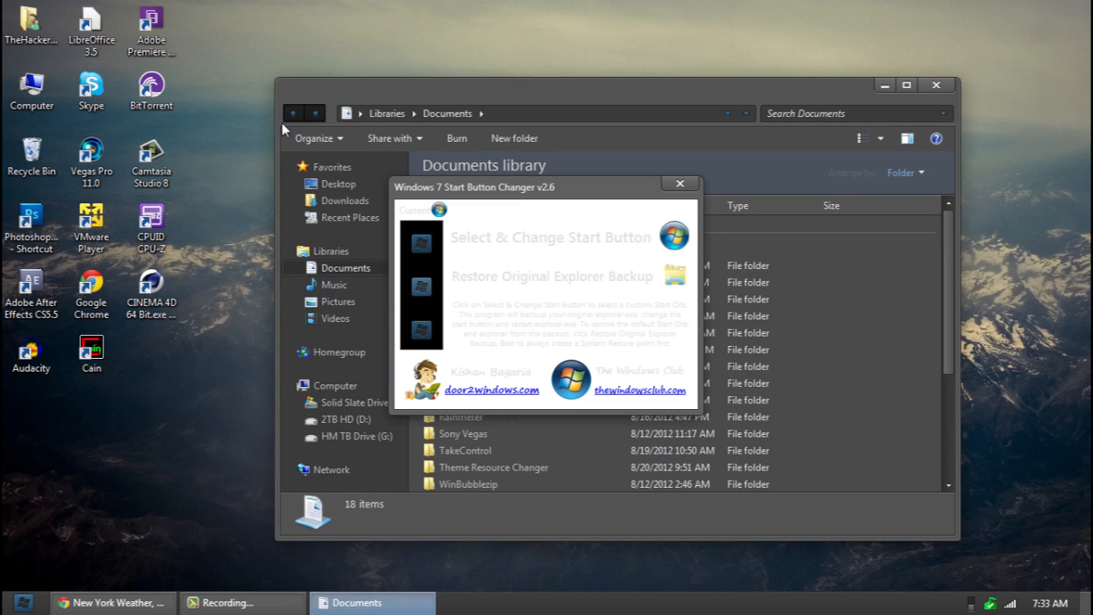
click(680, 184)
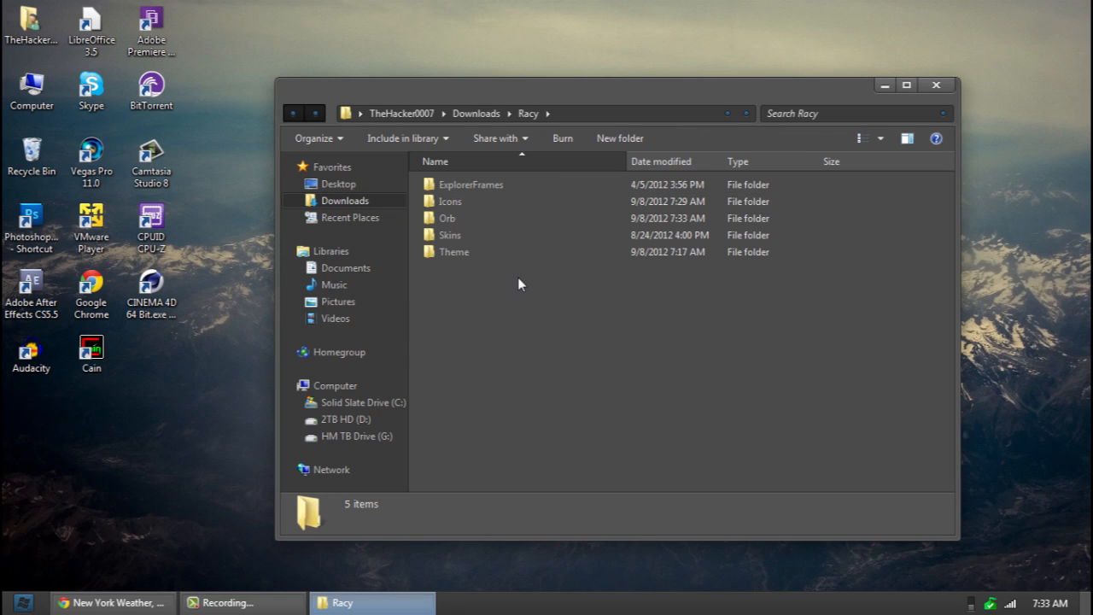
Navigate into Racy Theme > Normal Taskbar > Left & Bottom to reach the Racy folder and Racy.theme.
double_click(453, 251)
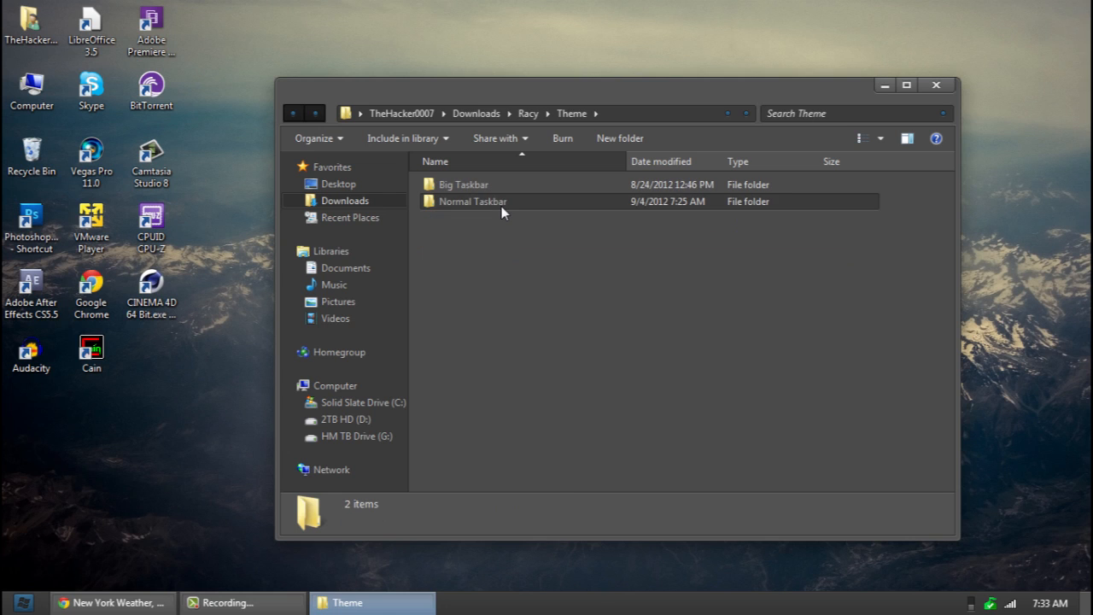
double_click(471, 201)
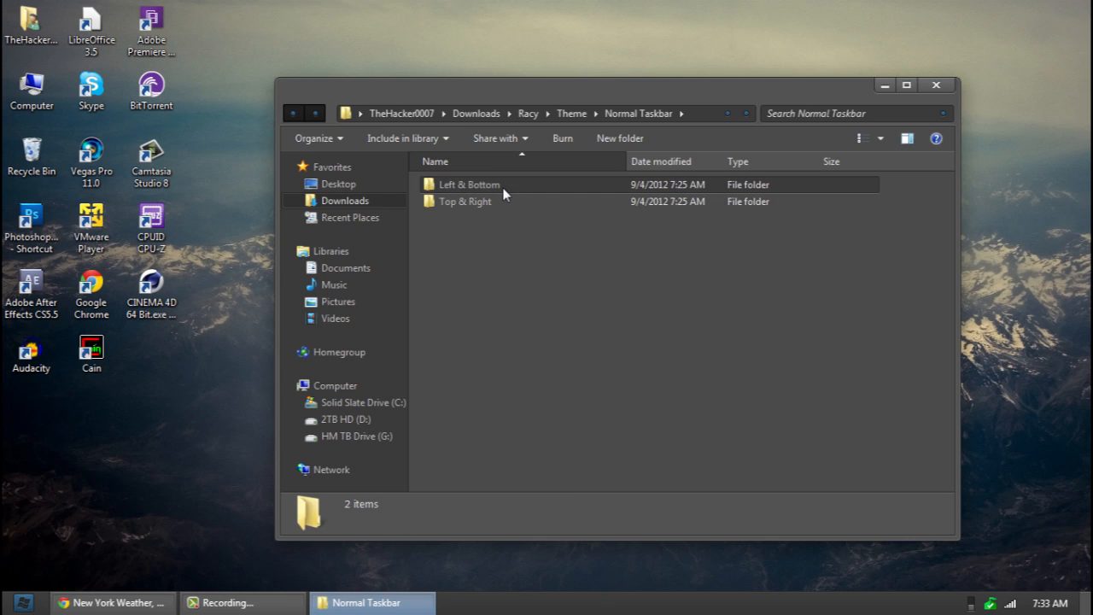
mouse_move(509, 195)
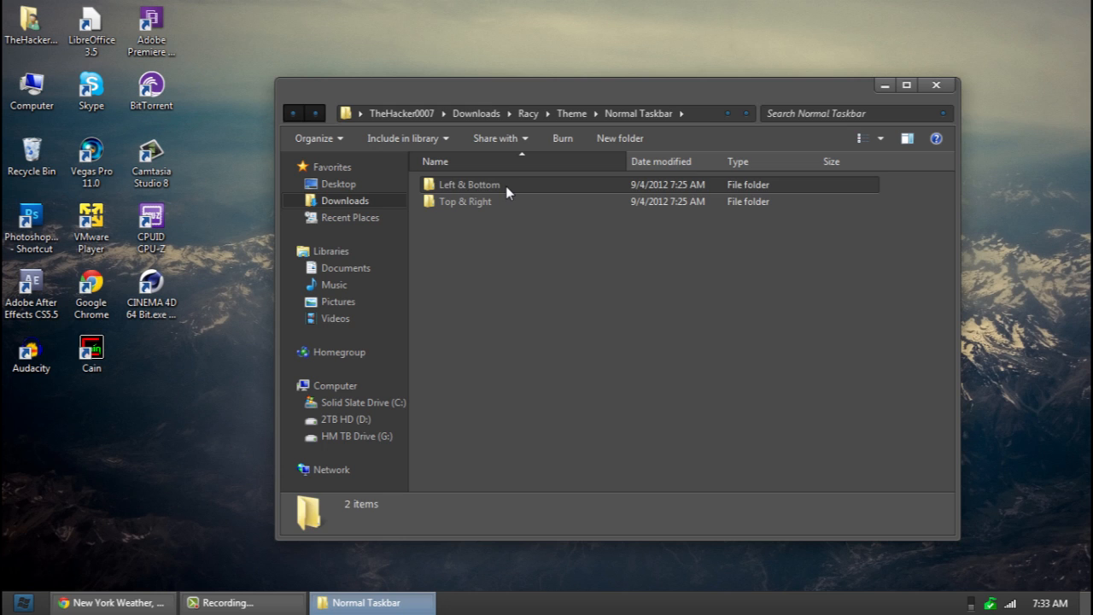
double_click(469, 184)
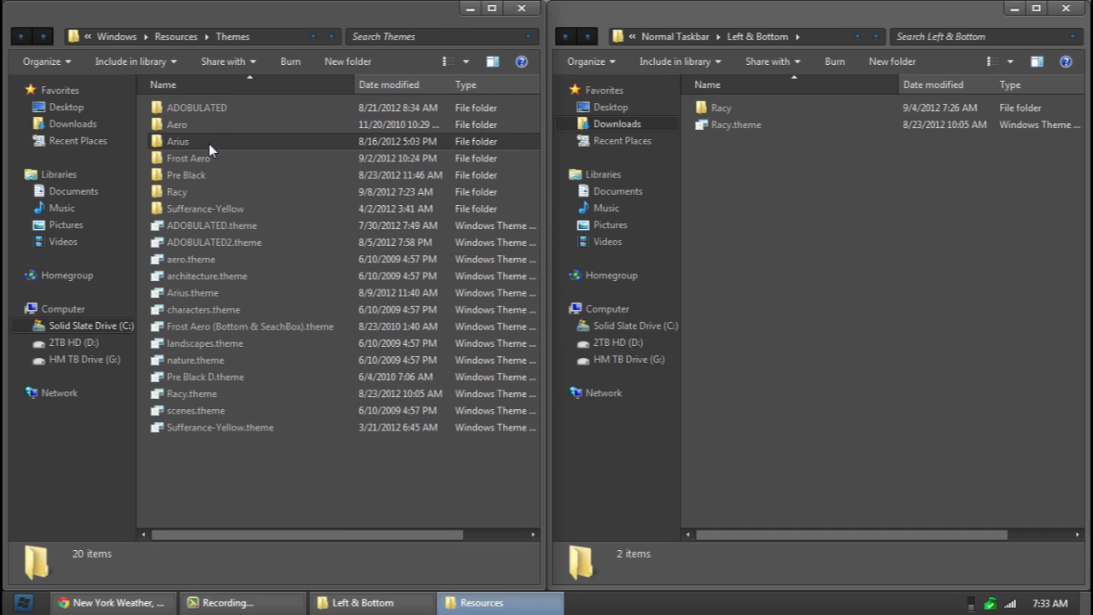
click(721, 107)
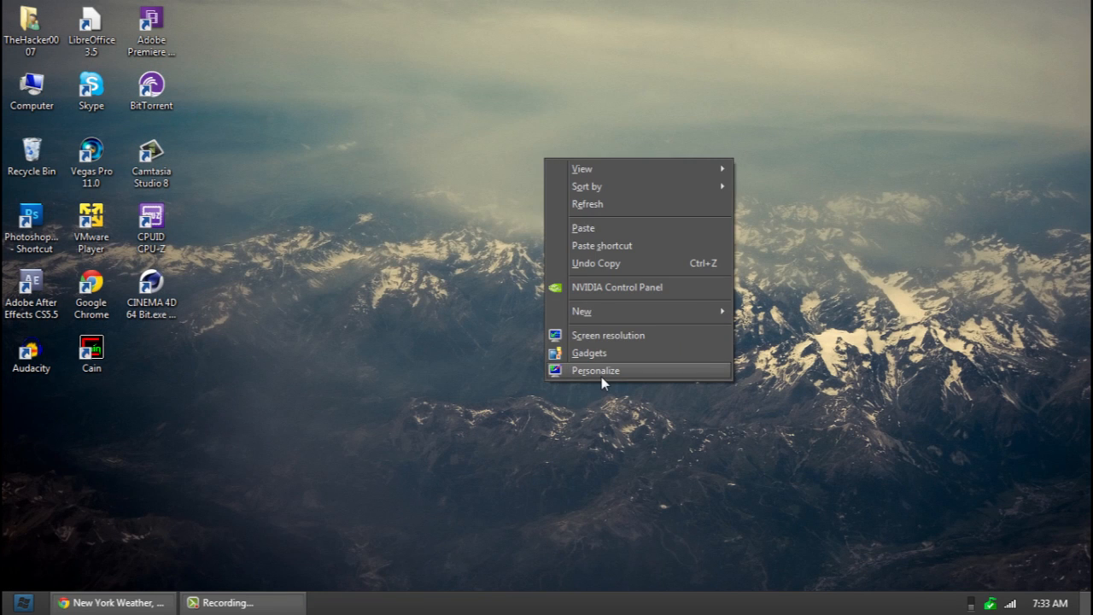
Apply the Racy theme from Installed Themes in Personalization.
click(595, 369)
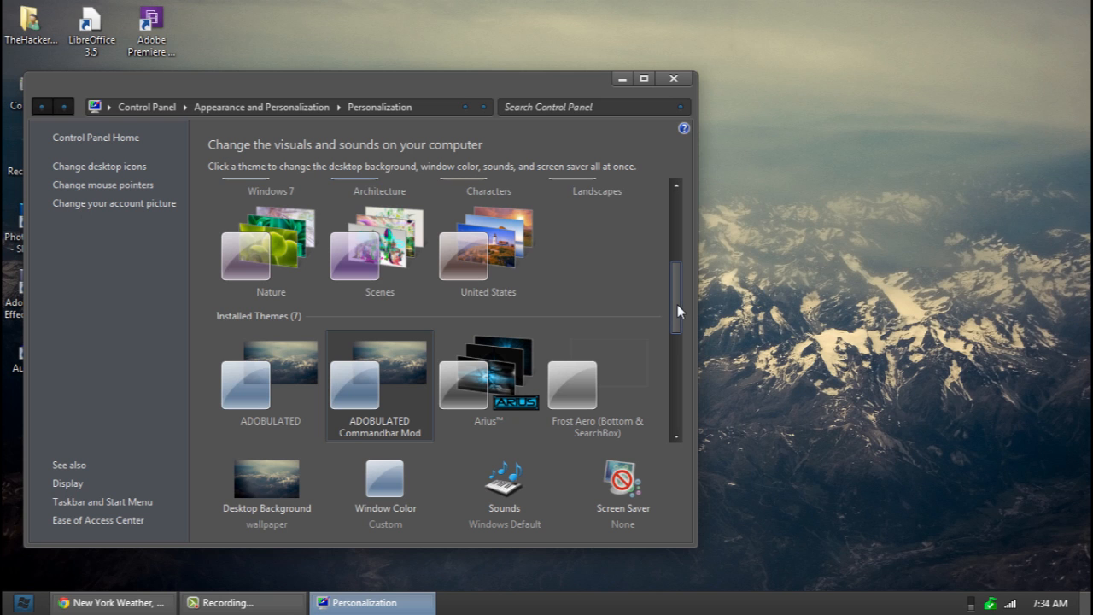
scroll(down, 3)
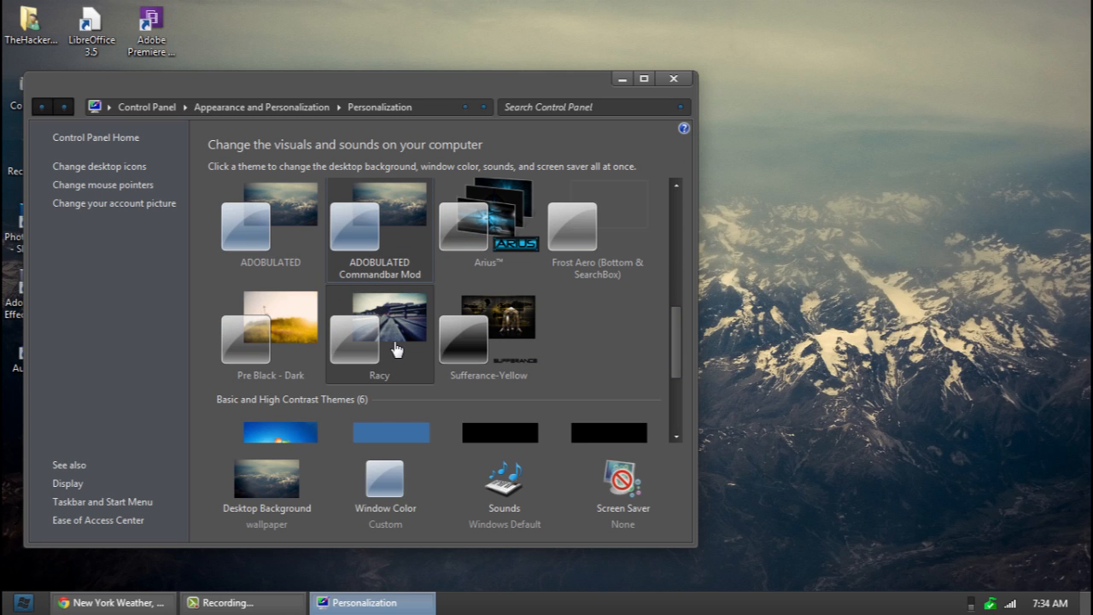
click(379, 329)
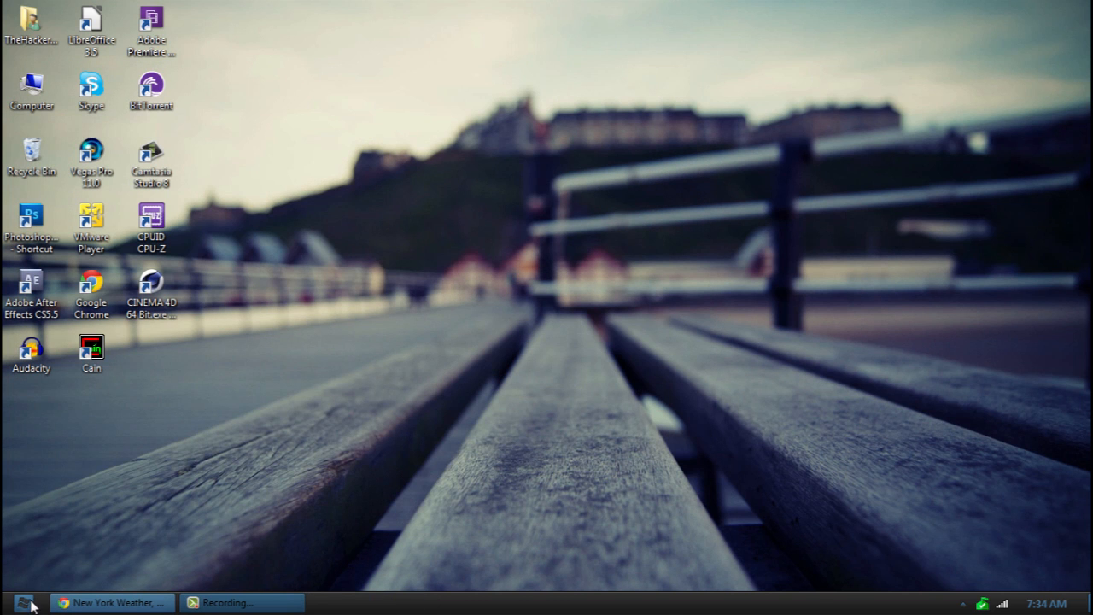
View the restyled Documents library, then open the Downloads folder from the Start menu.
click(24, 603)
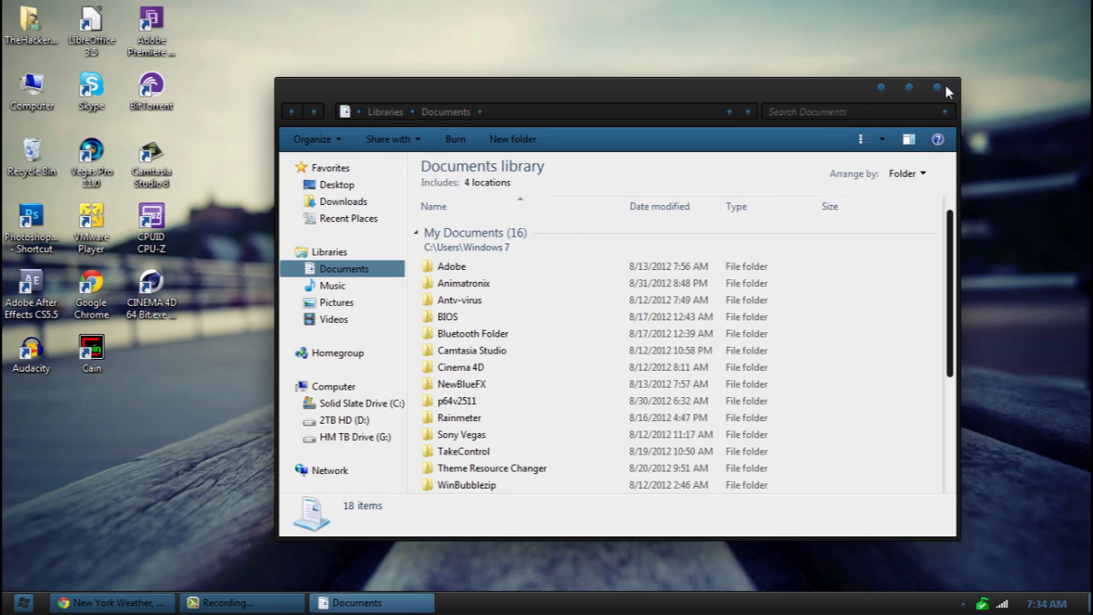
mouse_move(976, 77)
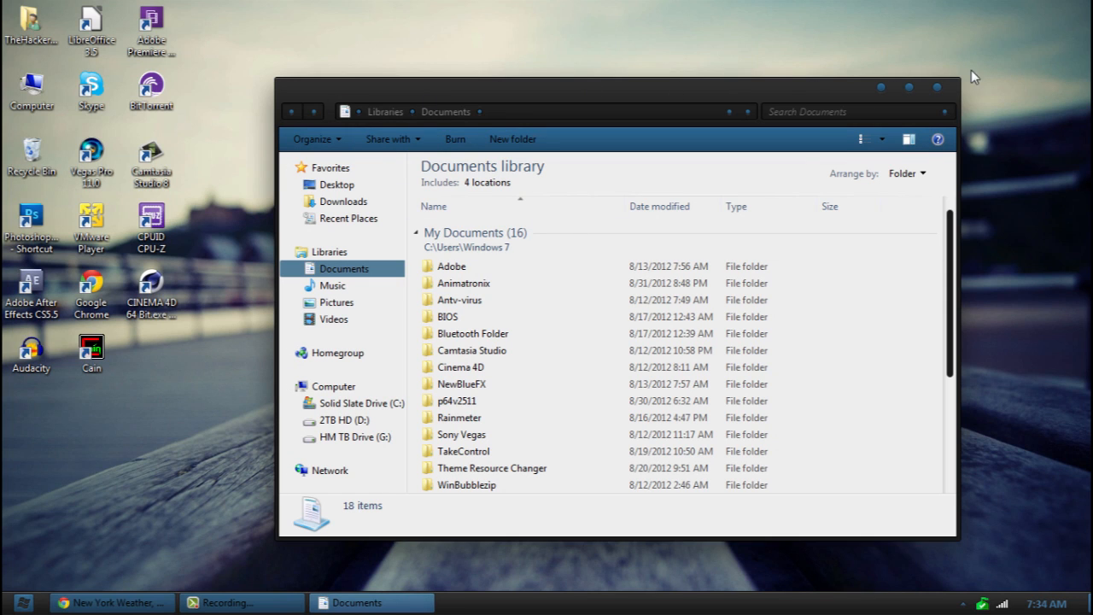
mouse_move(296, 115)
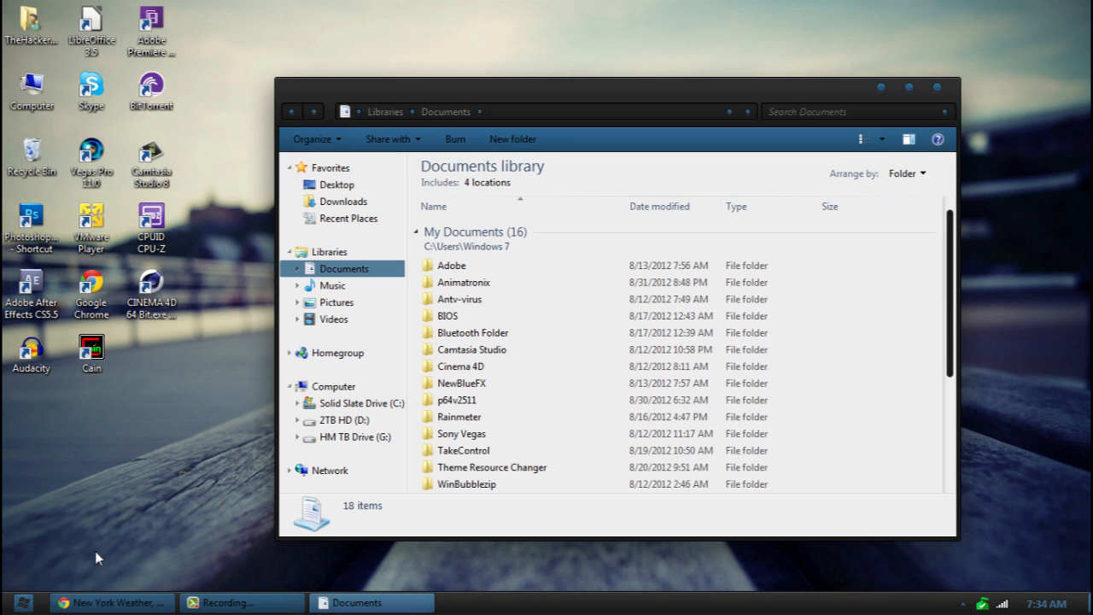
click(24, 603)
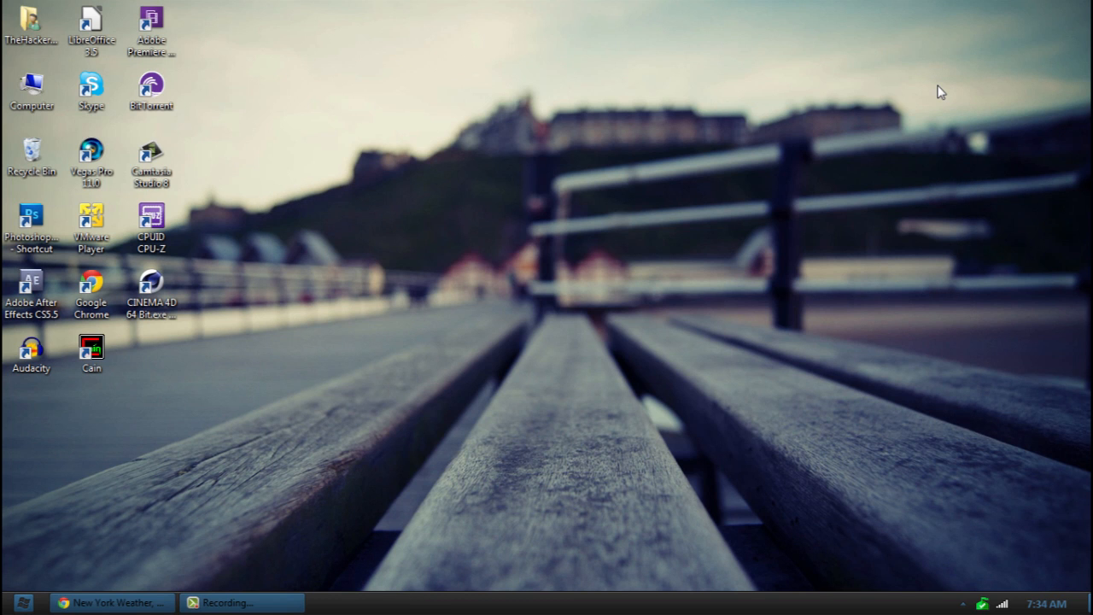
click(23, 602)
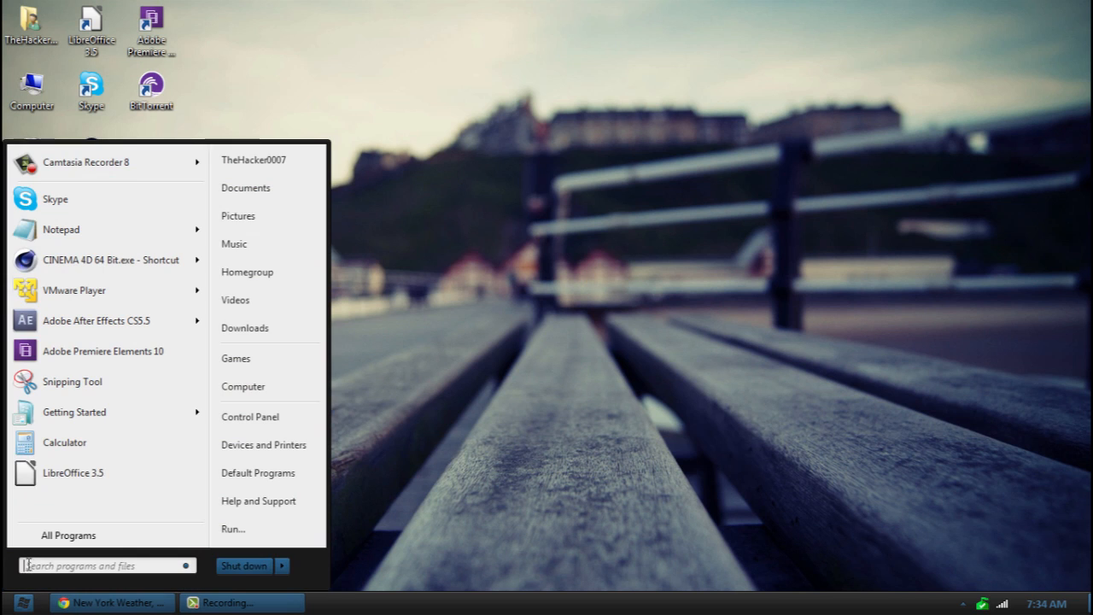
mouse_move(247, 299)
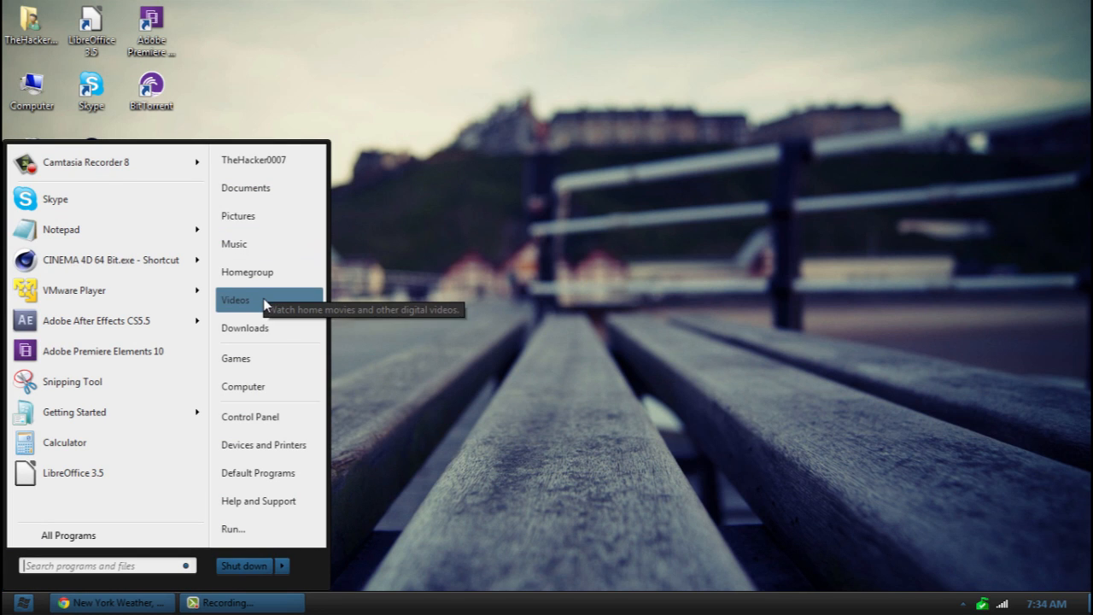
click(245, 328)
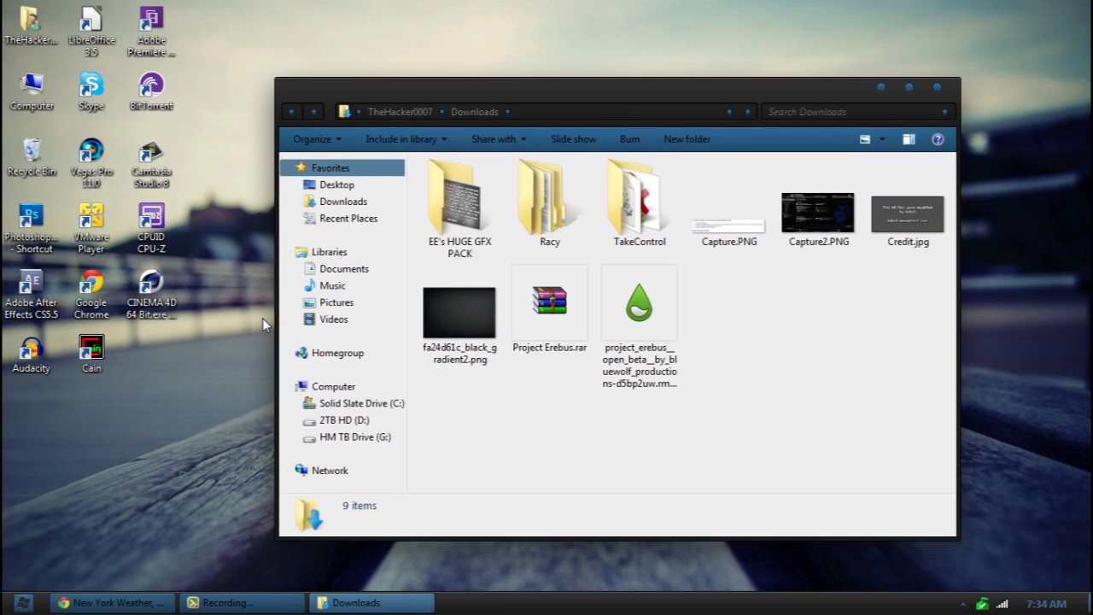
Install Racy.rmskin from the Racy Skins folder so the Racy widgets appear on the desktop.
double_click(549, 196)
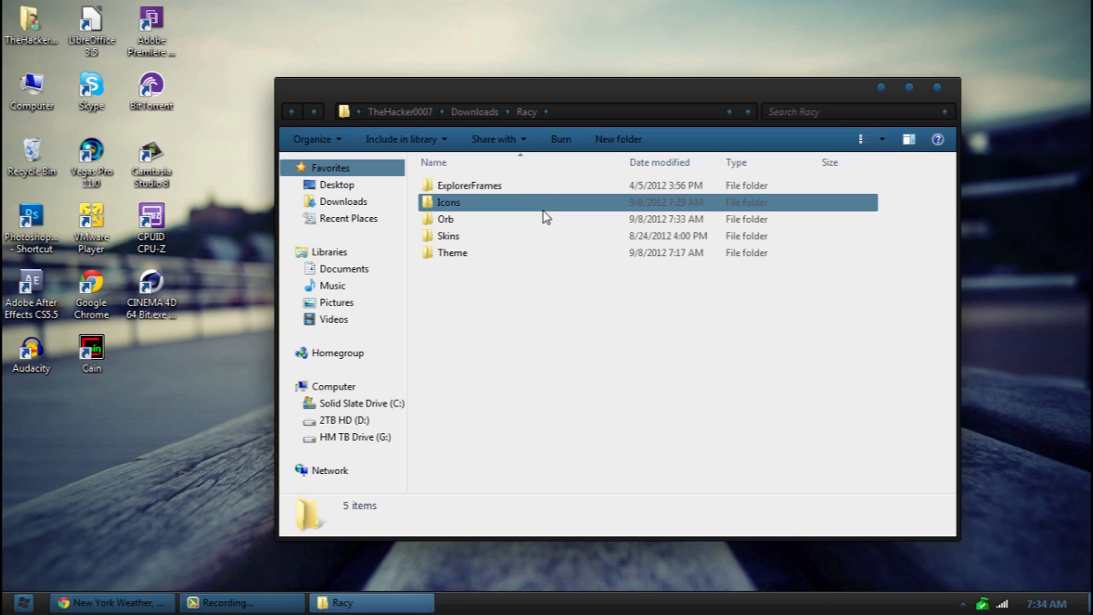
double_click(447, 235)
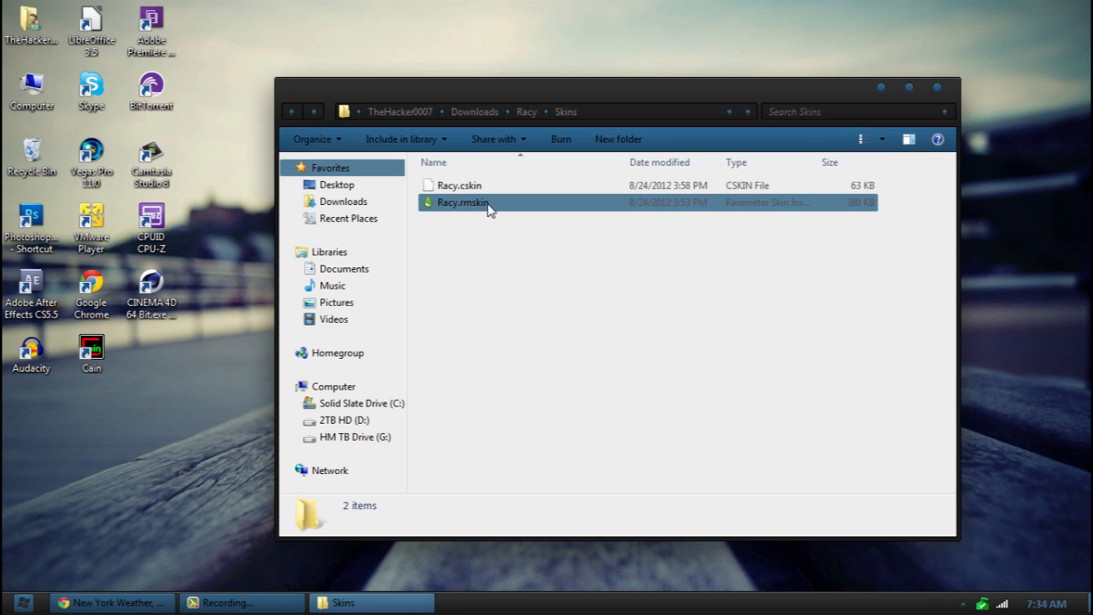
double_click(463, 202)
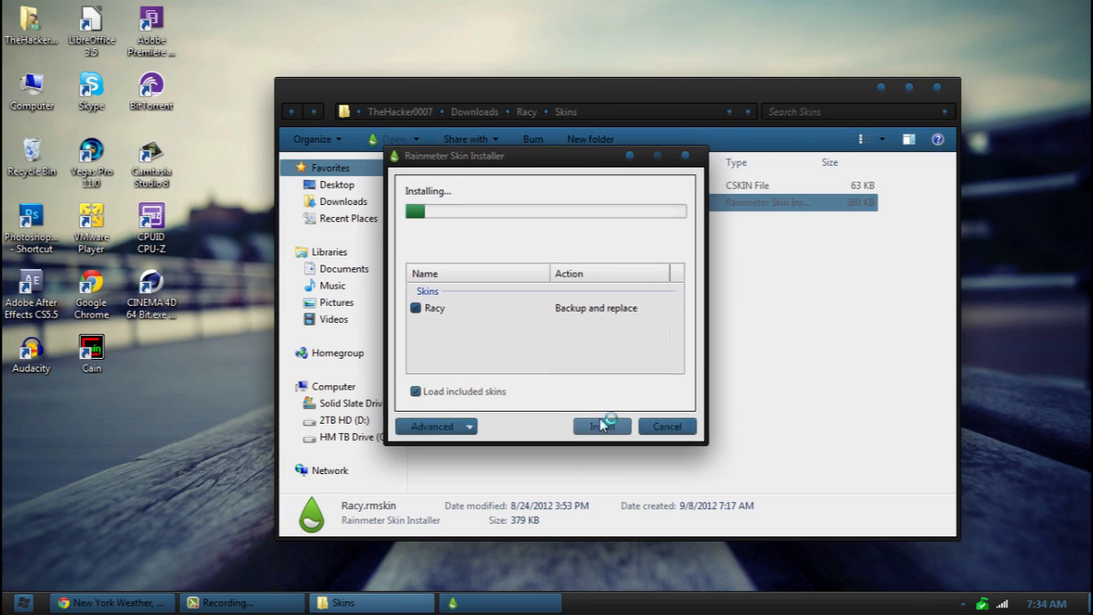
click(601, 426)
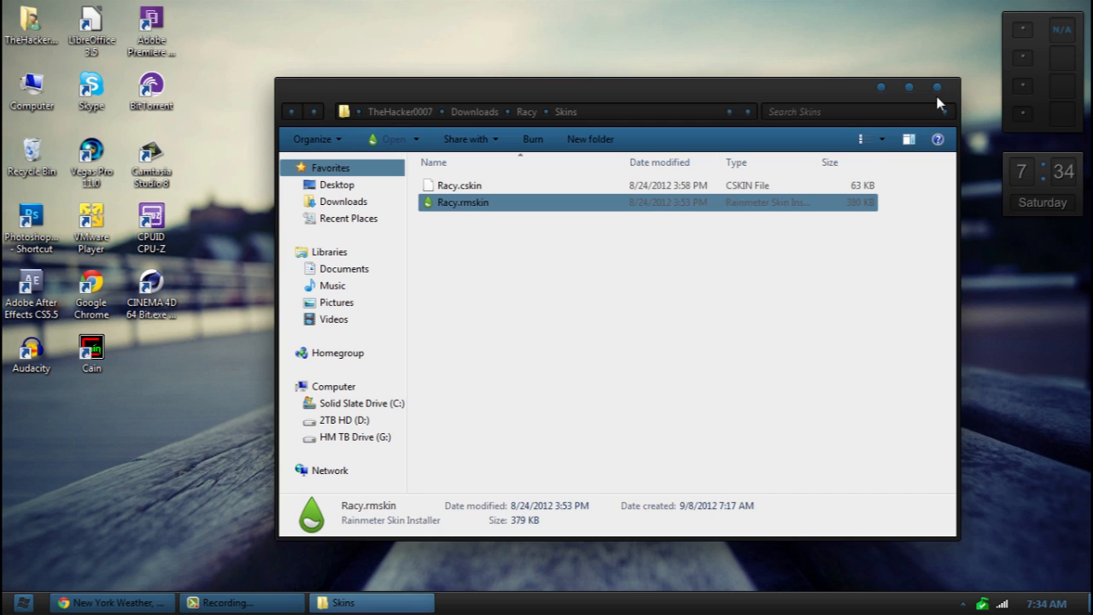
click(937, 87)
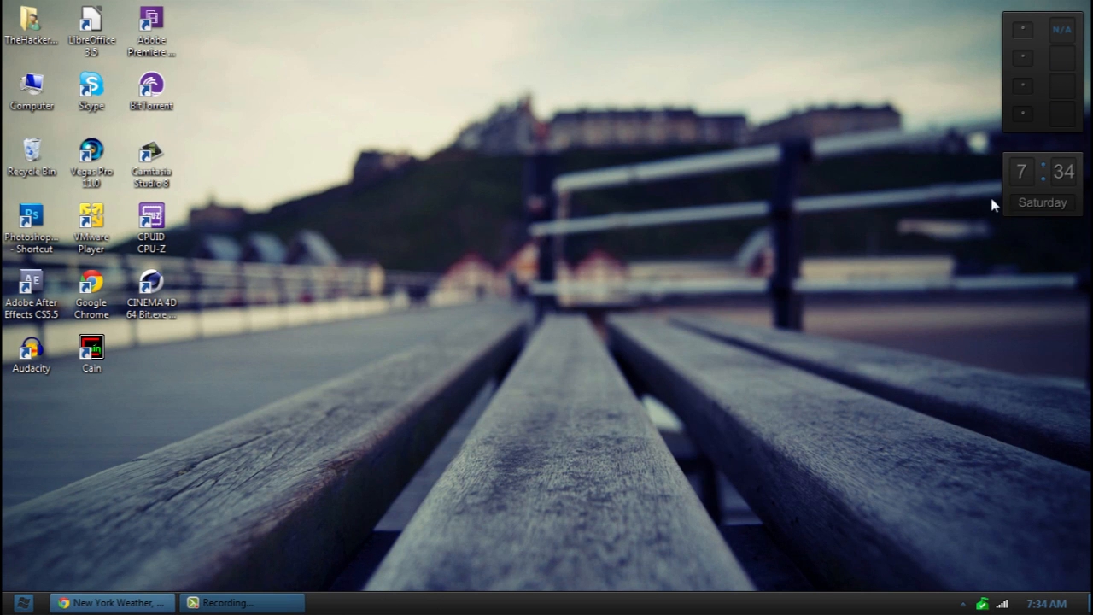
mouse_move(963, 222)
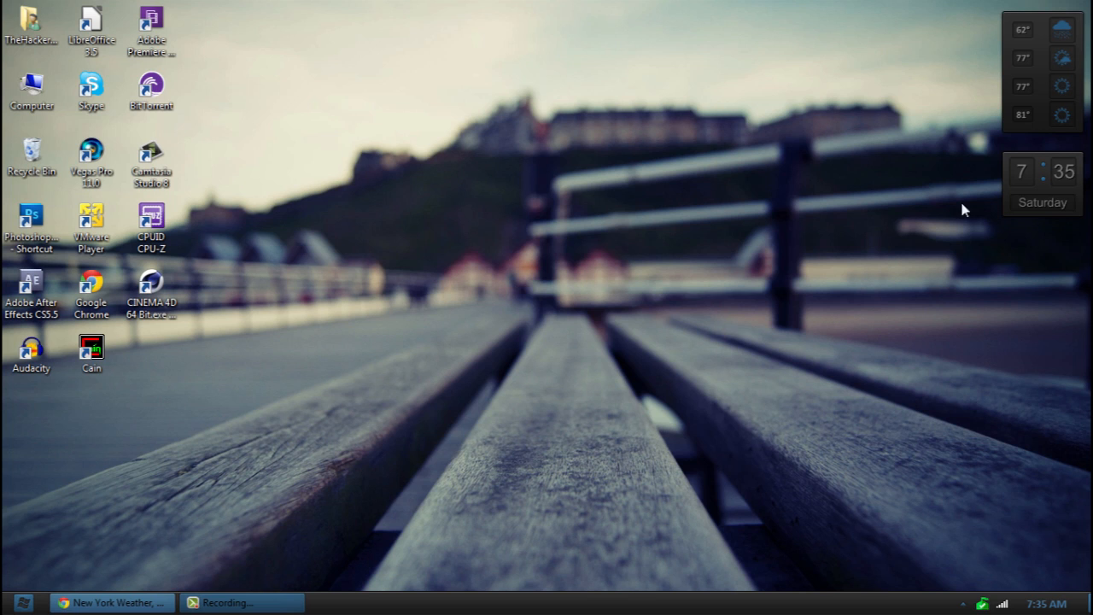
drag(1042, 72, 521, 295)
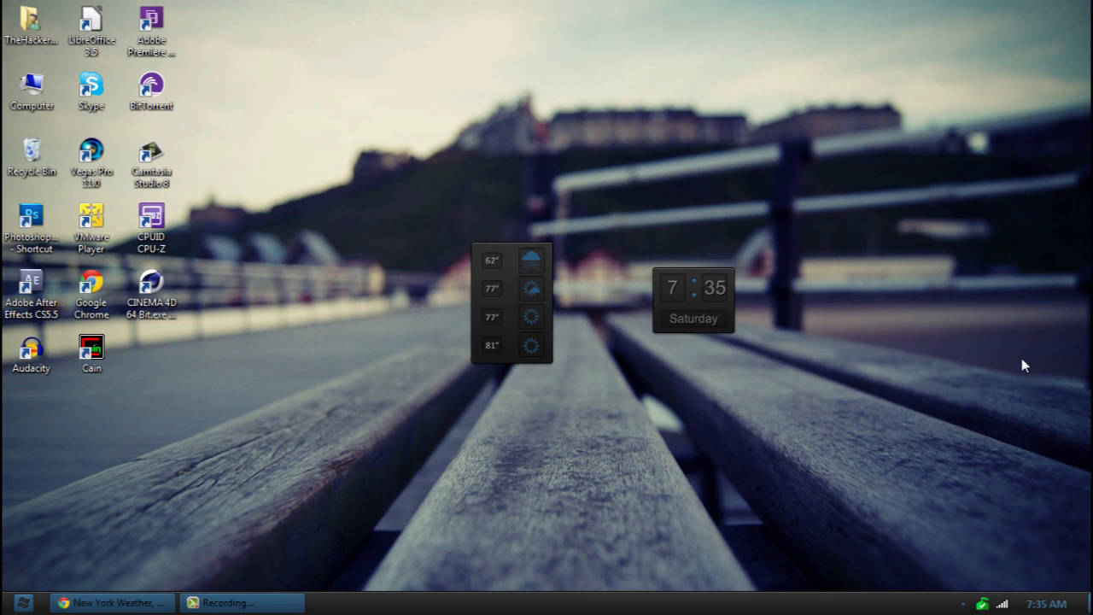
mouse_move(706, 291)
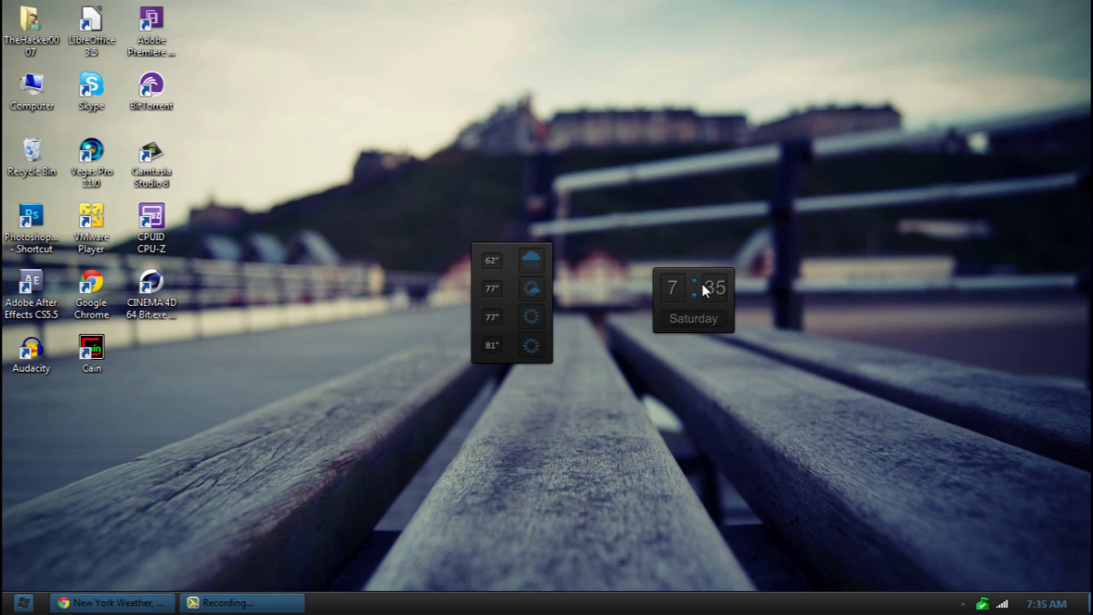
mouse_move(701, 327)
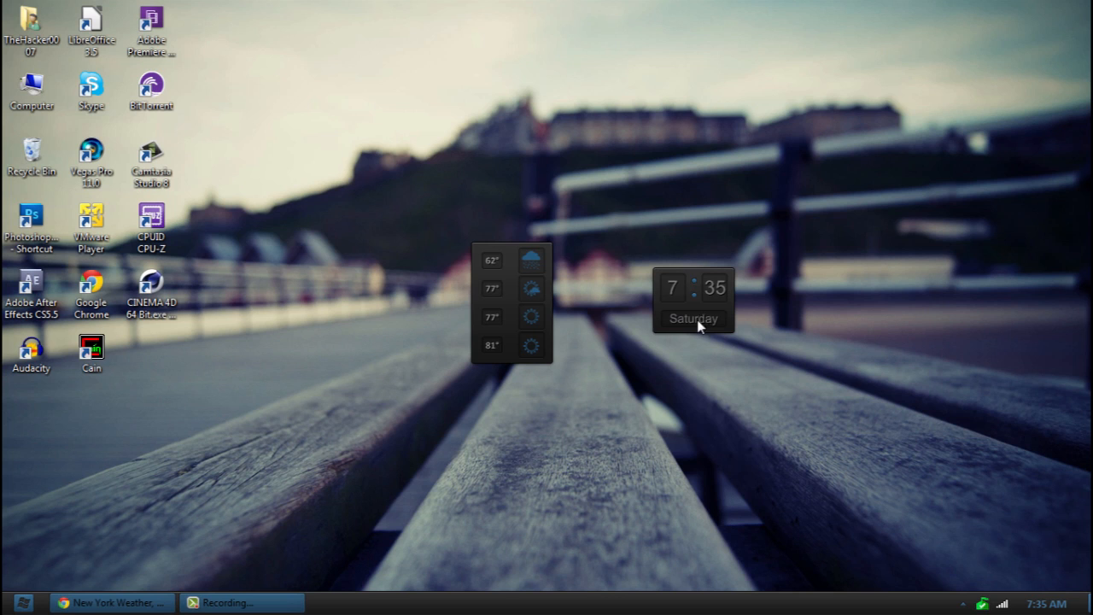
mouse_move(882, 422)
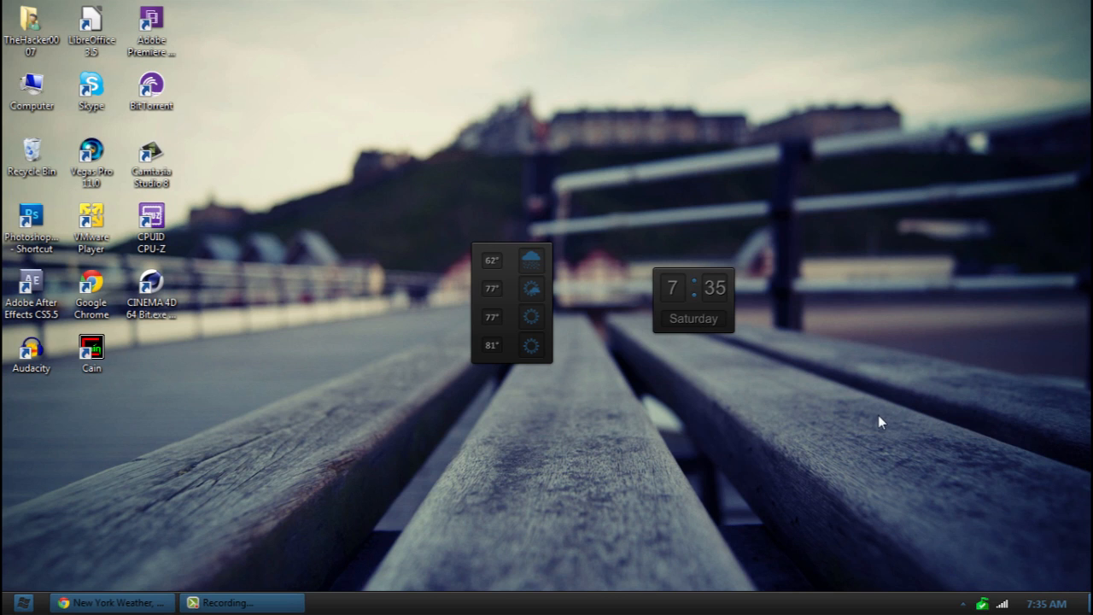
mouse_move(512, 311)
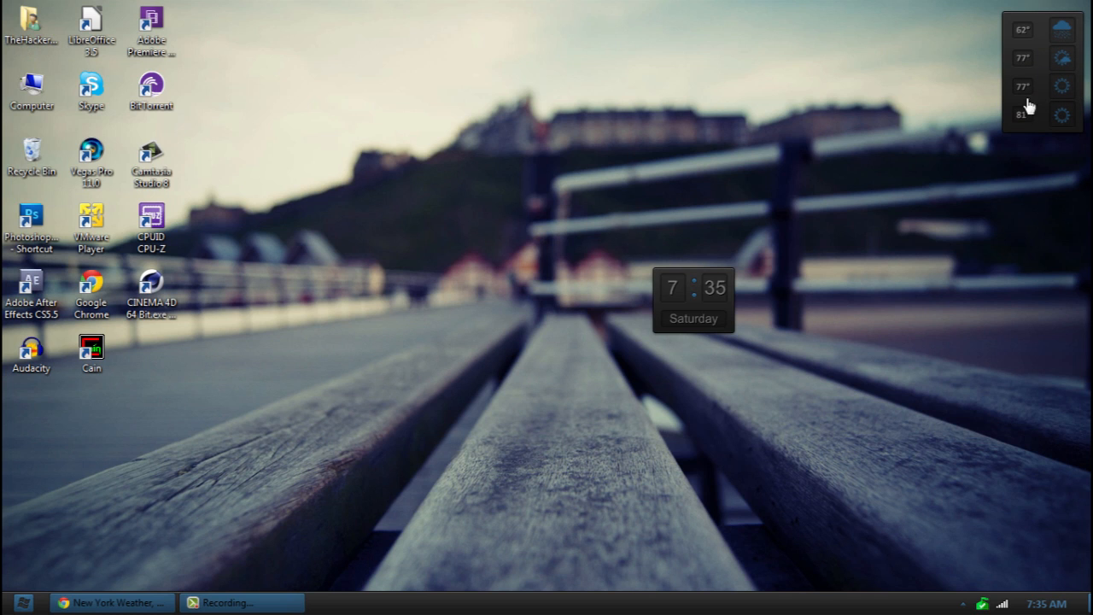
drag(694, 300, 1042, 183)
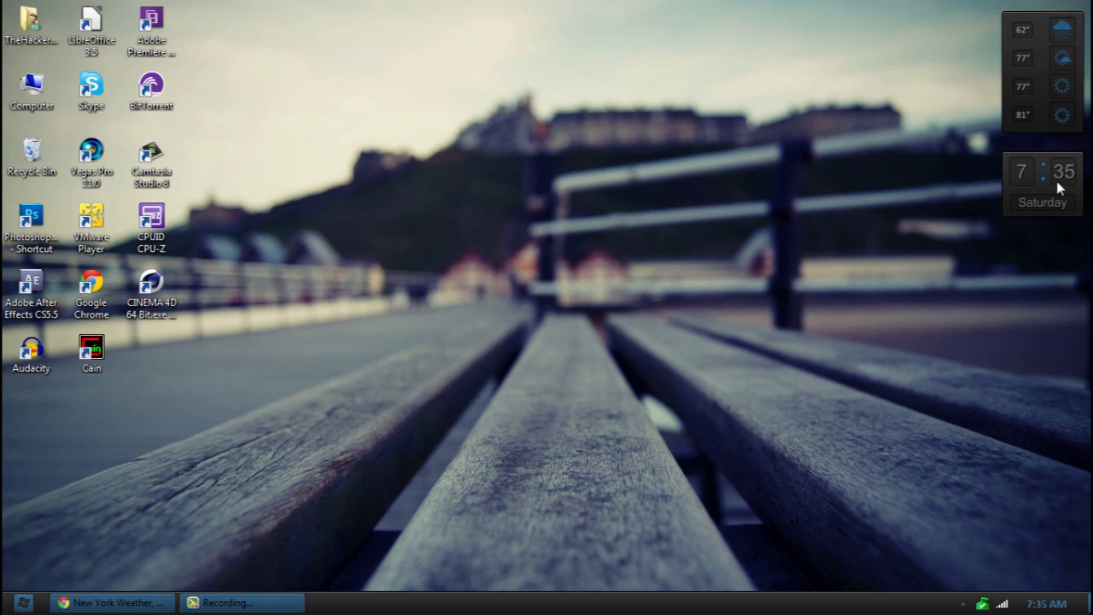
mouse_move(989, 103)
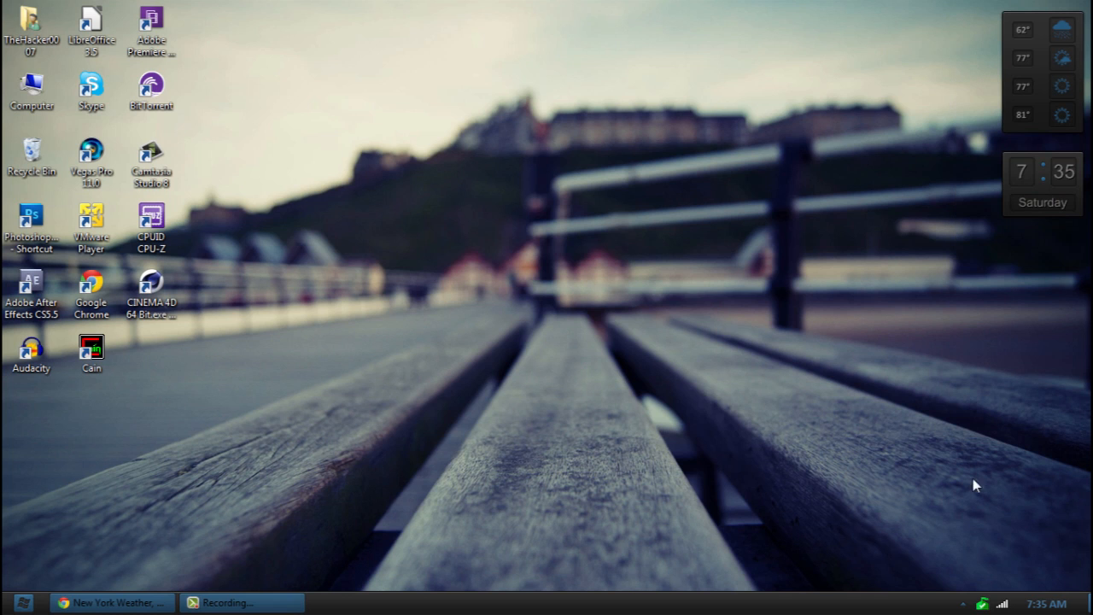
Bring up Rainmeter's options menu for the Racy weather skin.
click(964, 604)
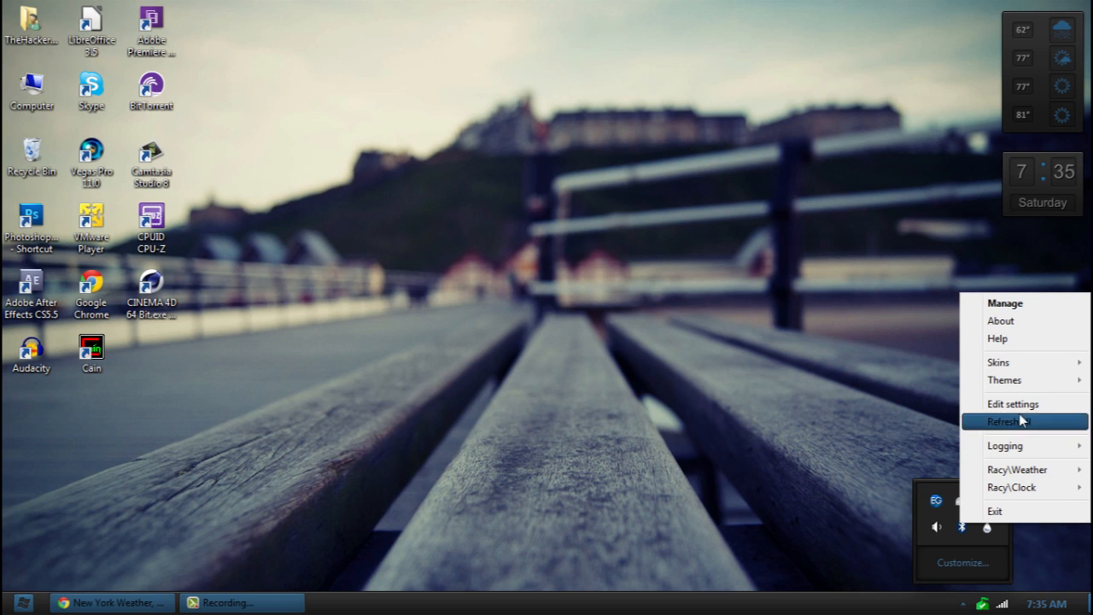
mouse_move(1006, 396)
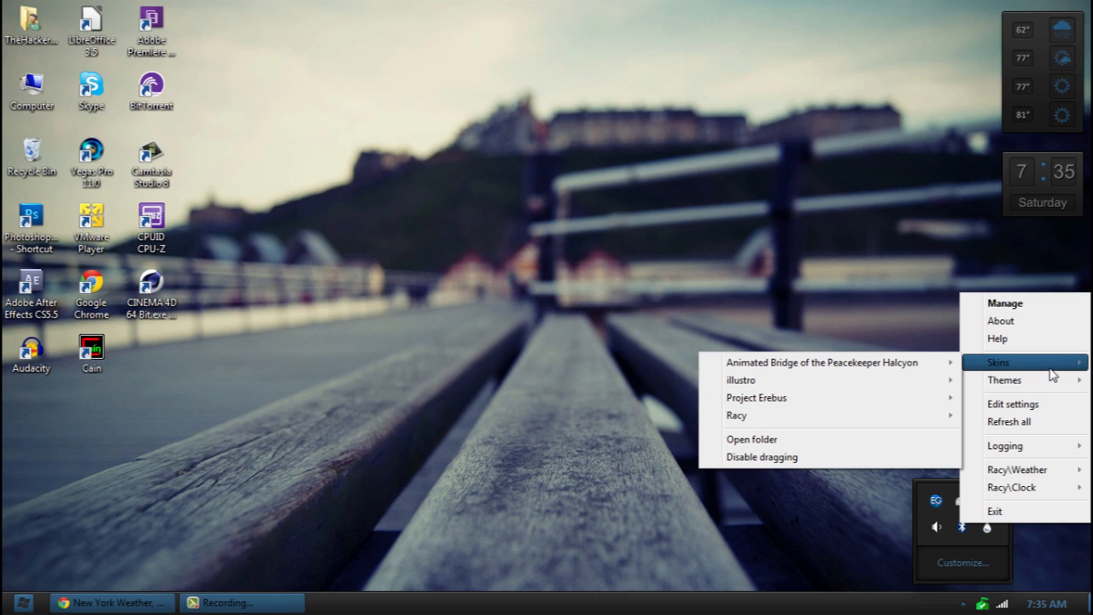
mouse_move(736, 415)
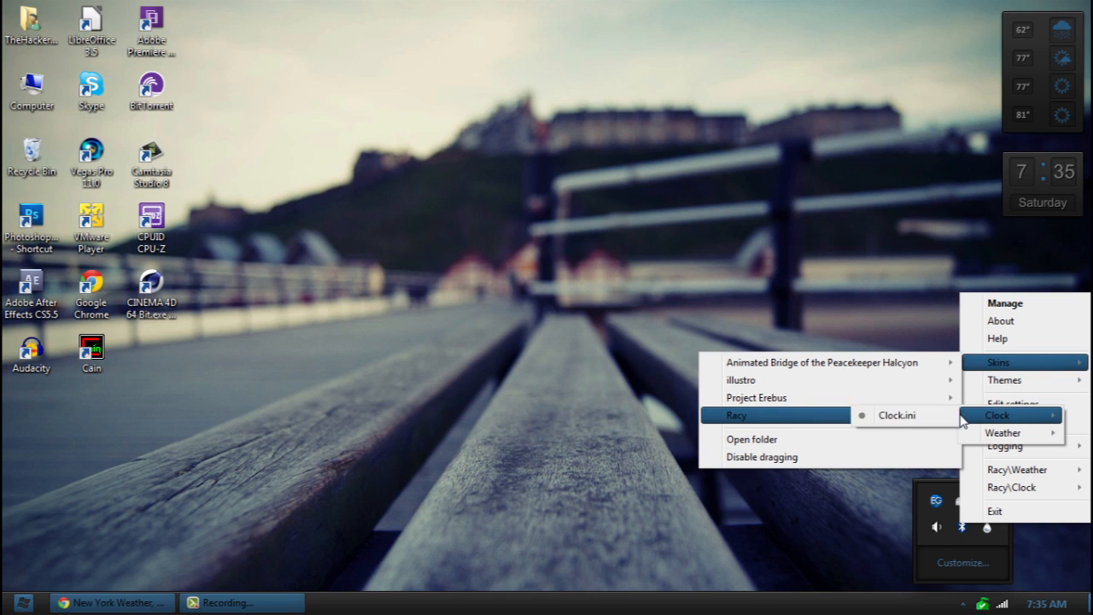
mouse_move(1004, 433)
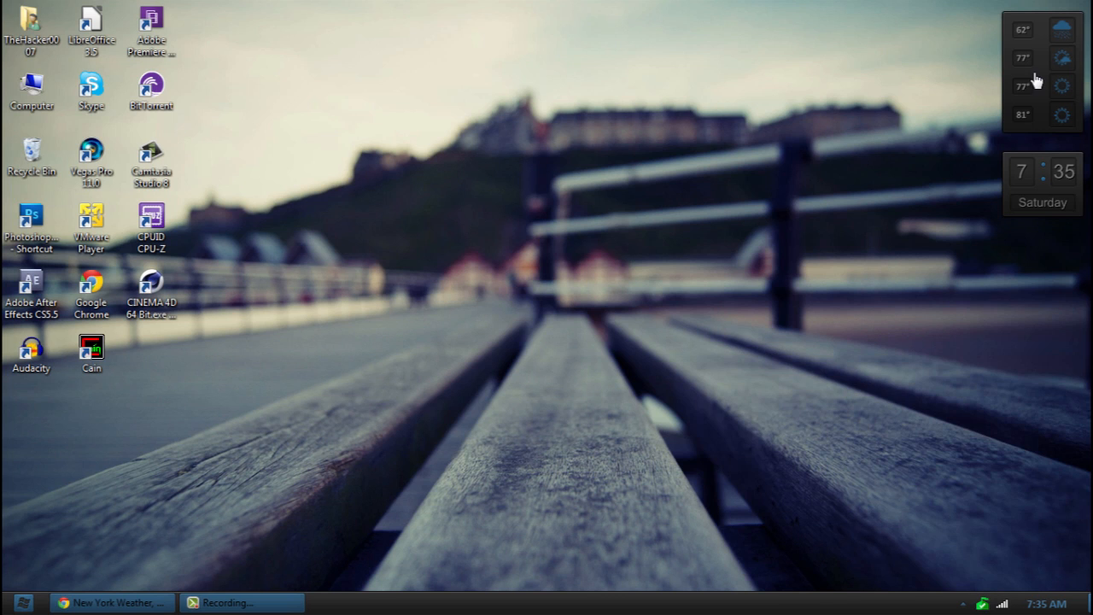
mouse_move(970, 176)
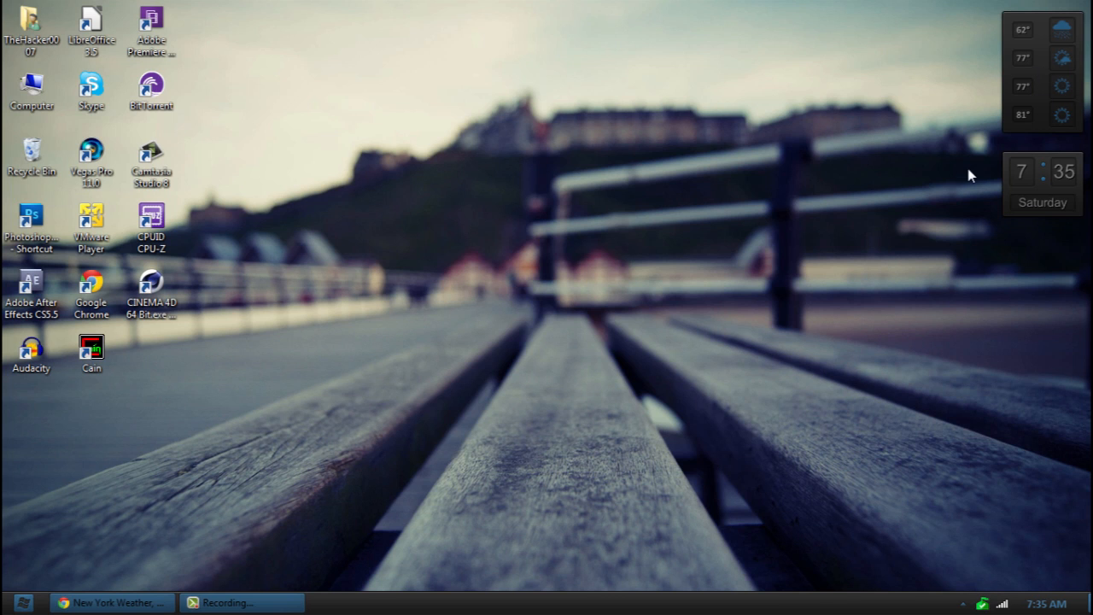
mouse_move(1046, 117)
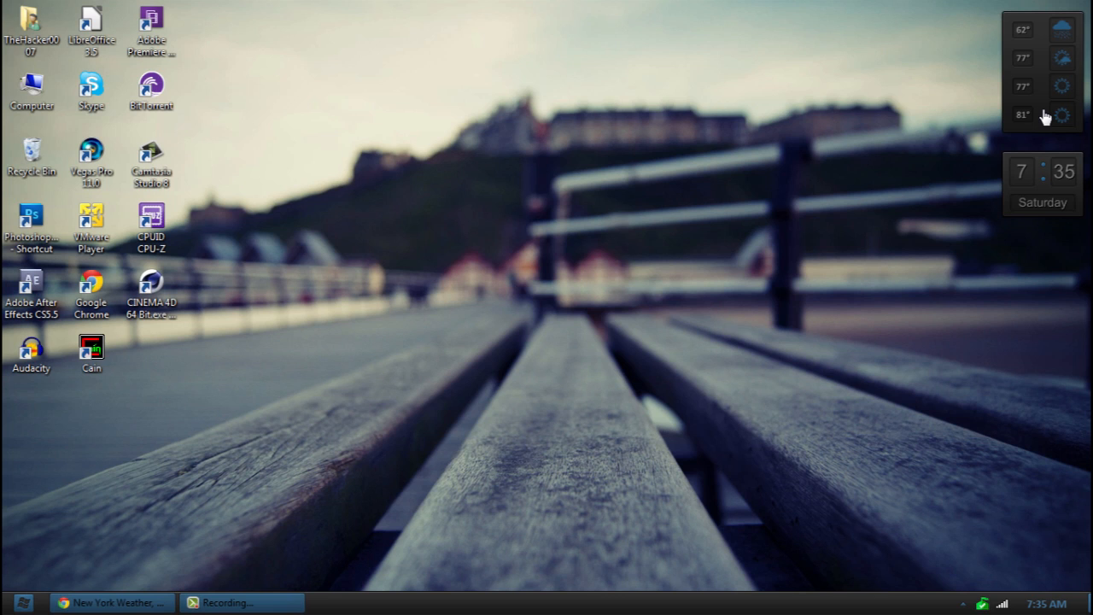
mouse_move(1047, 66)
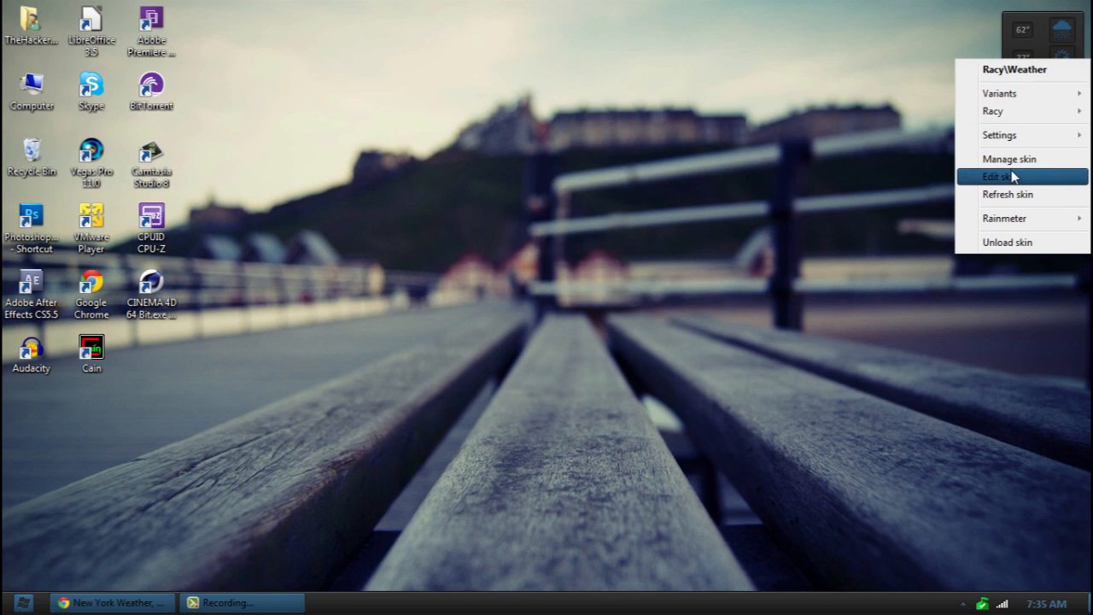
Open Weather.ini via Edit skin, then switch to the New York Weather browser page.
click(1005, 177)
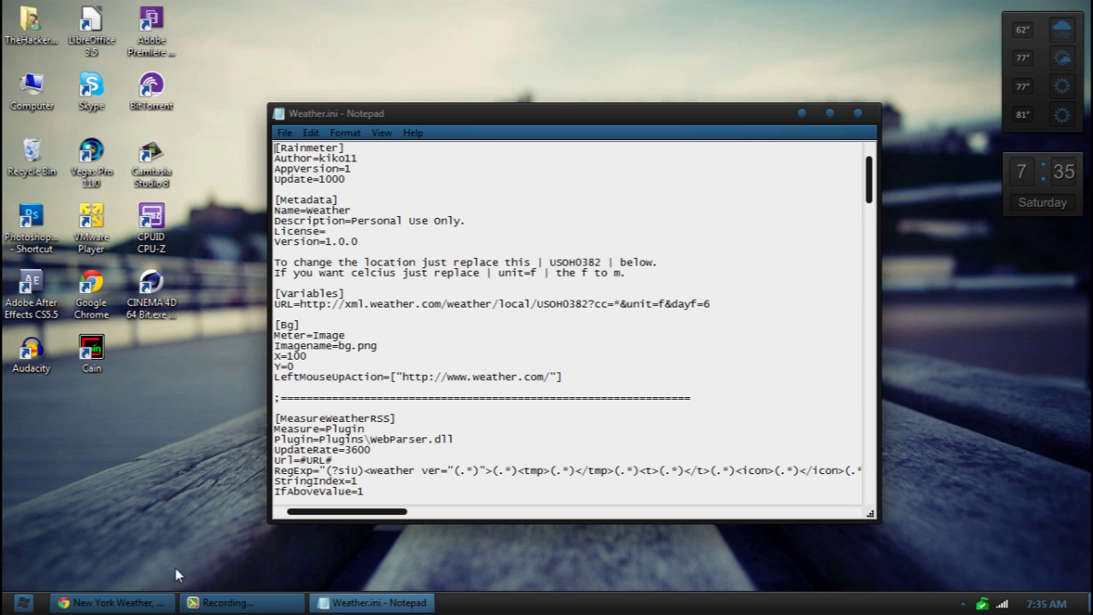
click(111, 602)
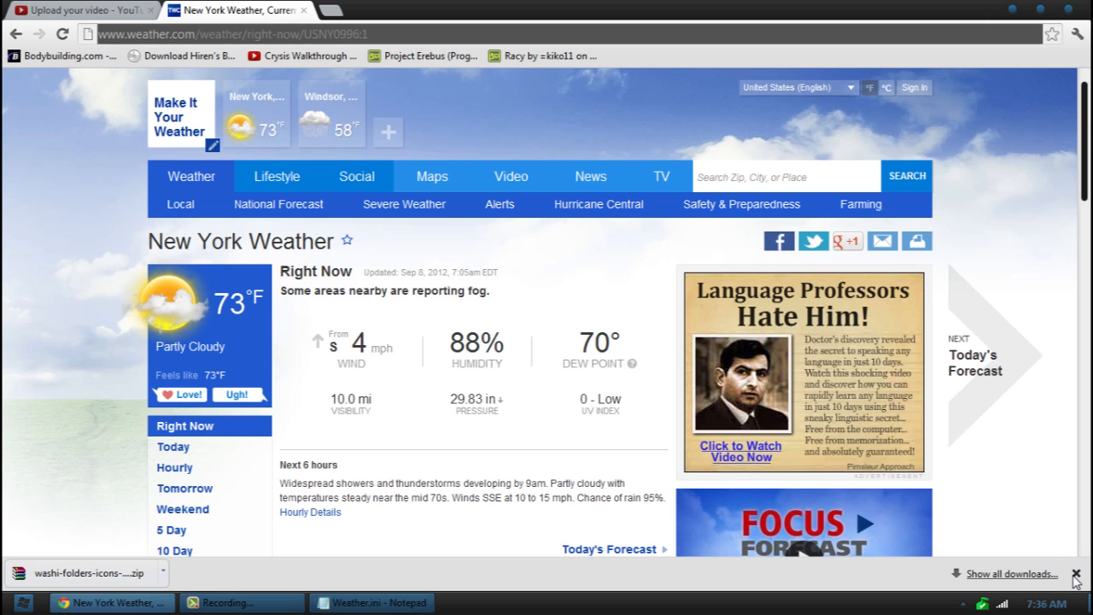
Select the New York location code USNY0996 in the weather.com page address.
click(782, 176)
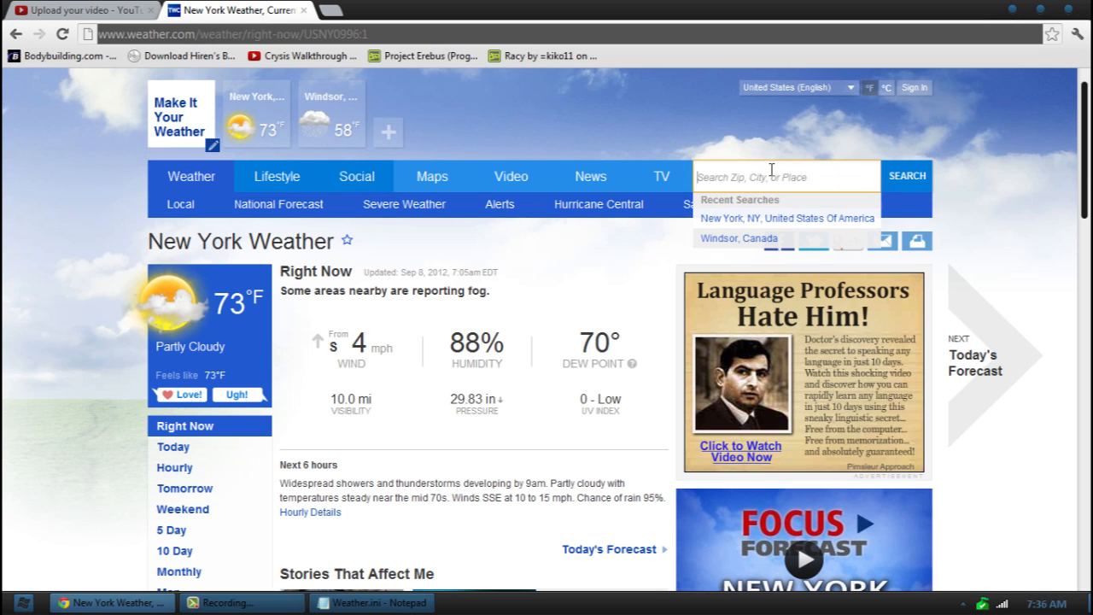
mouse_move(1029, 225)
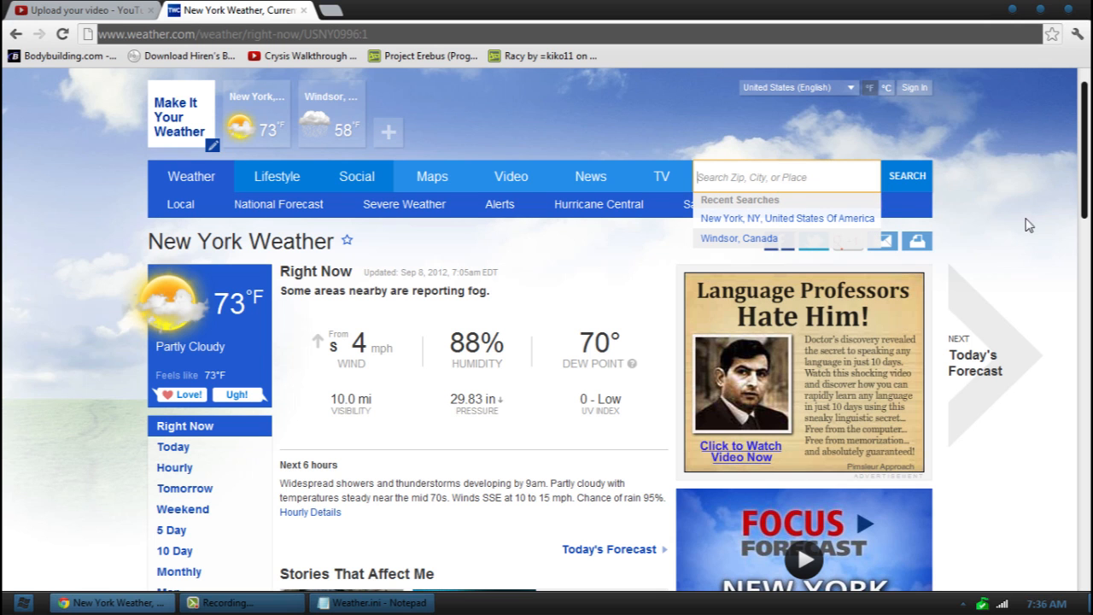
scroll(down, 3)
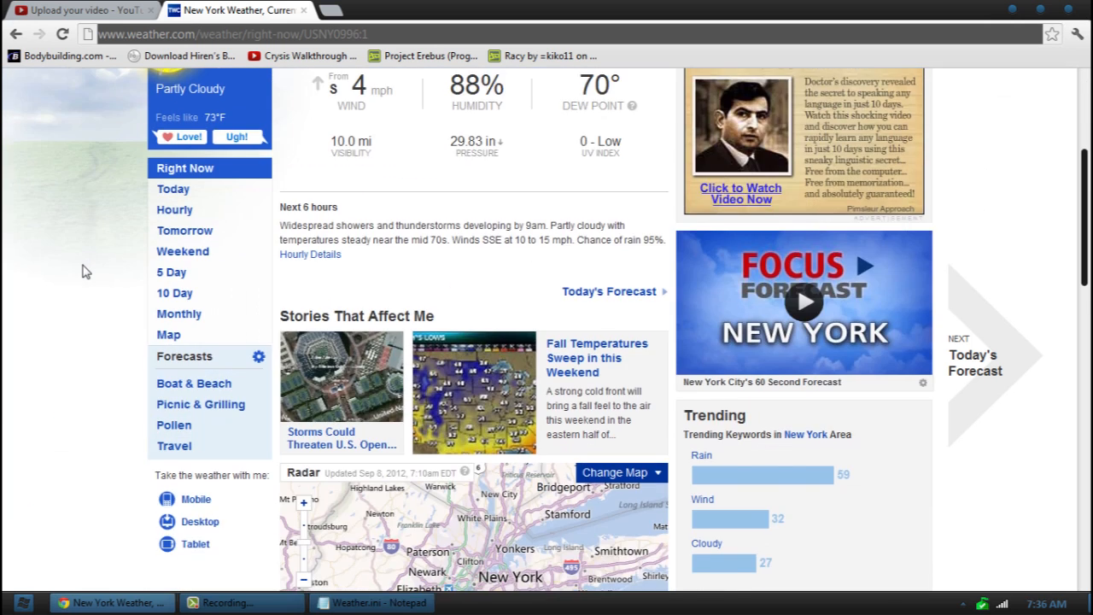
scroll(up, 3)
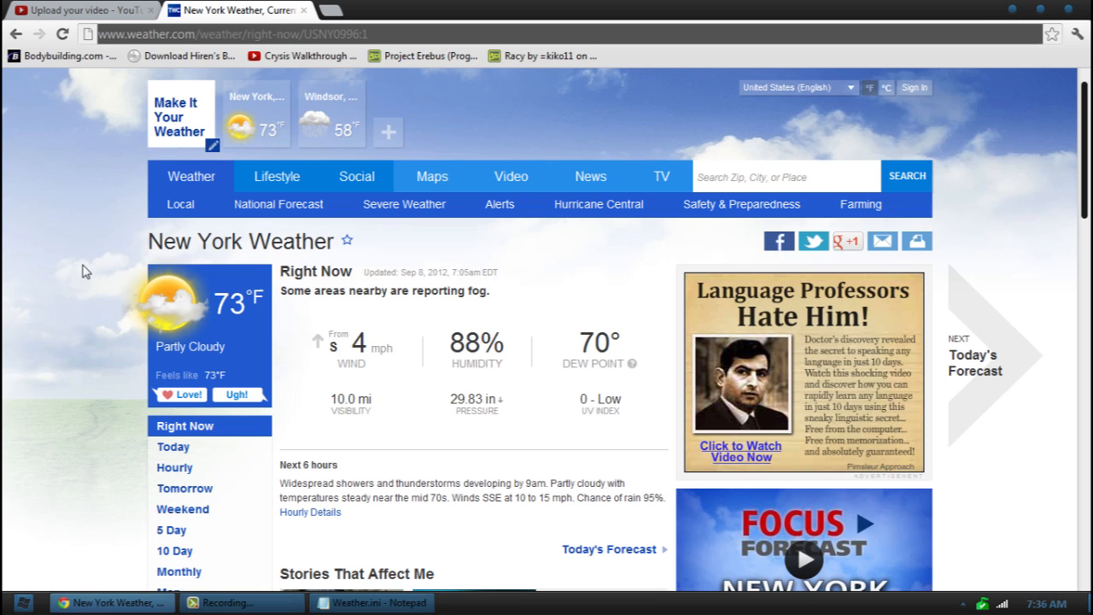
mouse_move(559, 238)
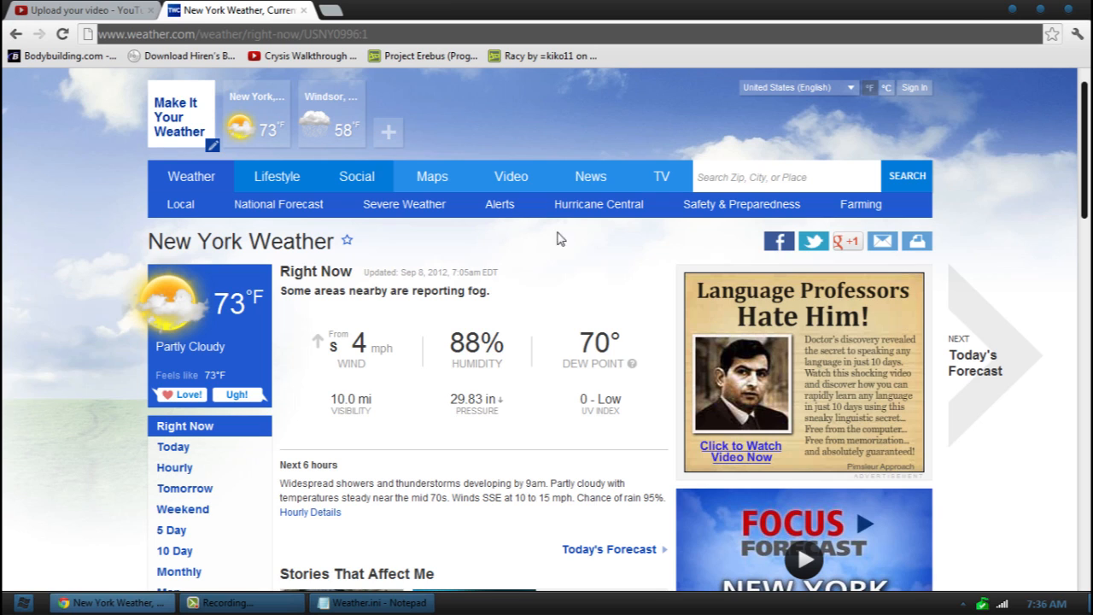
click(307, 35)
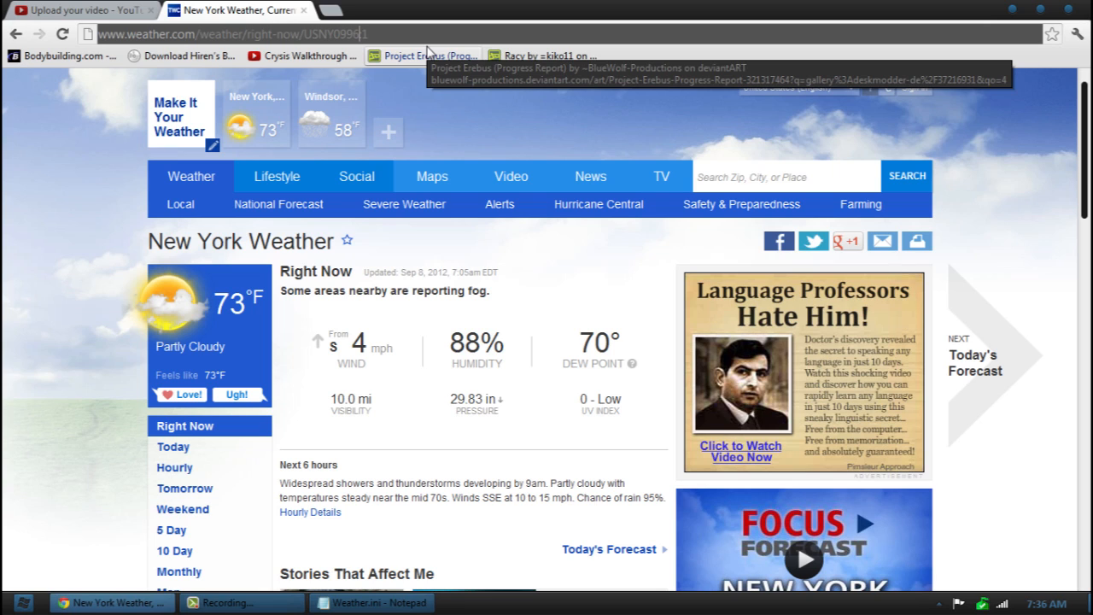
mouse_move(671, 161)
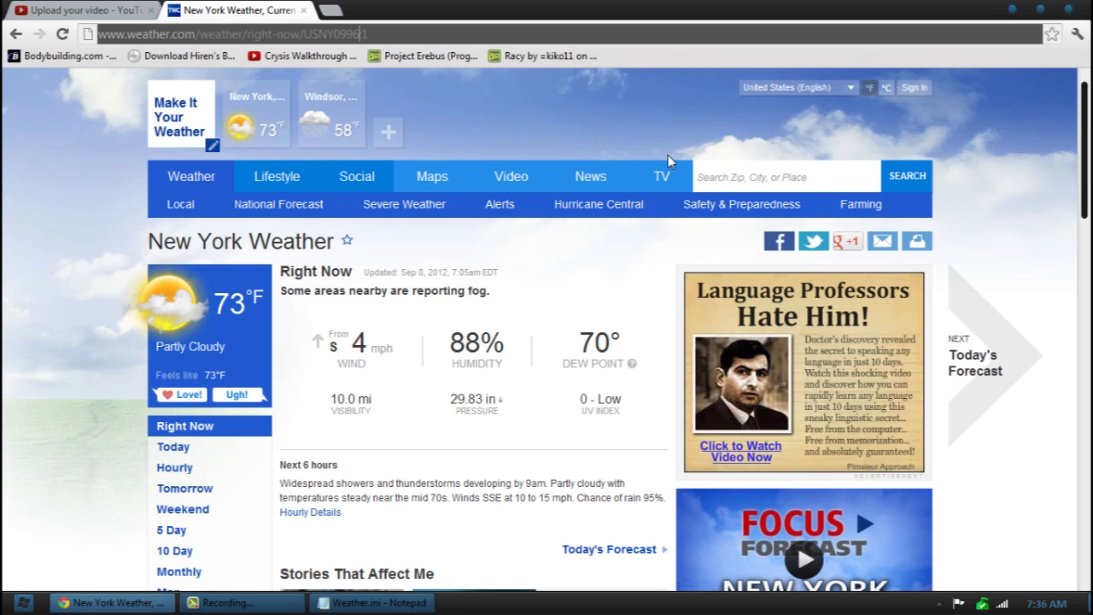
mouse_move(603, 7)
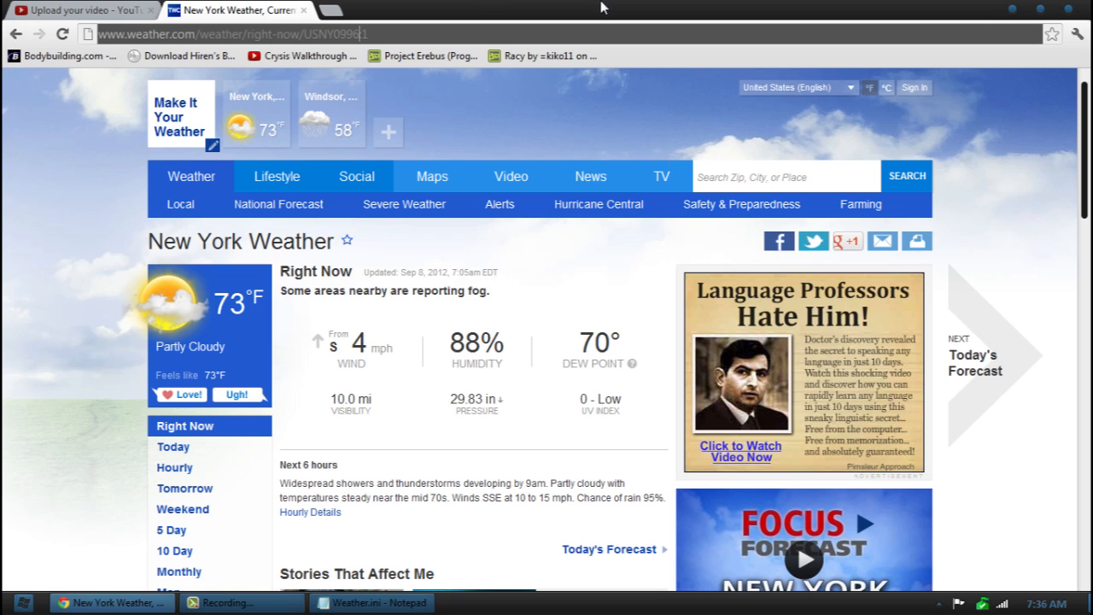
double_click(312, 34)
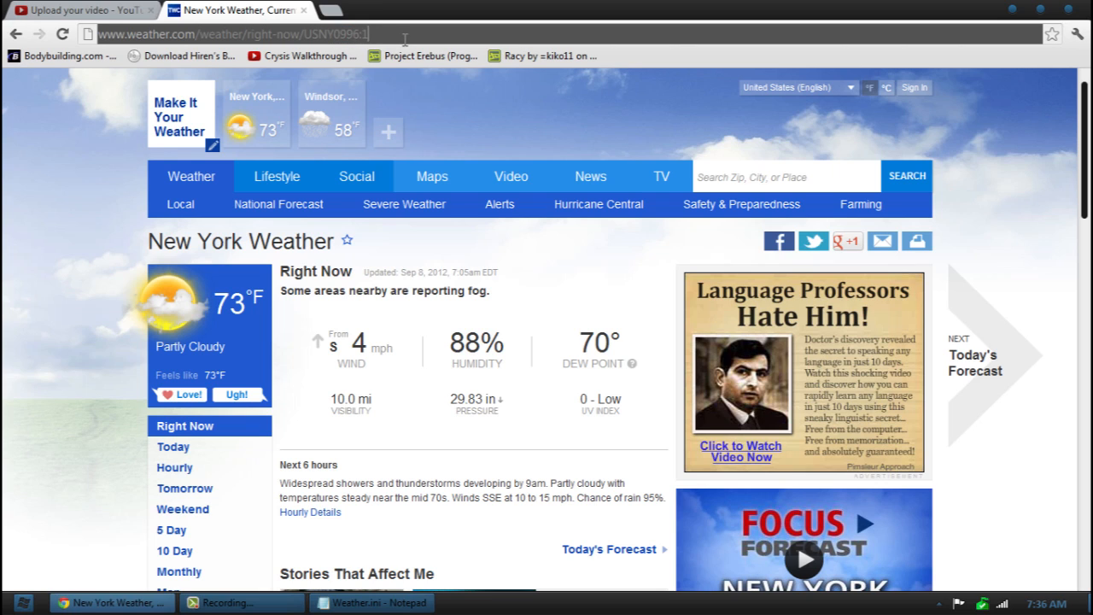
double_click(339, 34)
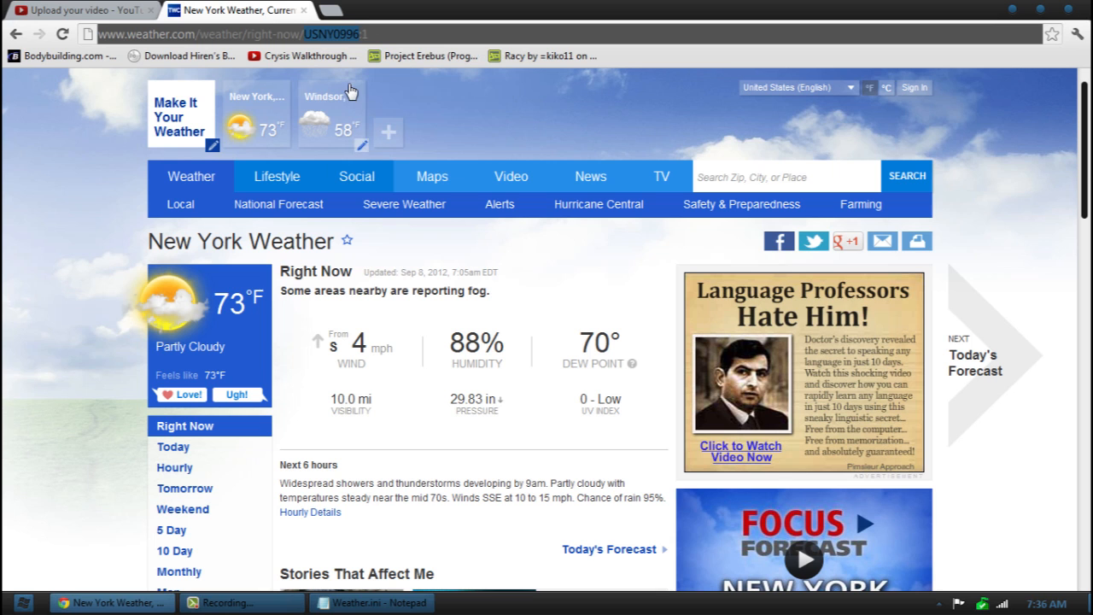
mouse_move(1011, 13)
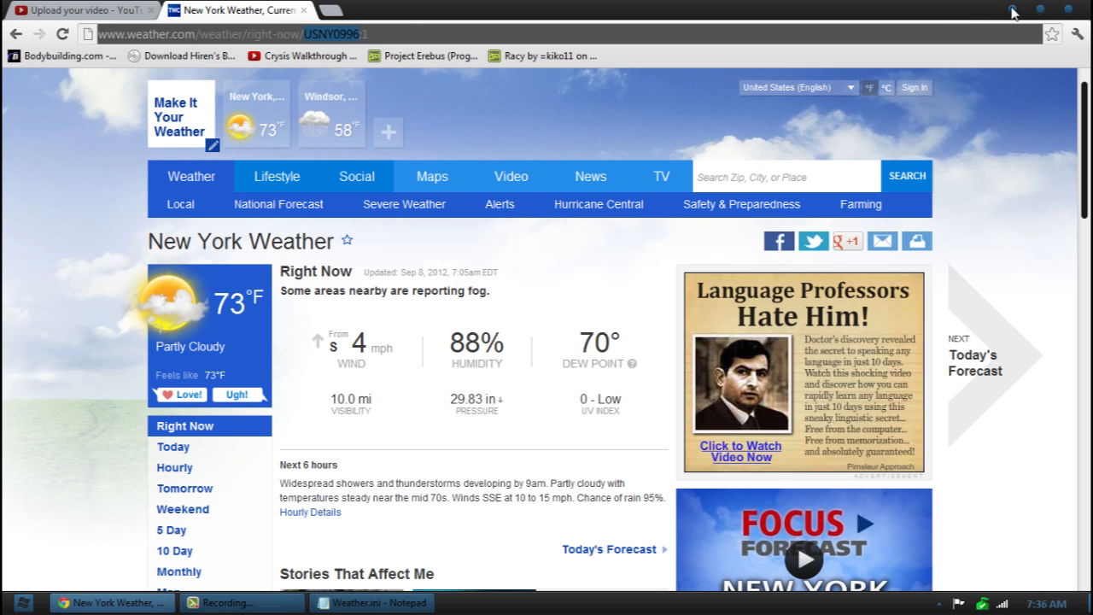
Replace USOH0382 with USNY0996 in Weather.ini's URL, close Notepad and save the change.
click(370, 602)
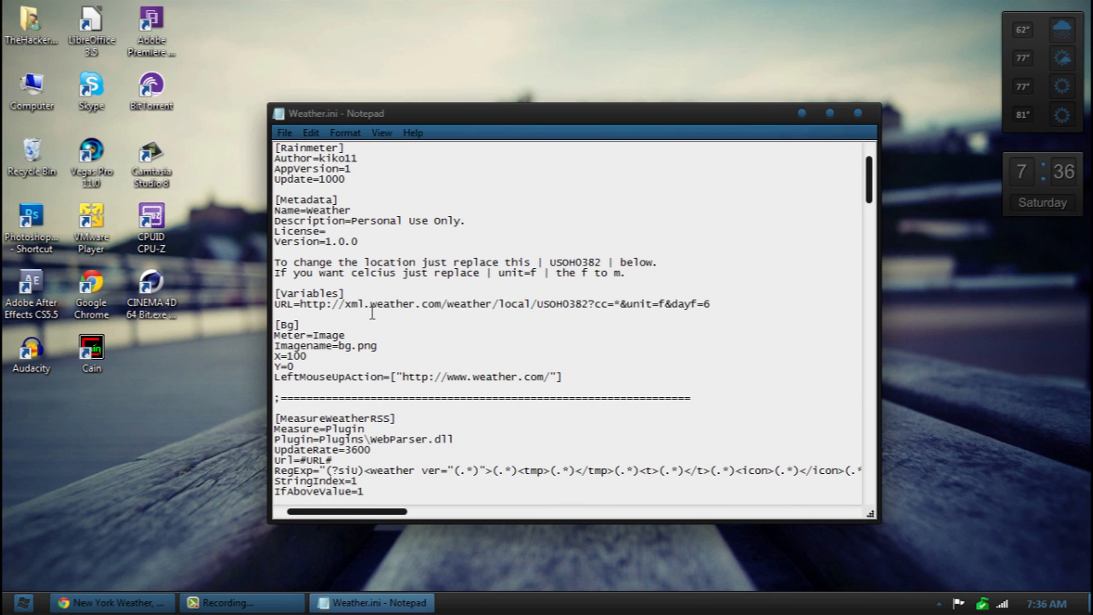
click(294, 304)
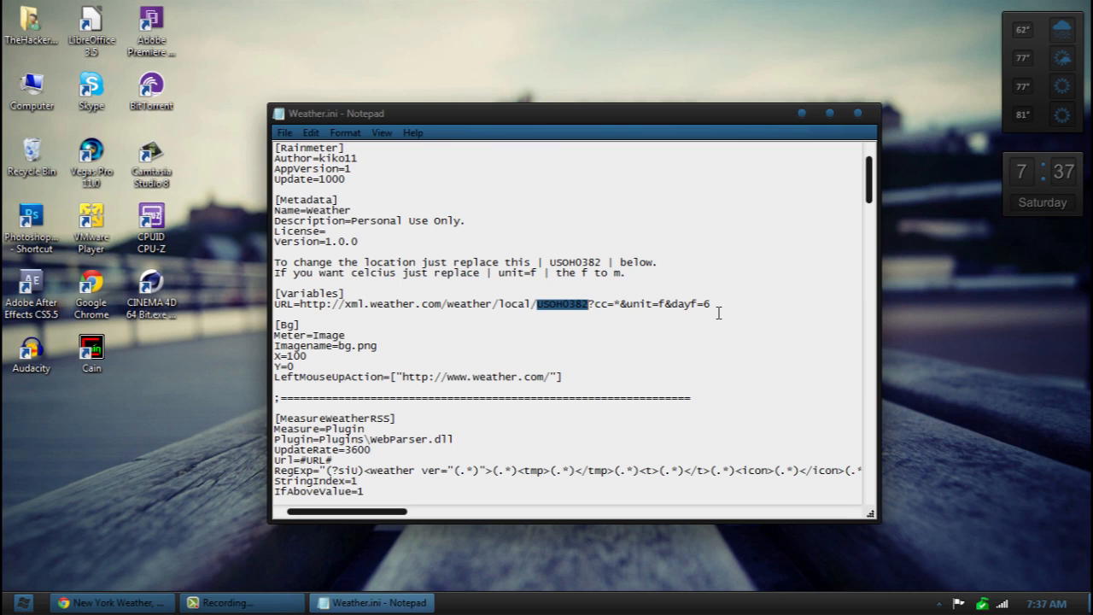
mouse_move(613, 312)
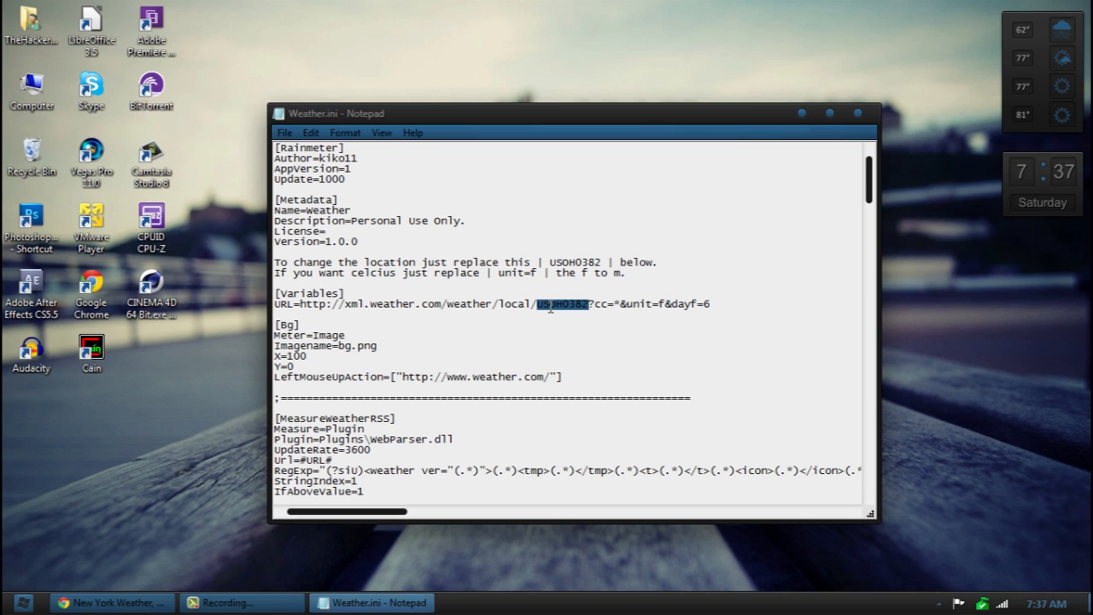
text(USNY0996)
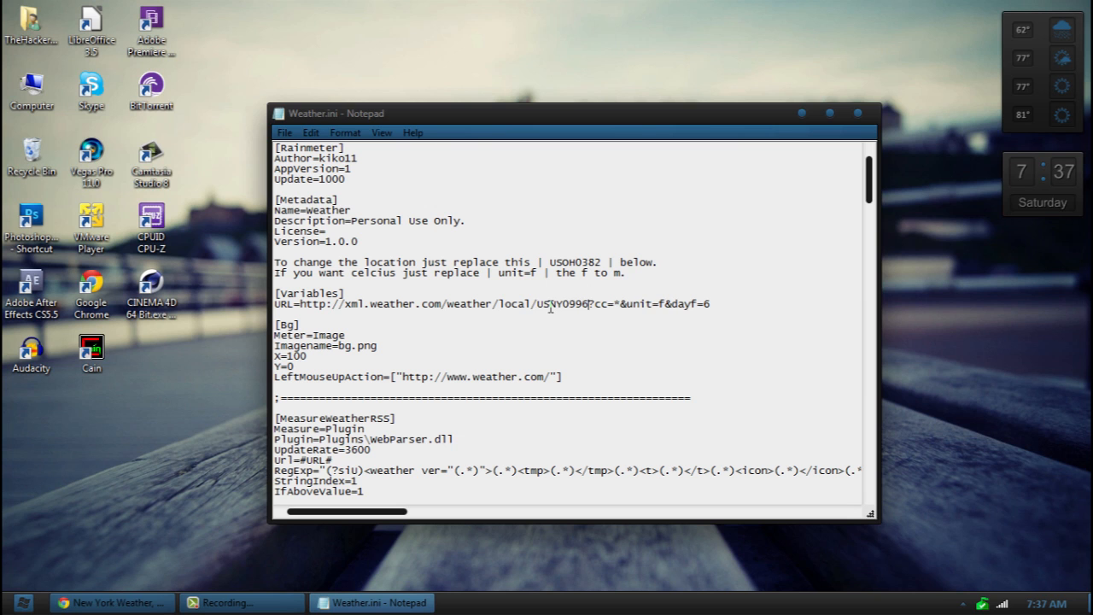
click(859, 113)
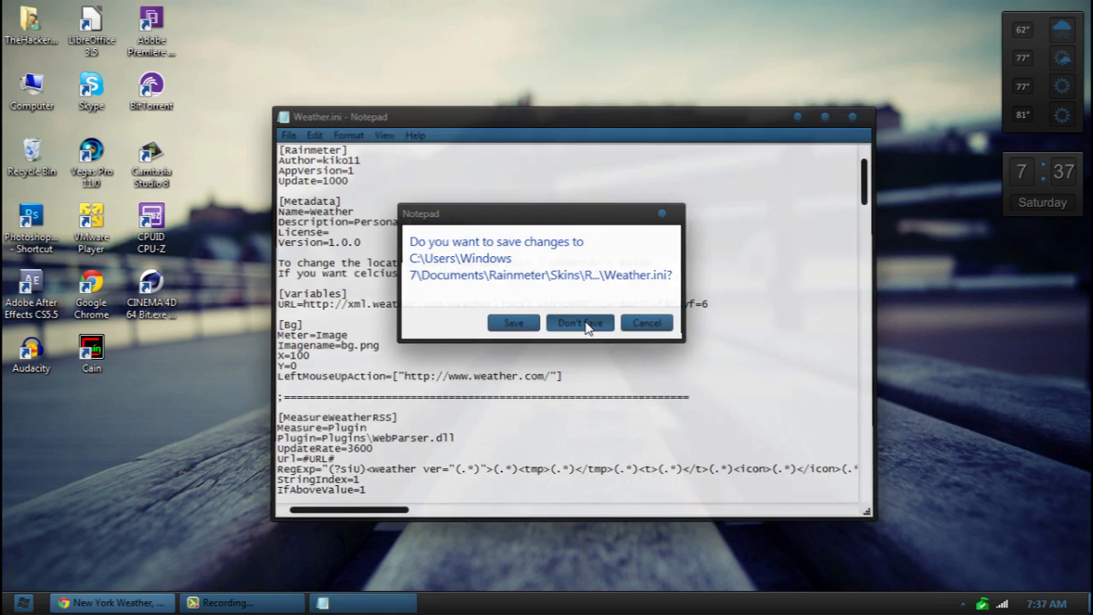
click(578, 323)
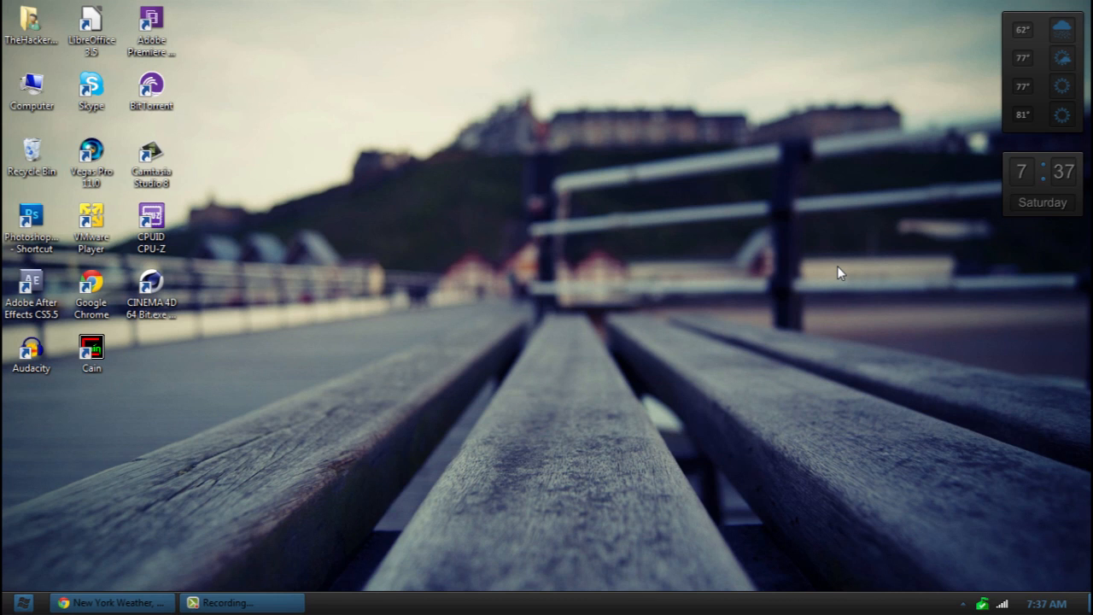
Open Downloads from the Start menu and go into the Racy folder.
click(24, 602)
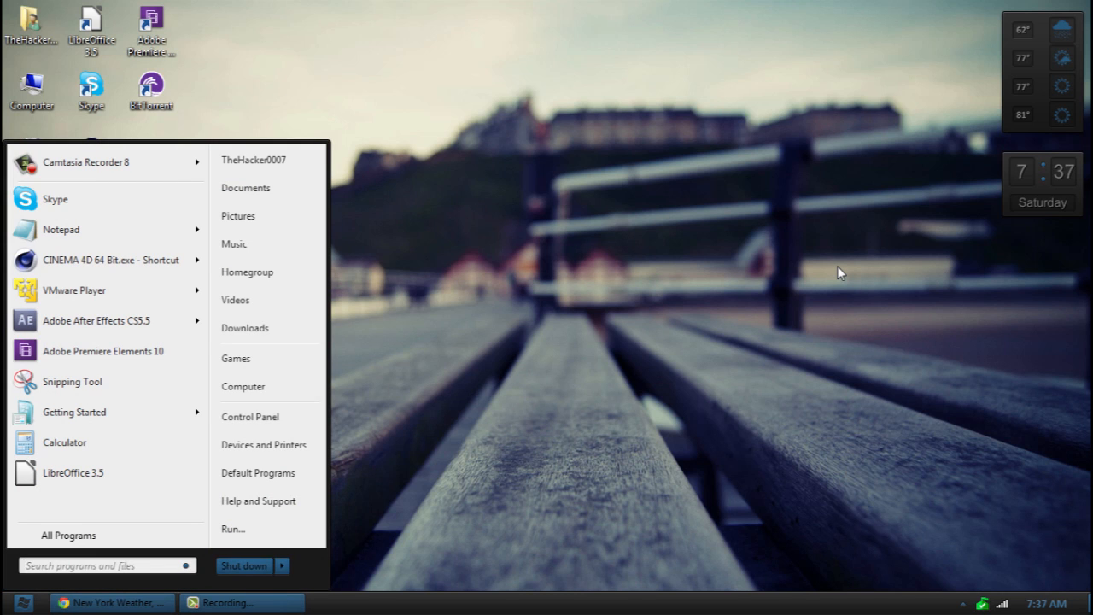
click(244, 328)
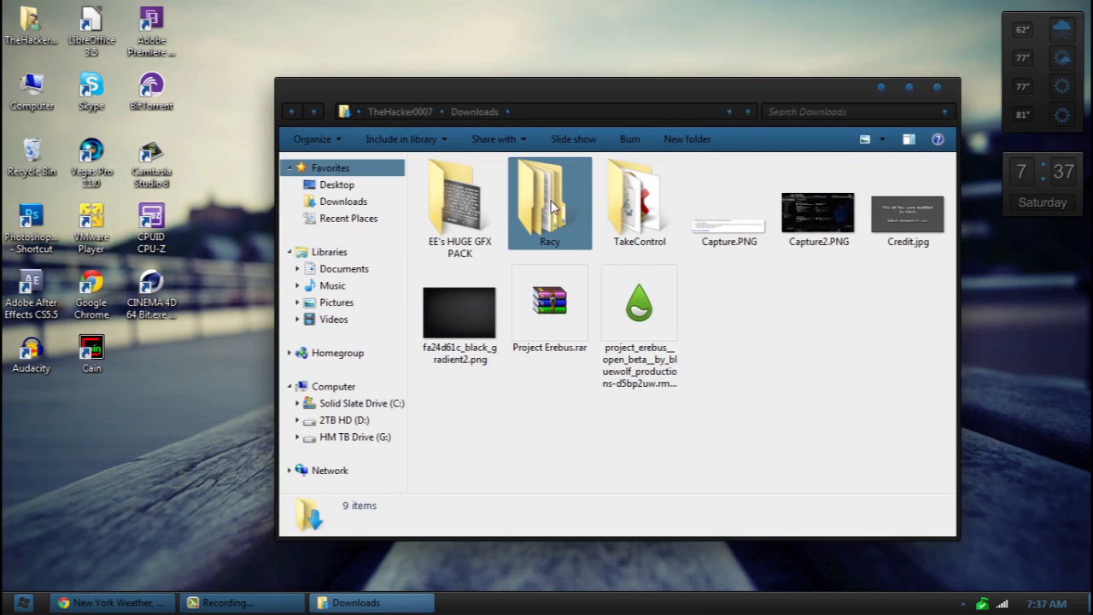
double_click(549, 197)
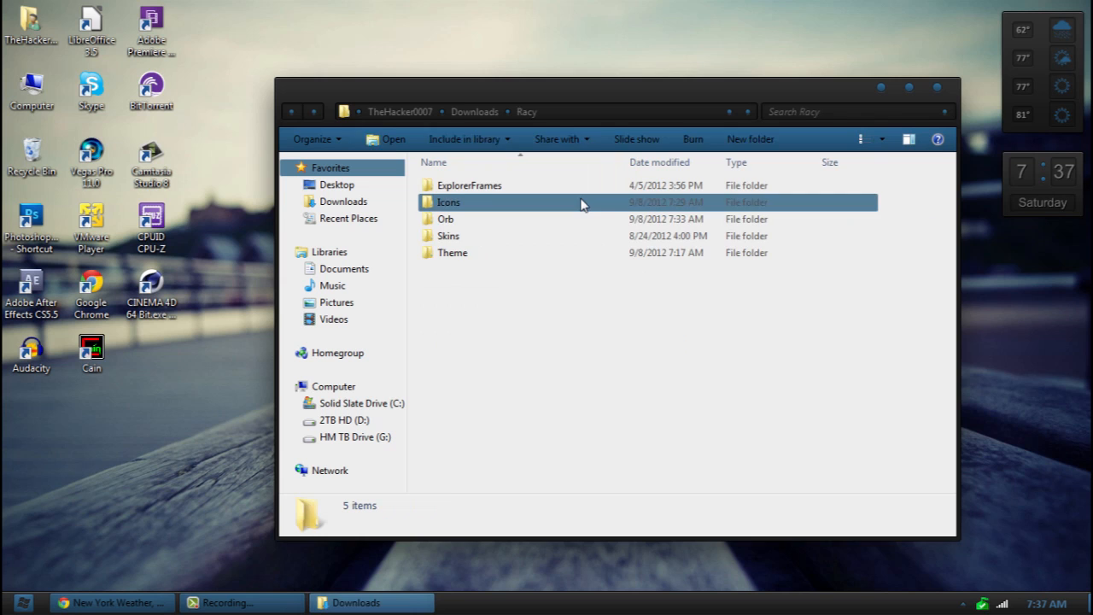